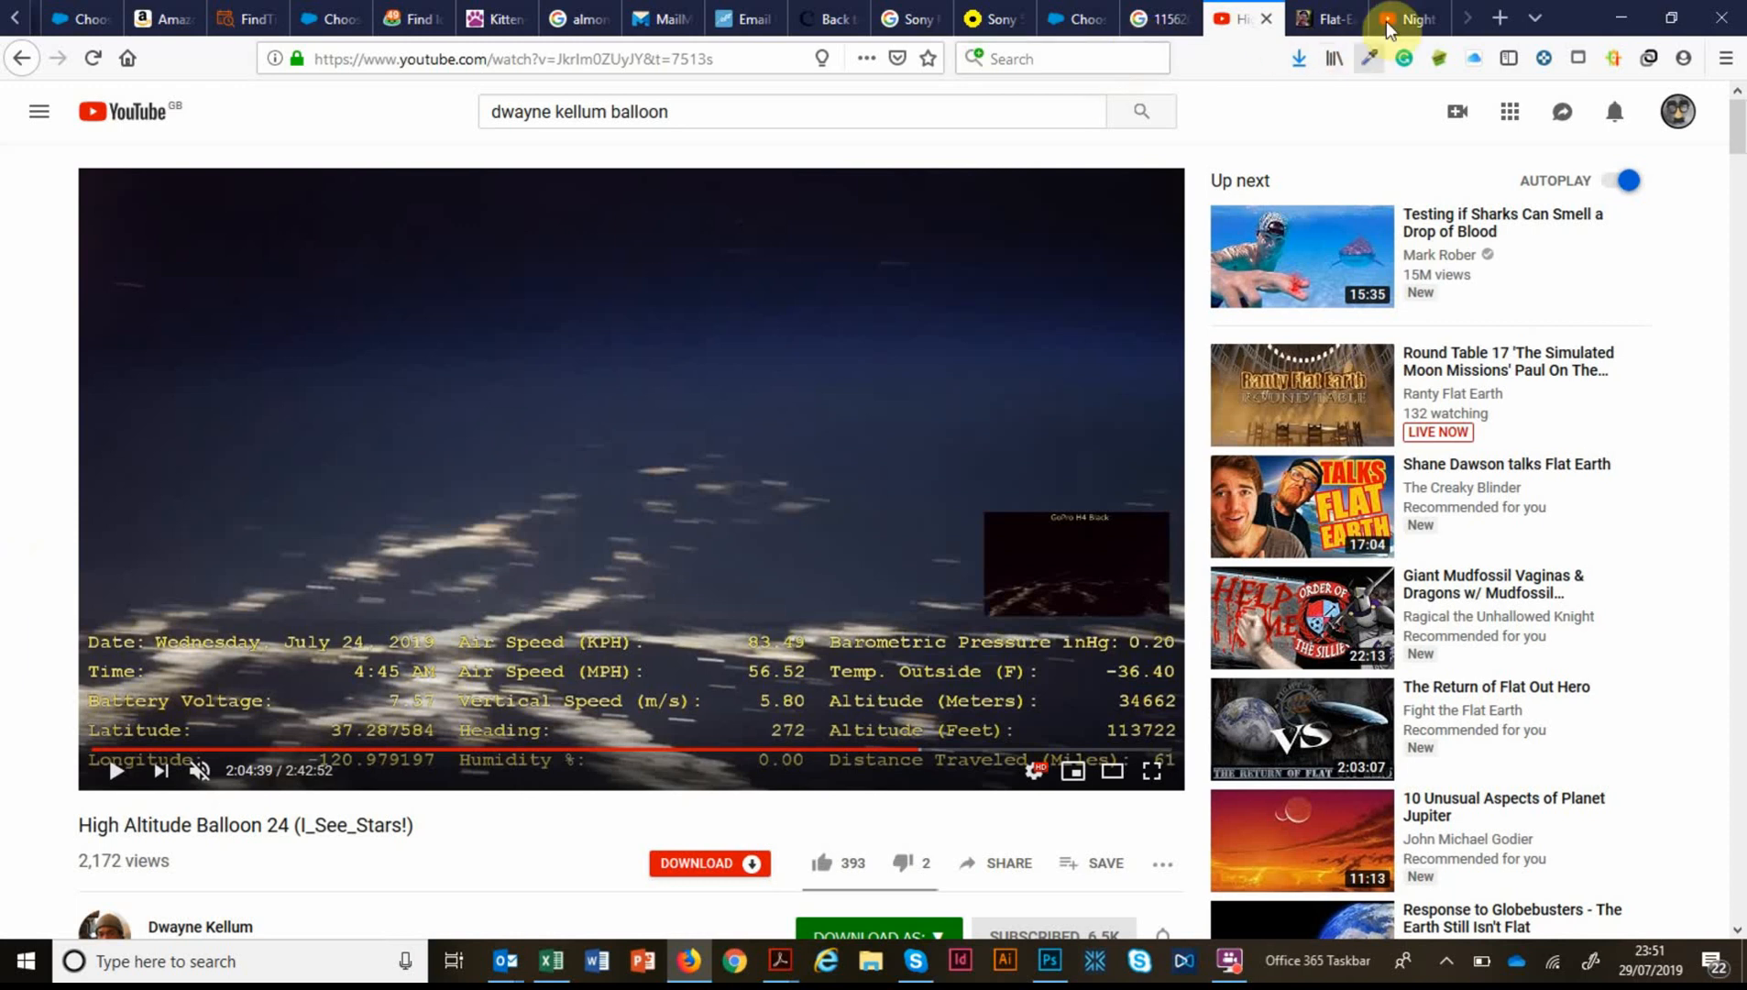
Play the balloon video until the glowing horizon fills the frame near 2:09:04, then pause it.
{"action": "left_click", "coordinate": [1406, 18]}
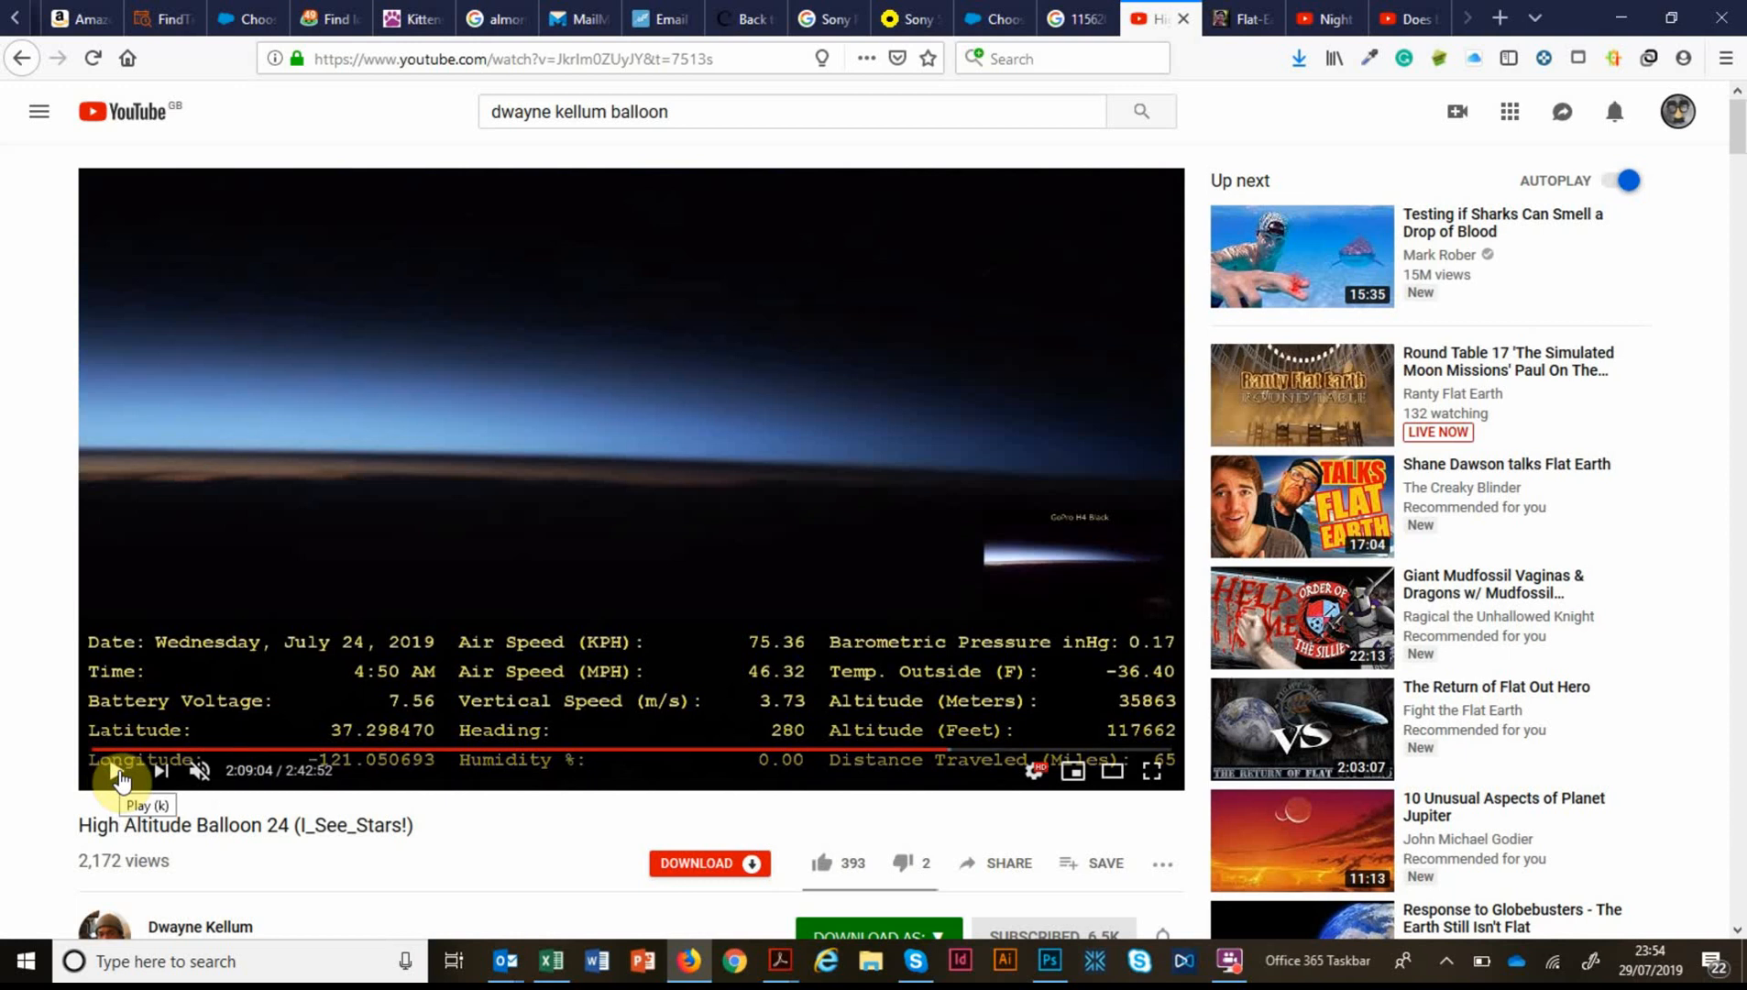
Capture the full-screen horizon frame to the clipboard and bring up Photoshop.
{"action": "left_click", "coordinate": [117, 771]}
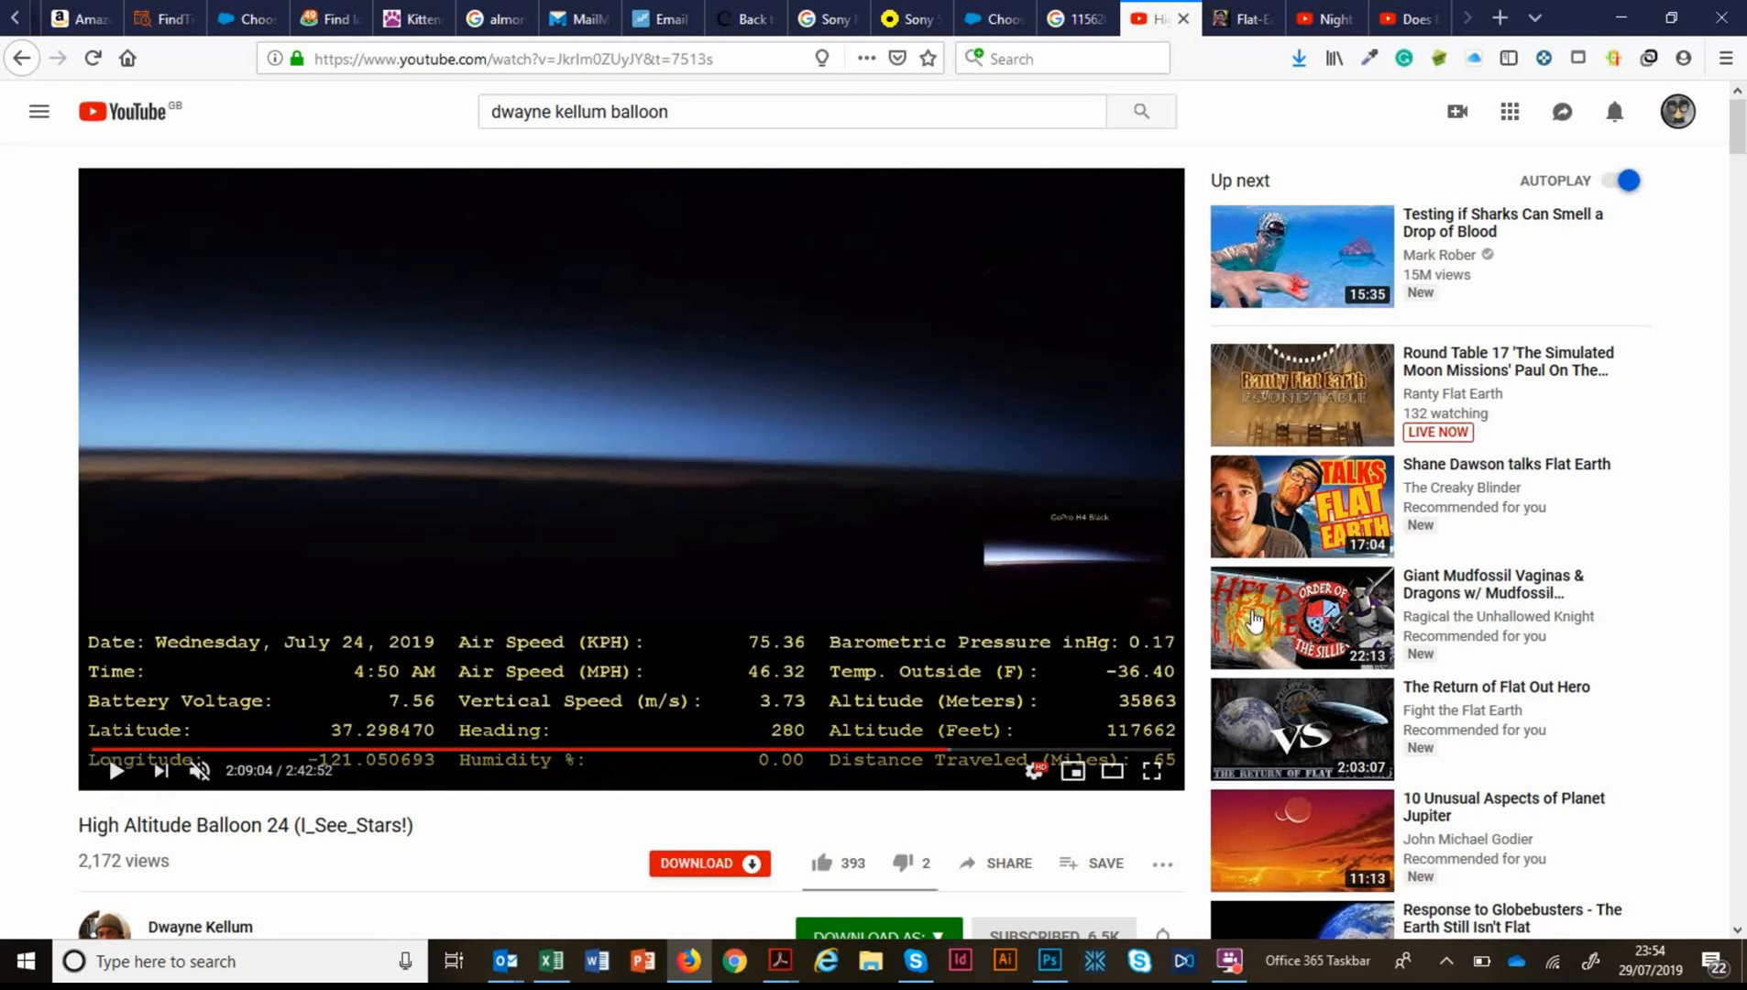
{"action": "left_click", "coordinate": [1151, 772]}
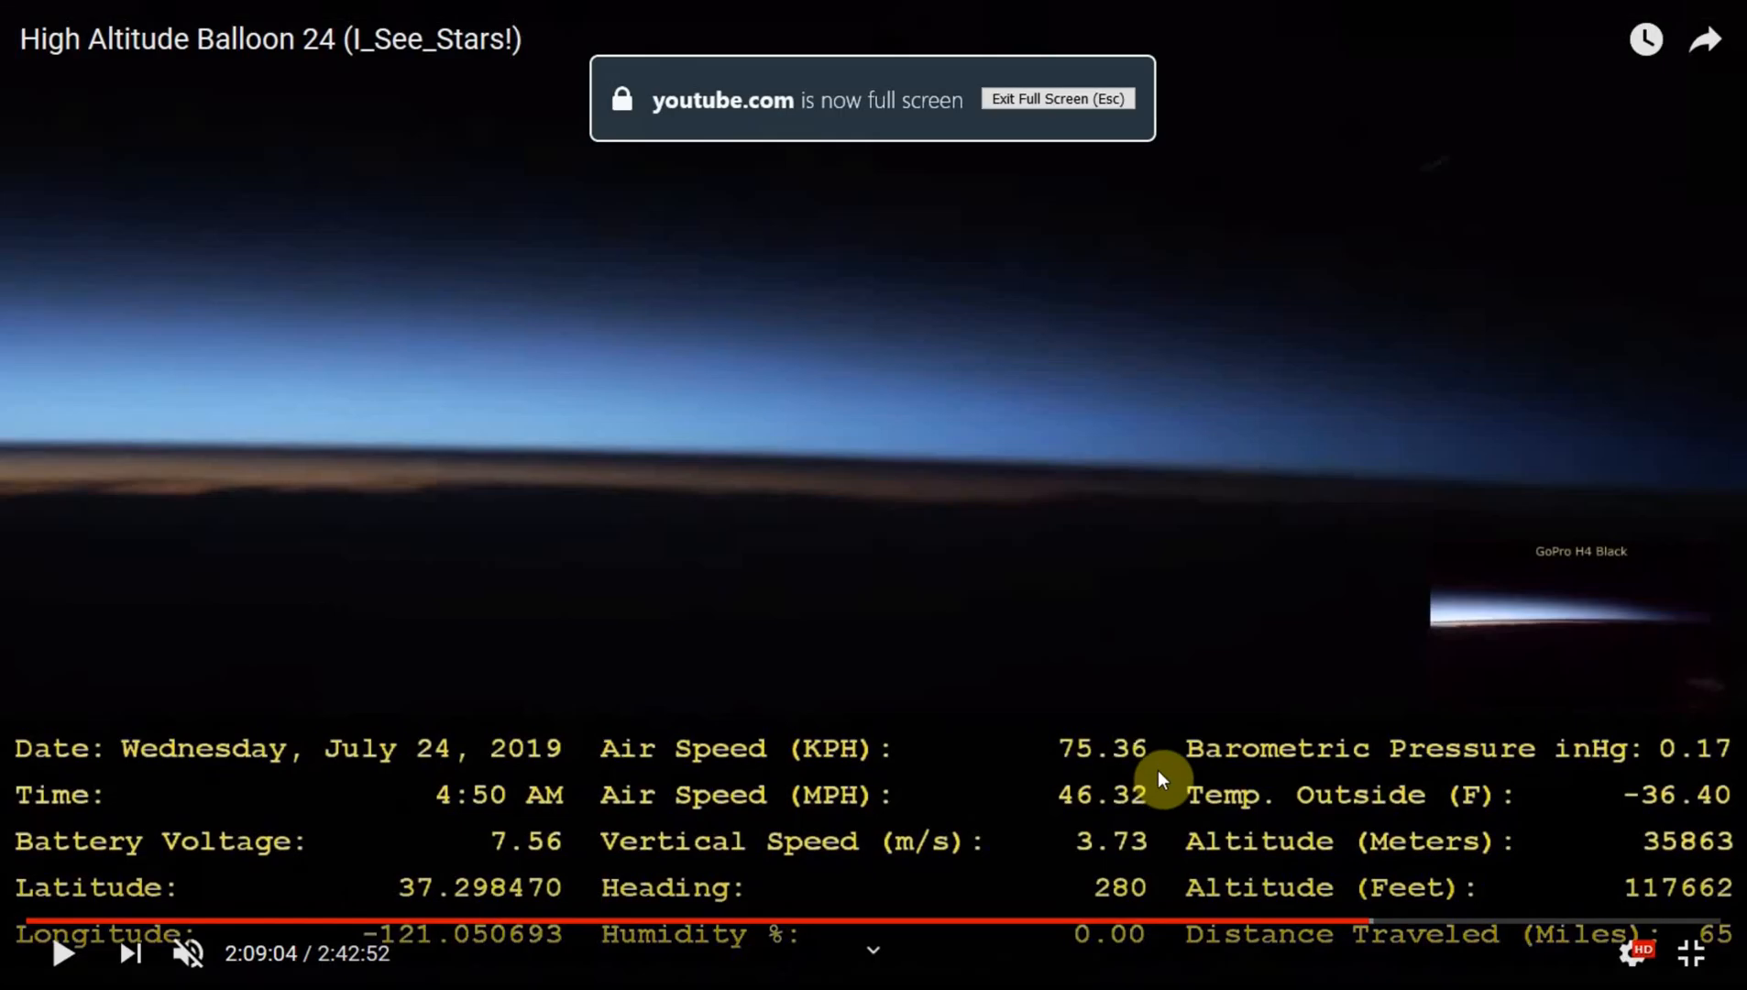
{"action": "key", "text": "Escape"}
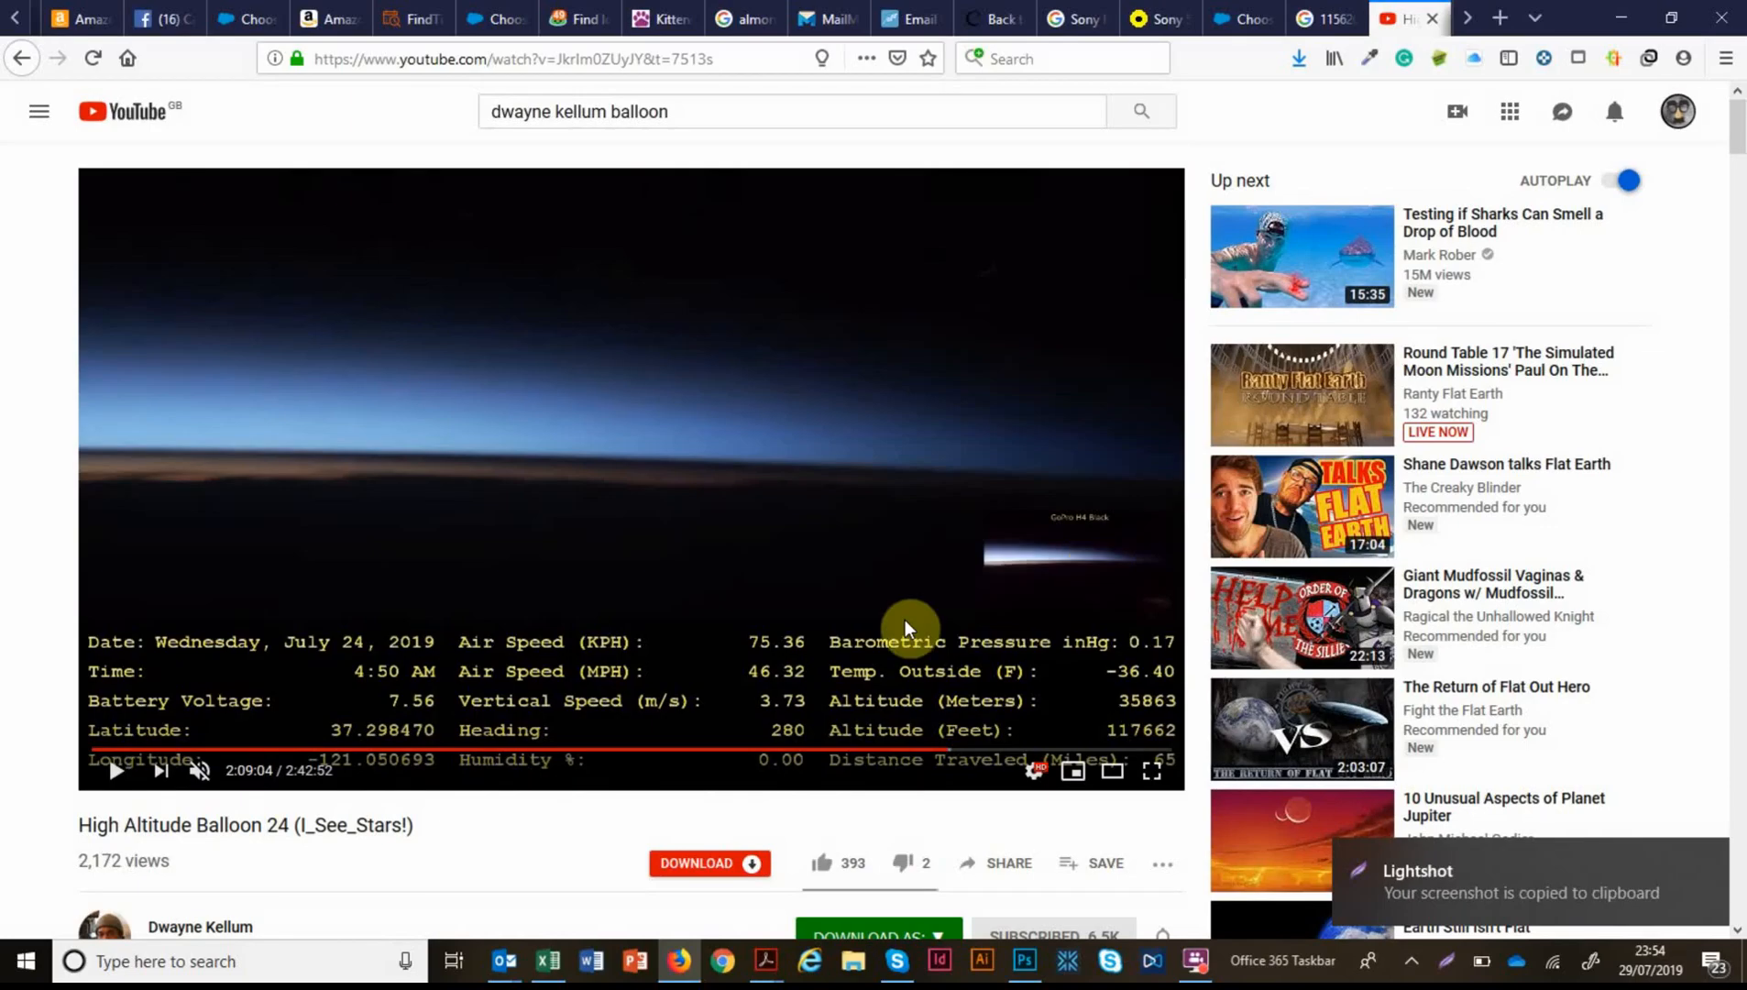
{"action": "left_click", "coordinate": [1022, 967]}
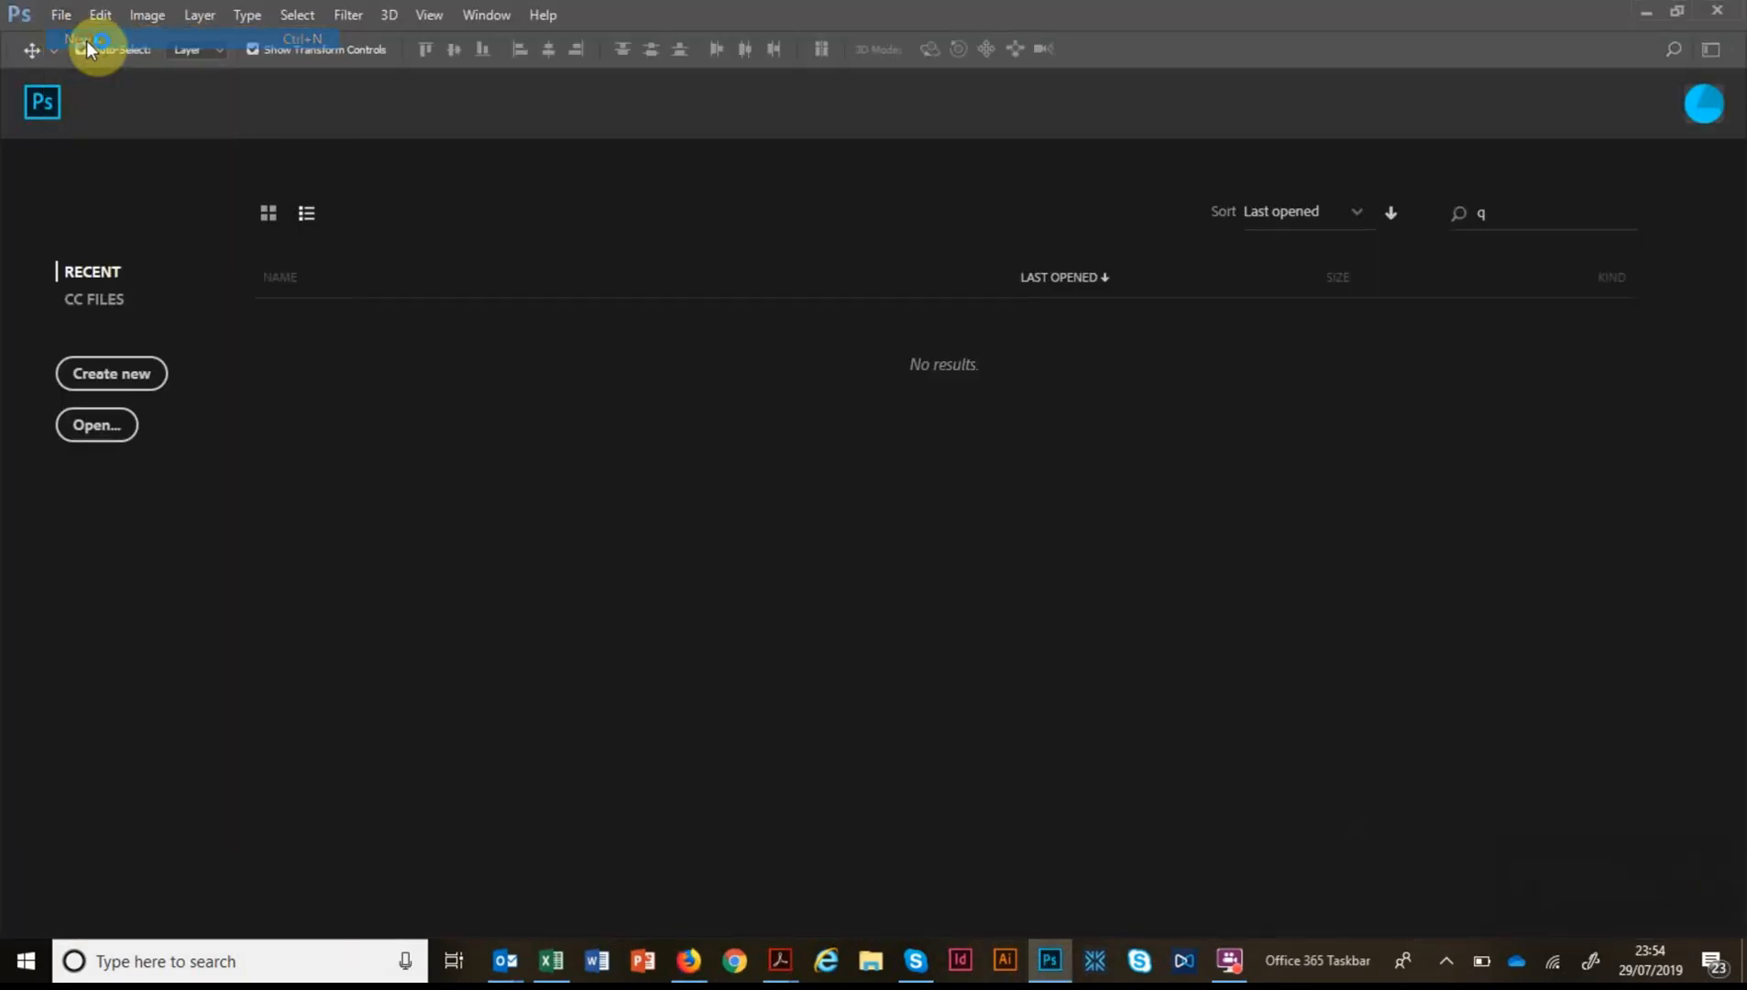
Create a new clipboard-sized document and paste the horizon screenshot into it.
{"action": "left_click", "coordinate": [80, 39]}
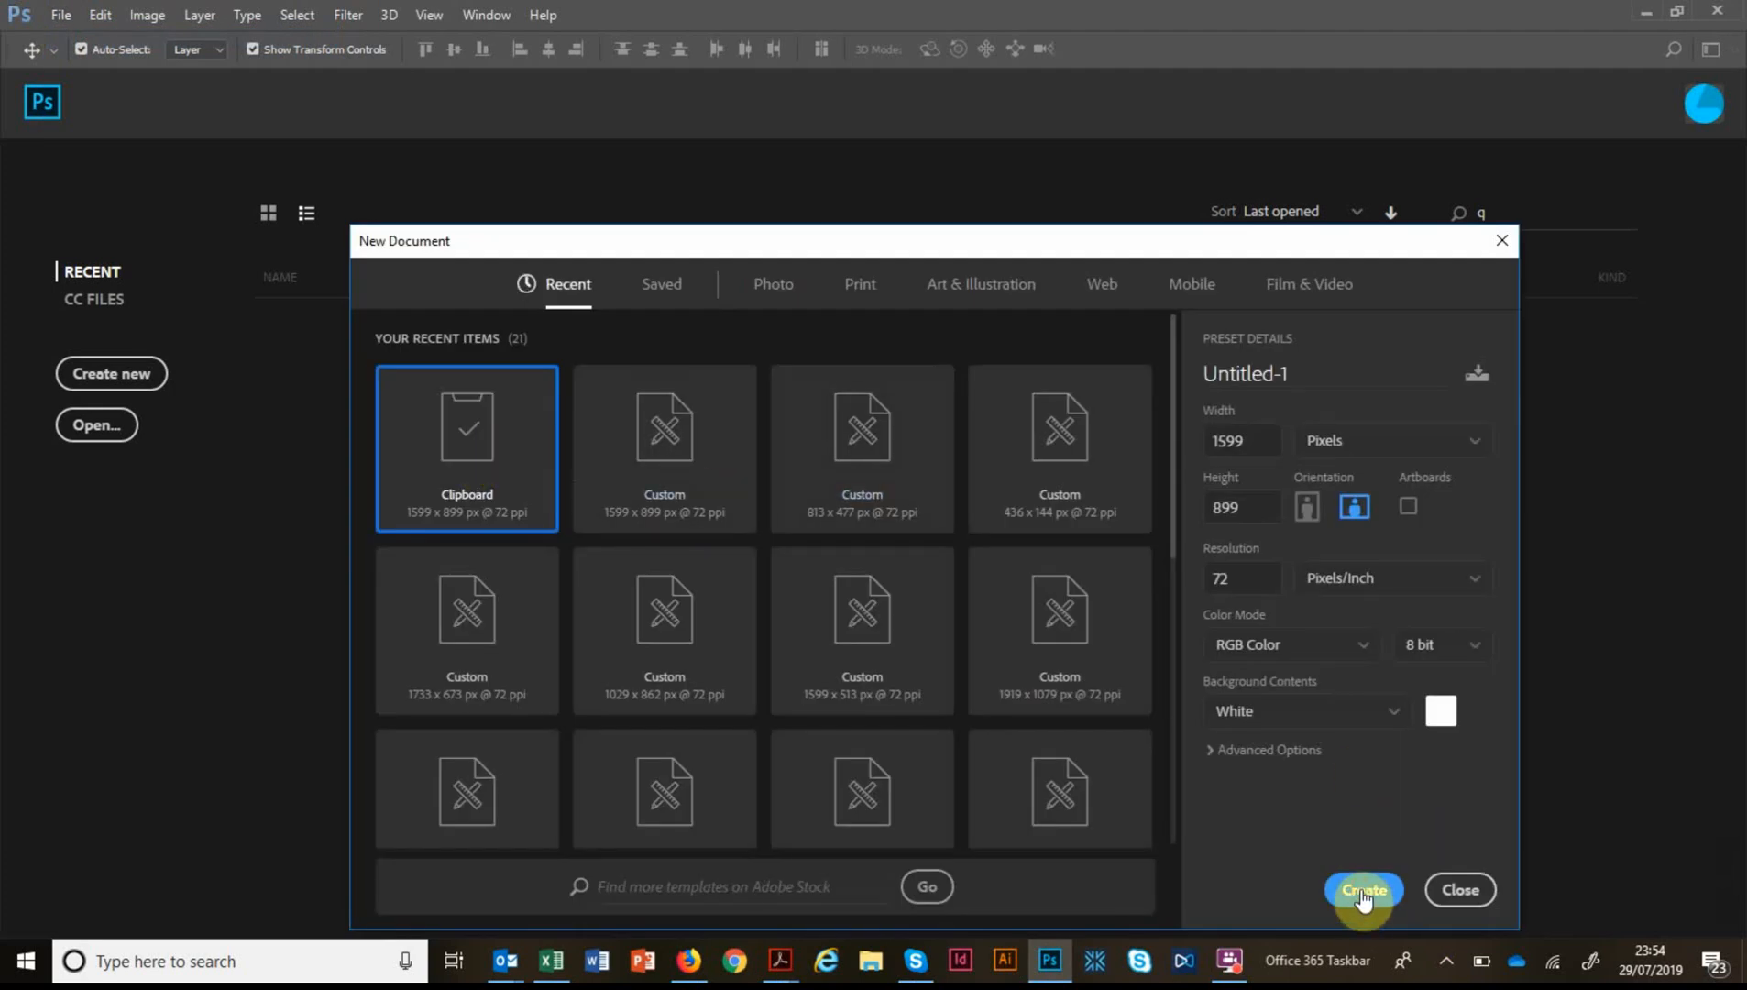
{"action": "left_click", "coordinate": [1362, 889]}
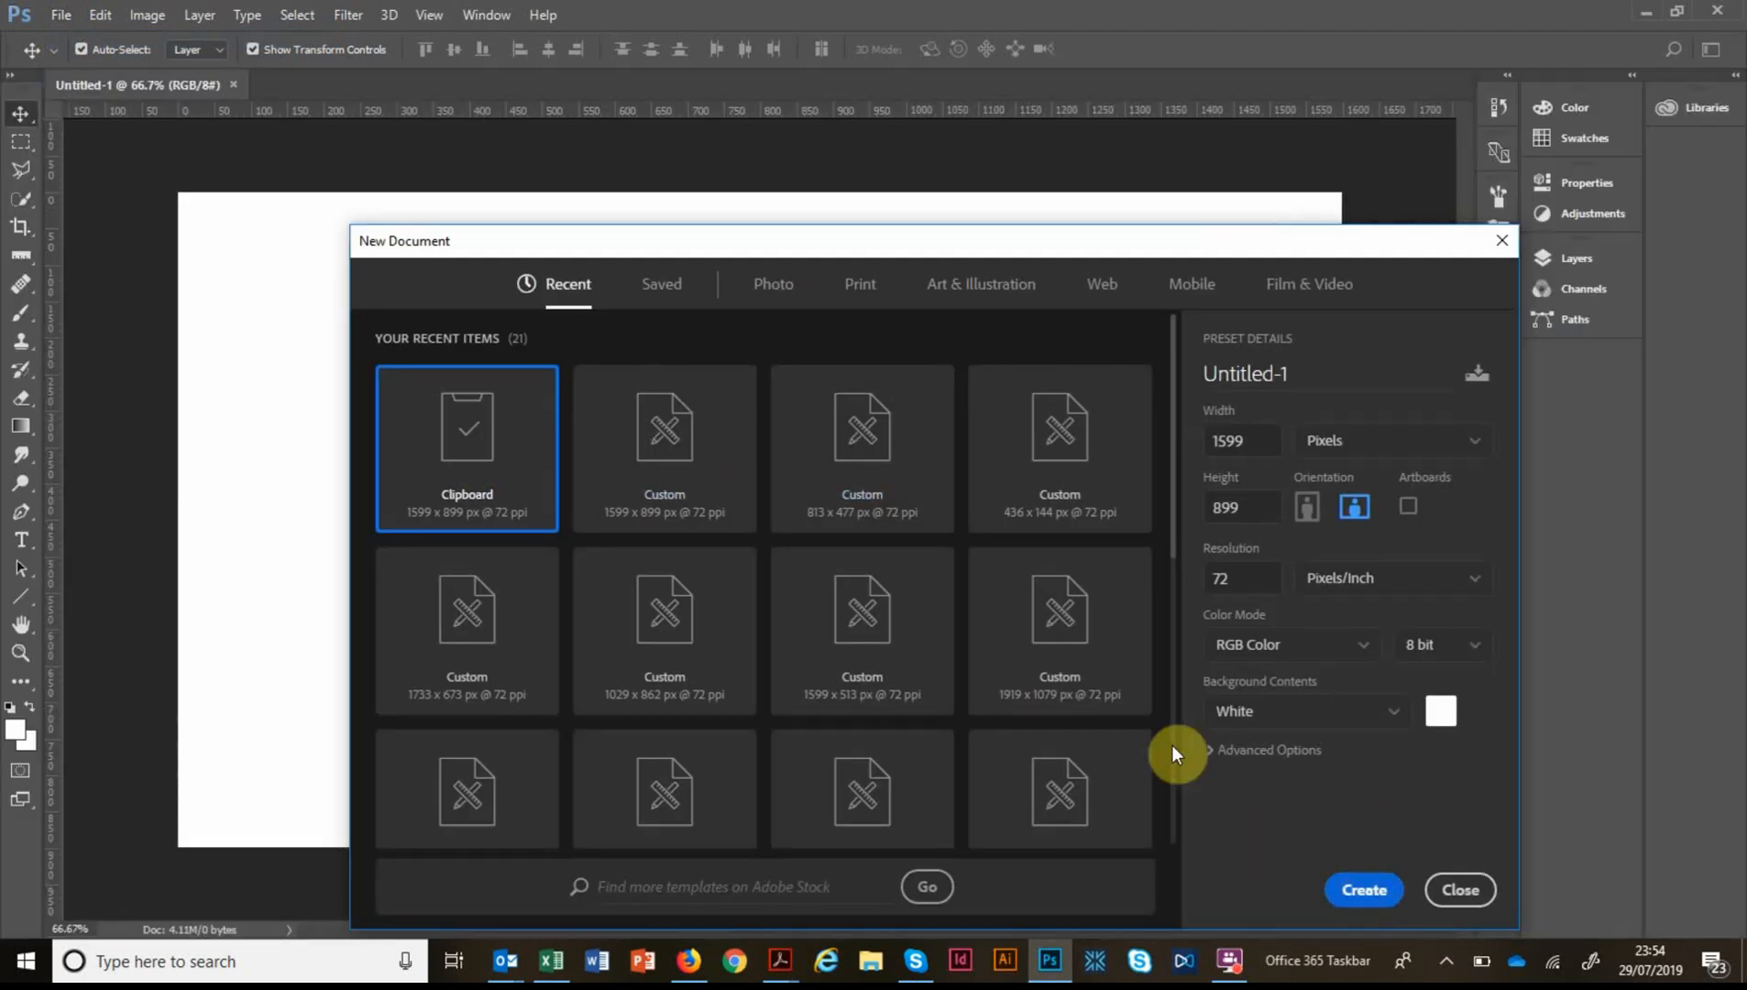
{"action": "left_click", "coordinate": [1362, 889]}
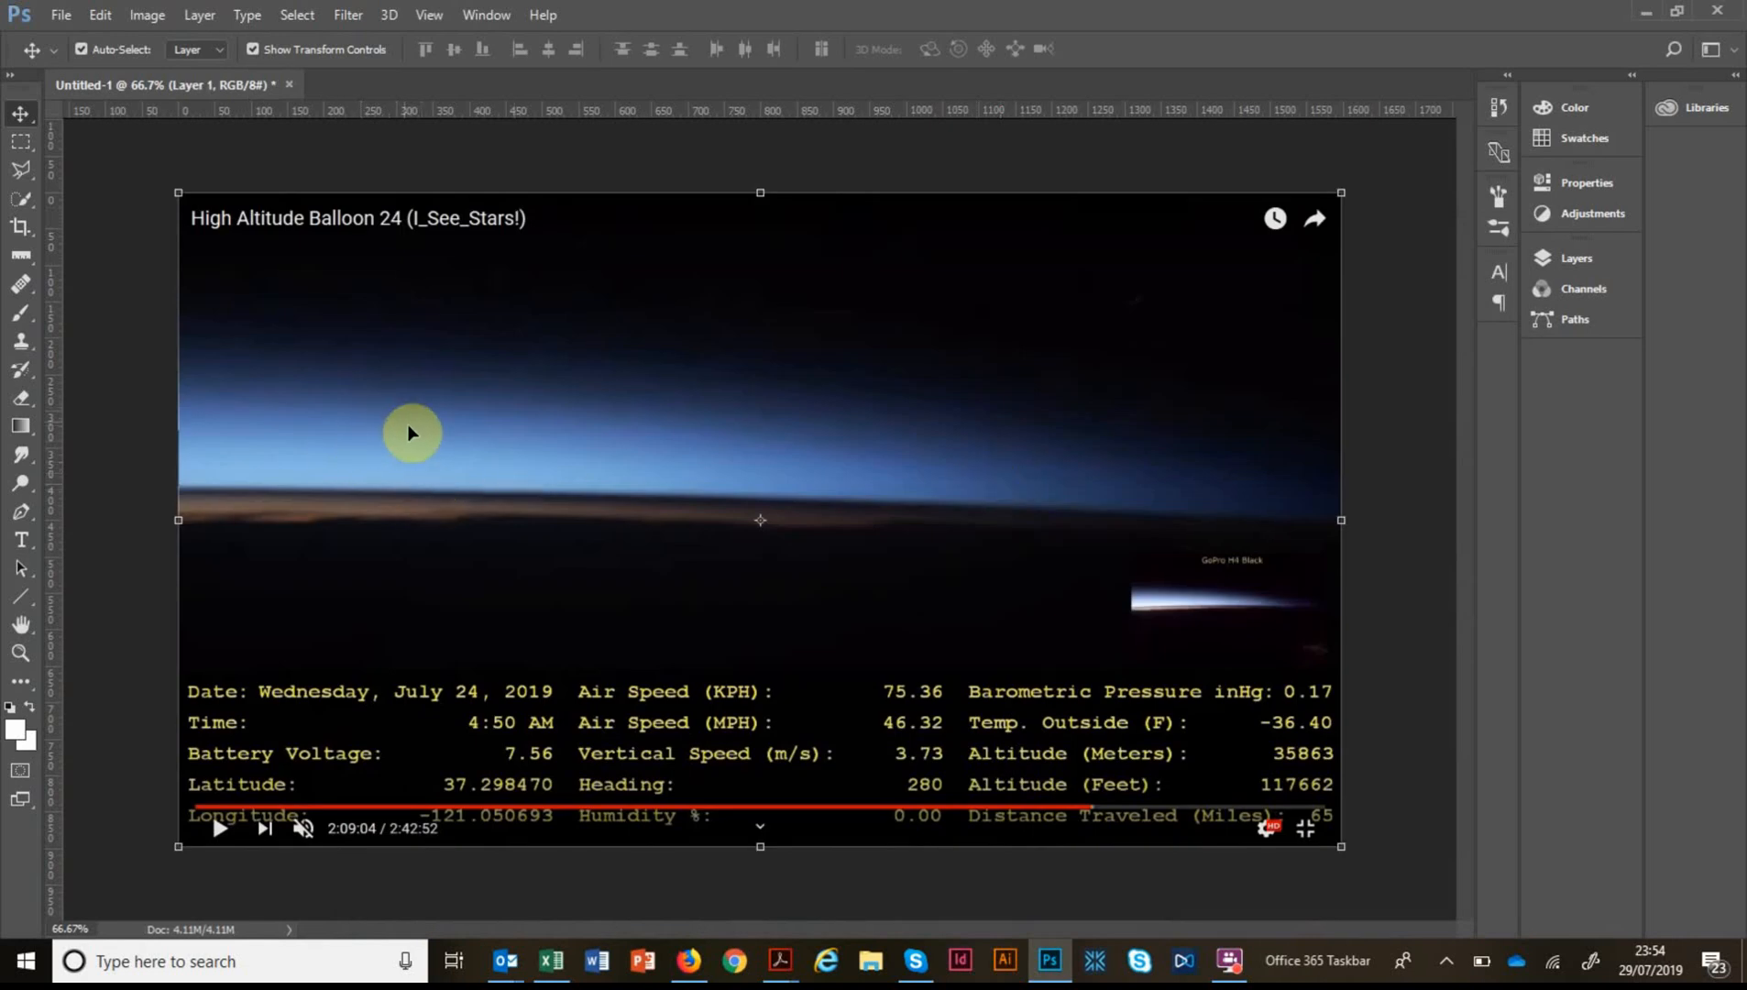
{"action": "mouse_move", "coordinate": [389, 486]}
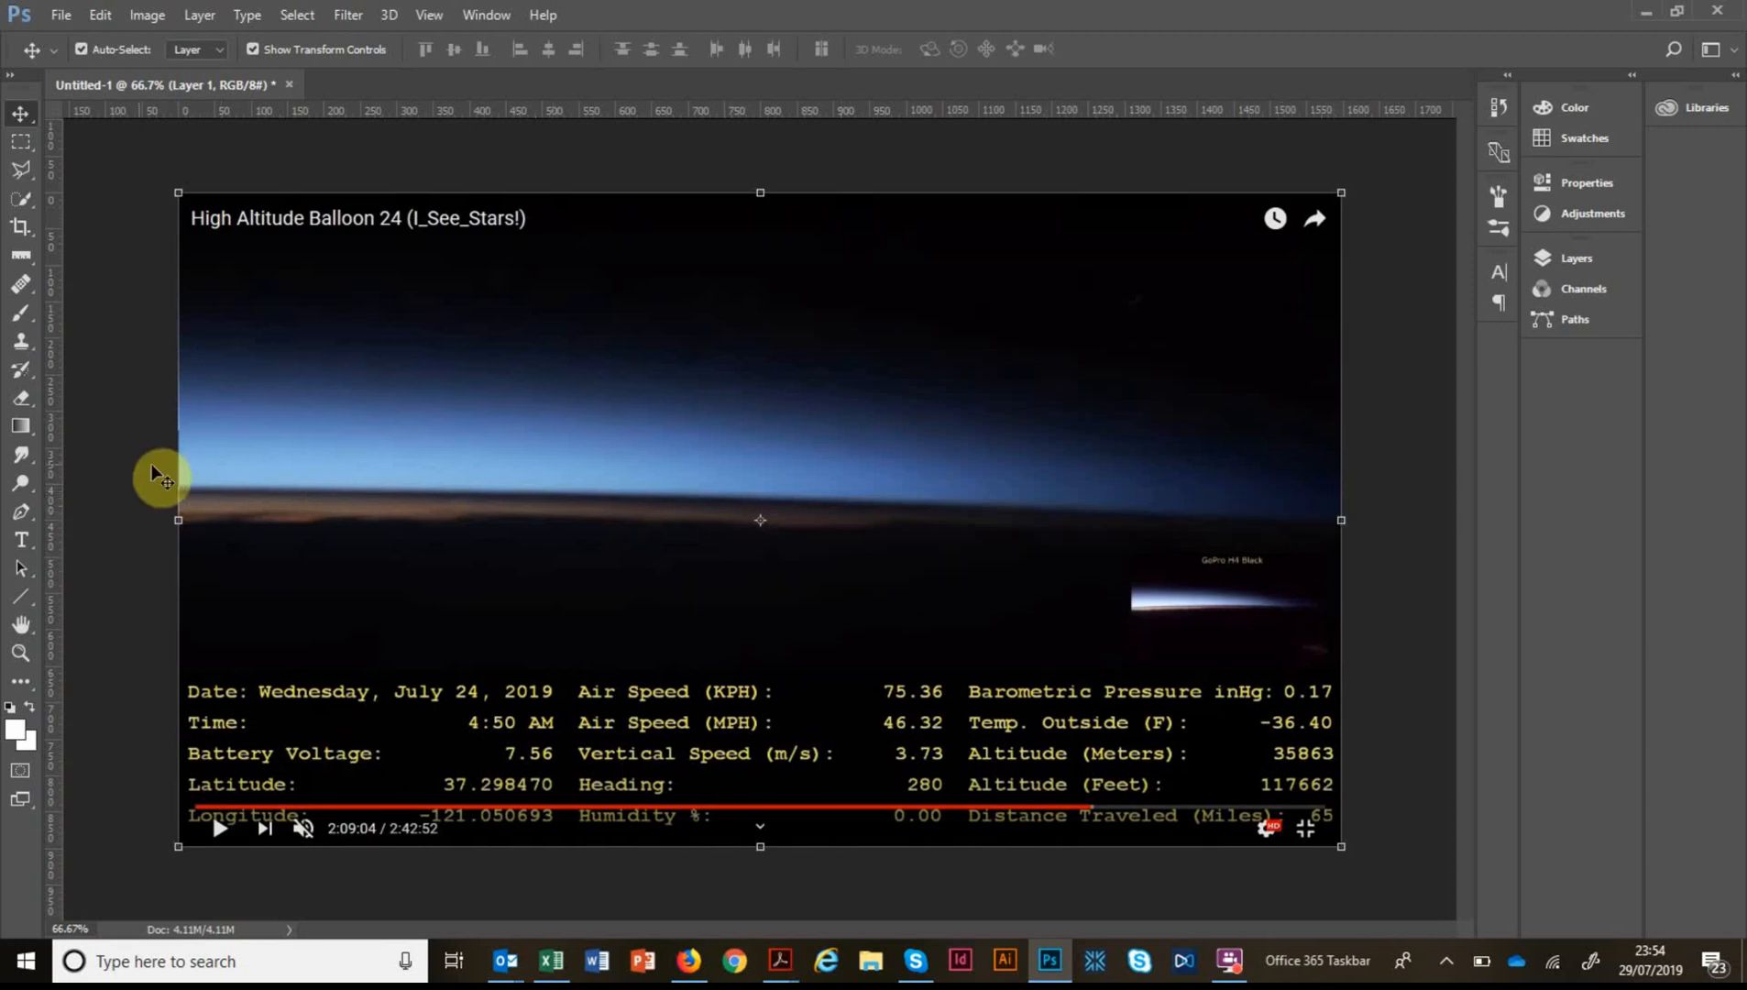
{"action": "mouse_move", "coordinate": [1314, 509]}
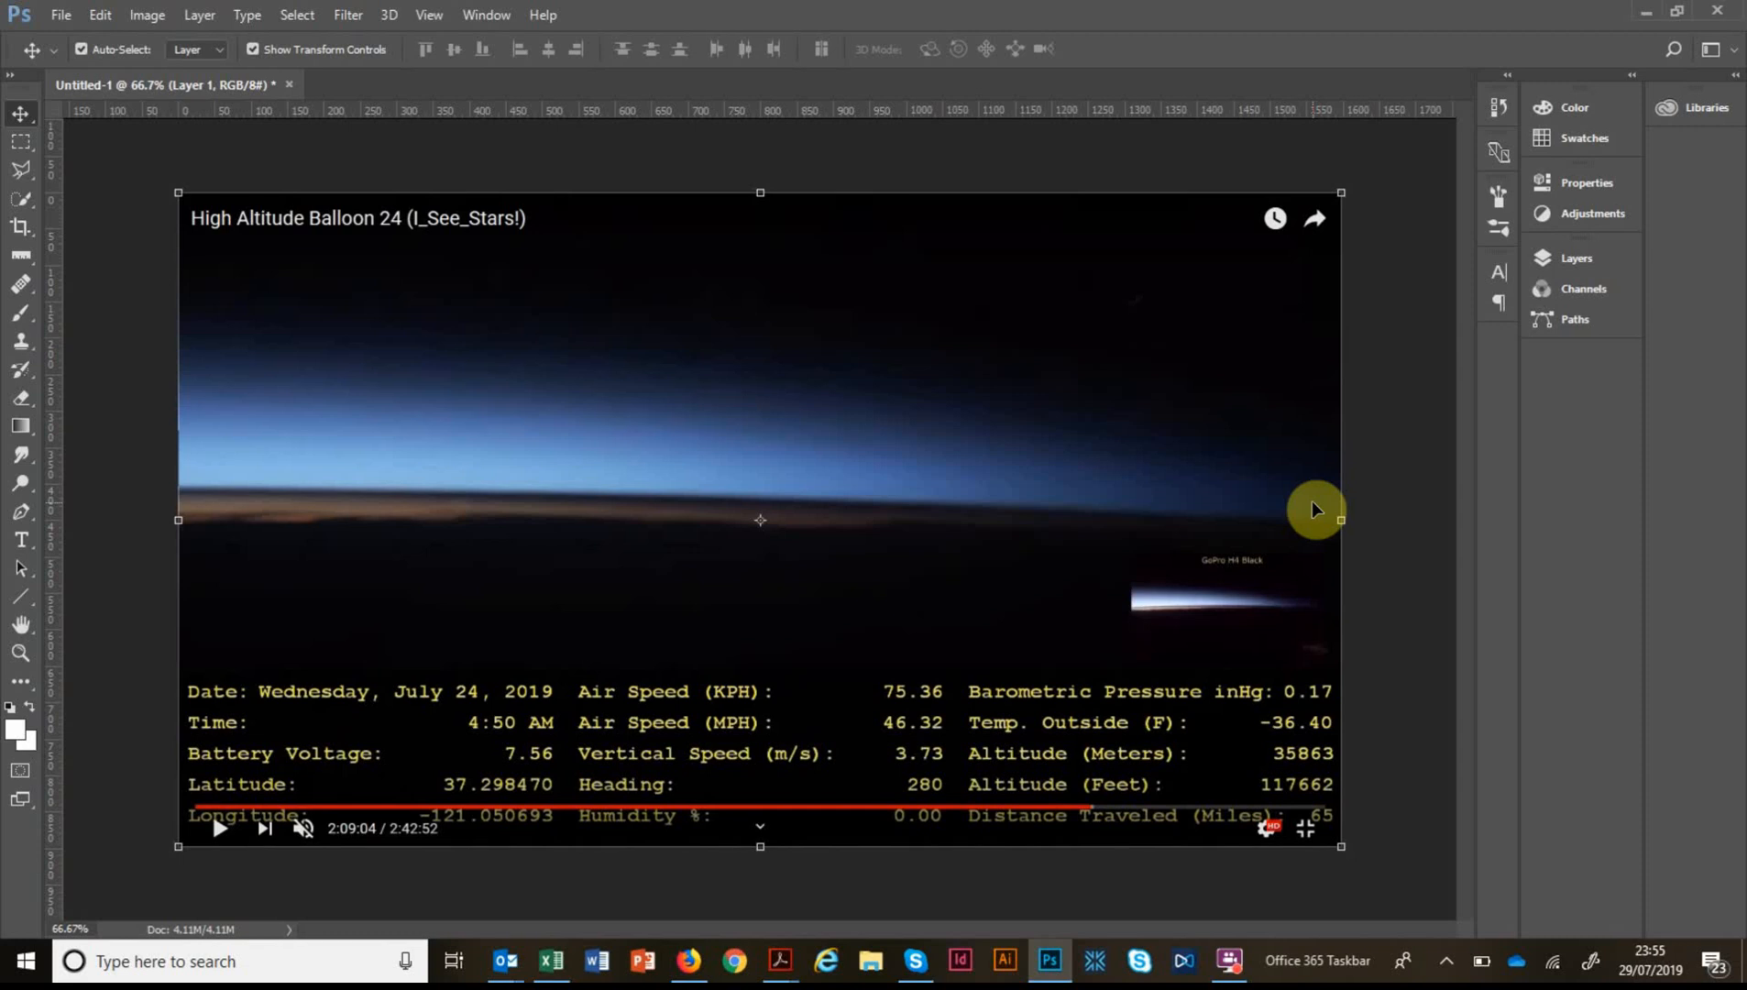
{"action": "mouse_move", "coordinate": [24, 257]}
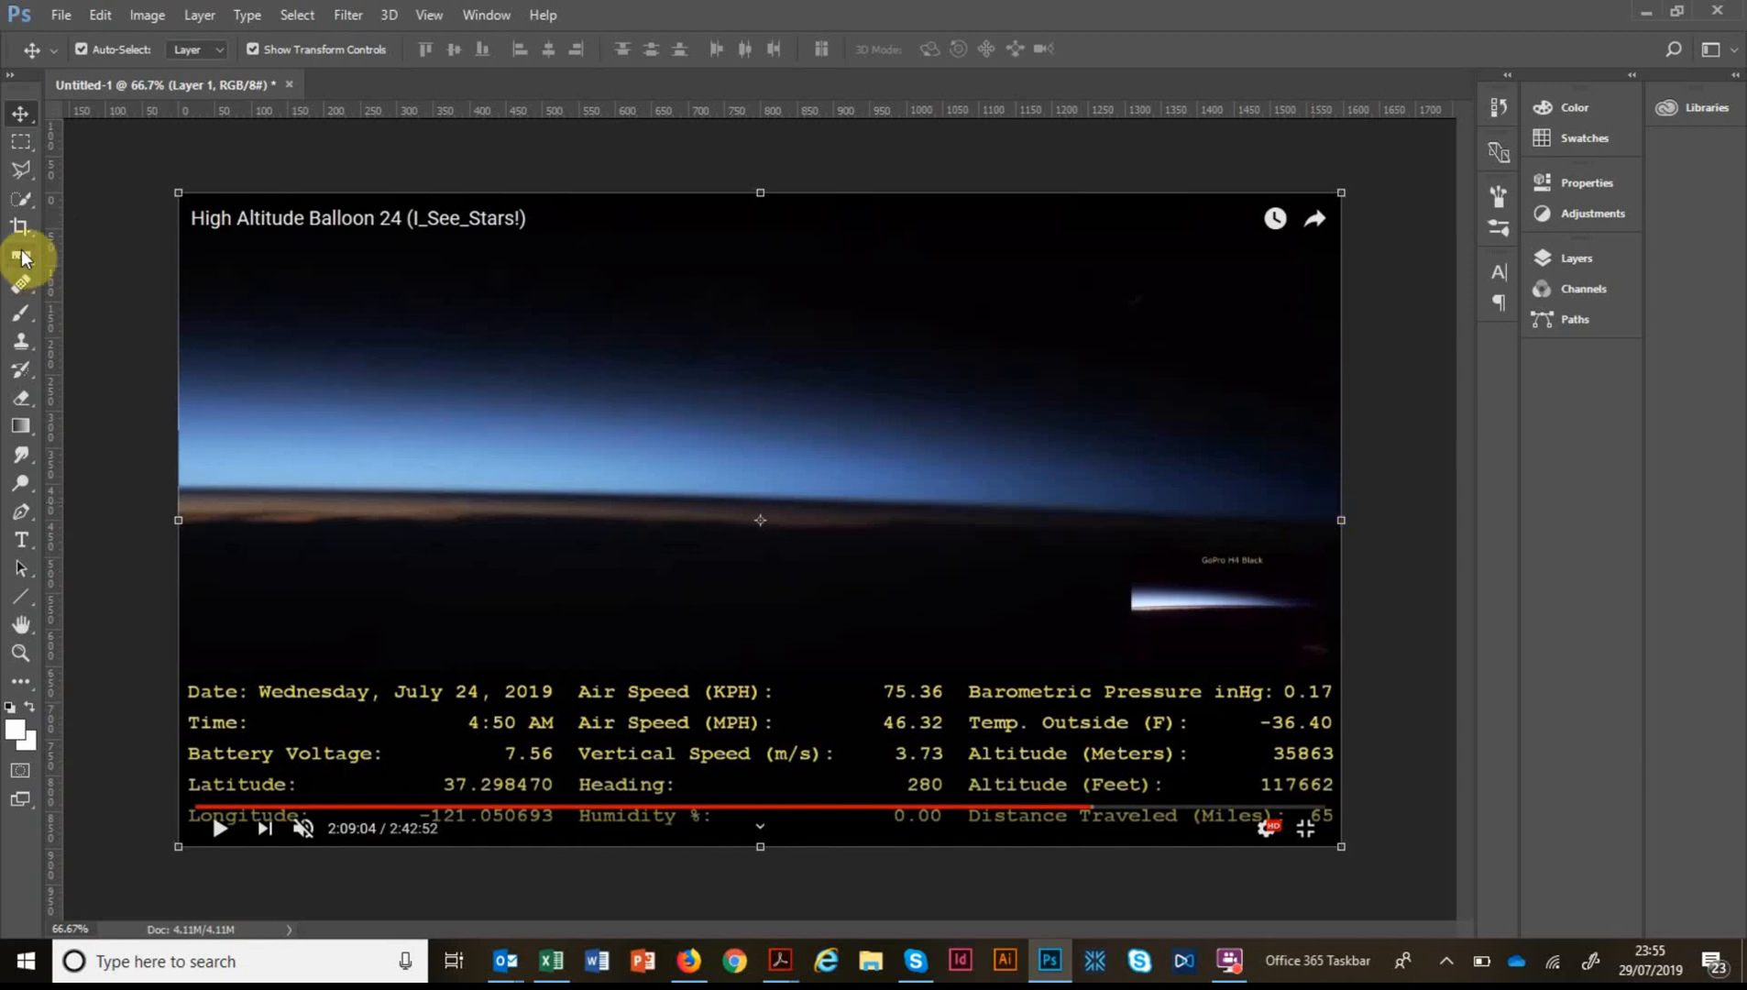
Measure the horizon's tilt with the Ruler tool from its left edge to its right edge.
{"action": "left_click", "coordinate": [21, 260]}
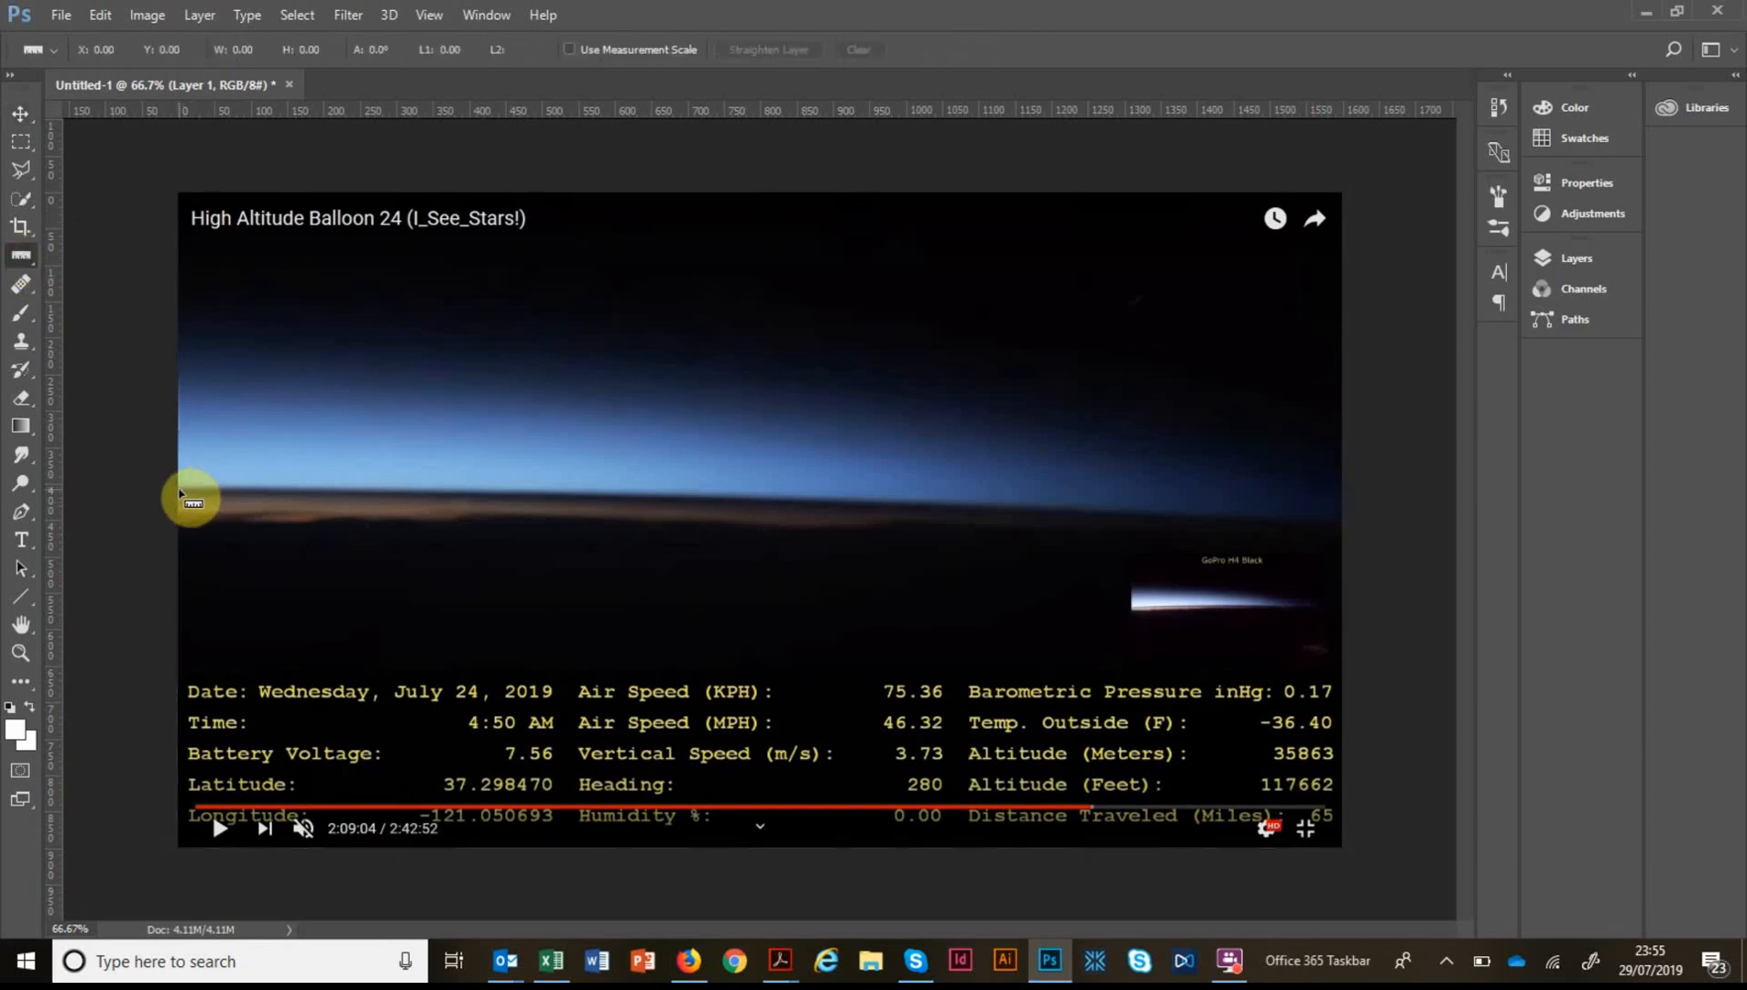
{"action": "left_click_drag", "start_coordinate": [192, 498], "coordinate": [666, 505]}
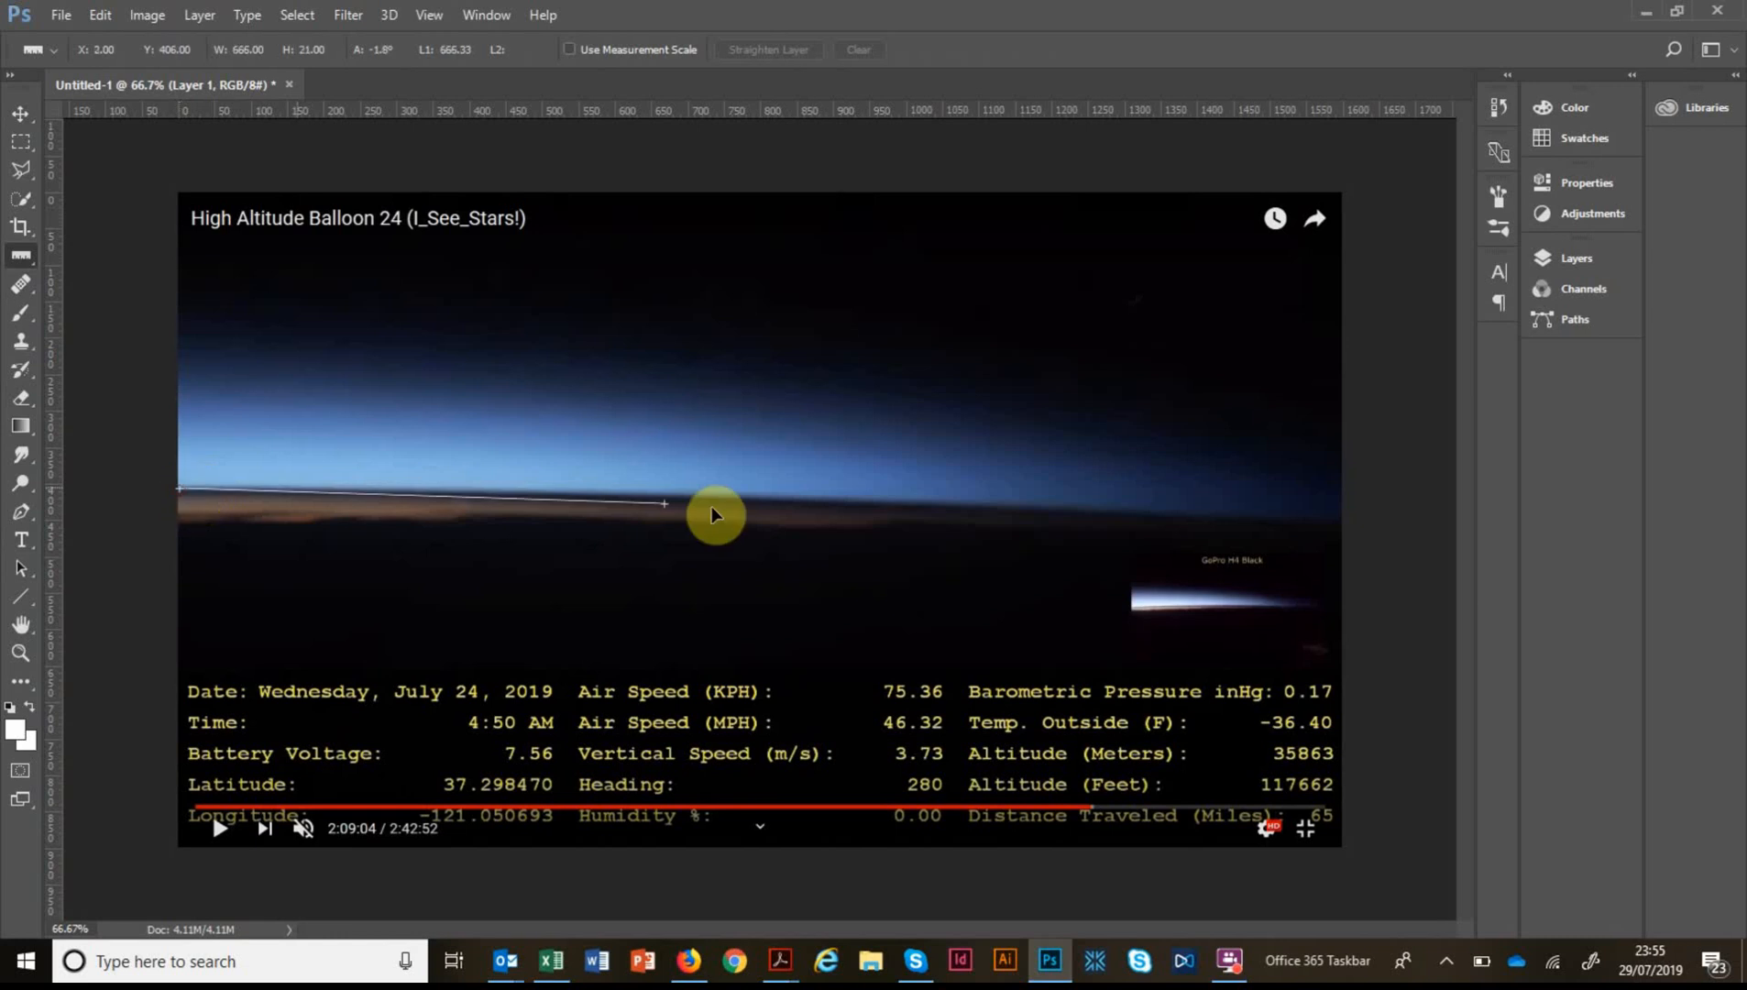
{"action": "left_click_drag", "start_coordinate": [664, 504], "coordinate": [1336, 530]}
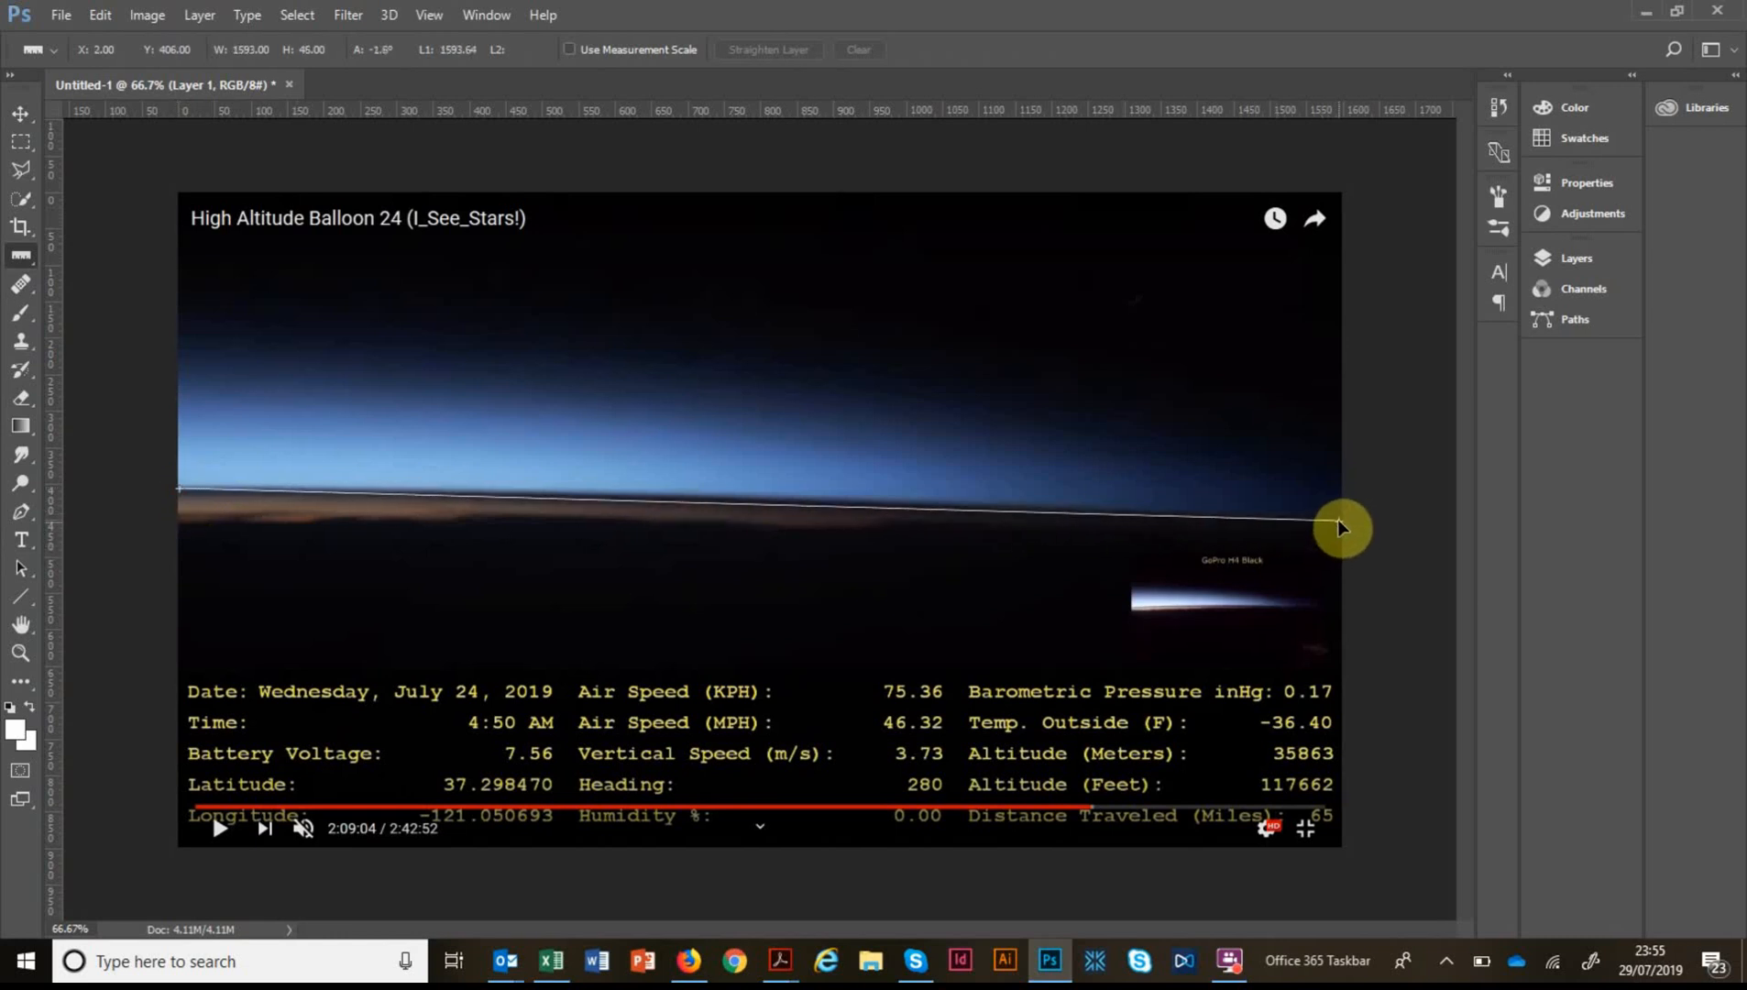
{"action": "left_click_drag", "start_coordinate": [1342, 528], "coordinate": [813, 517]}
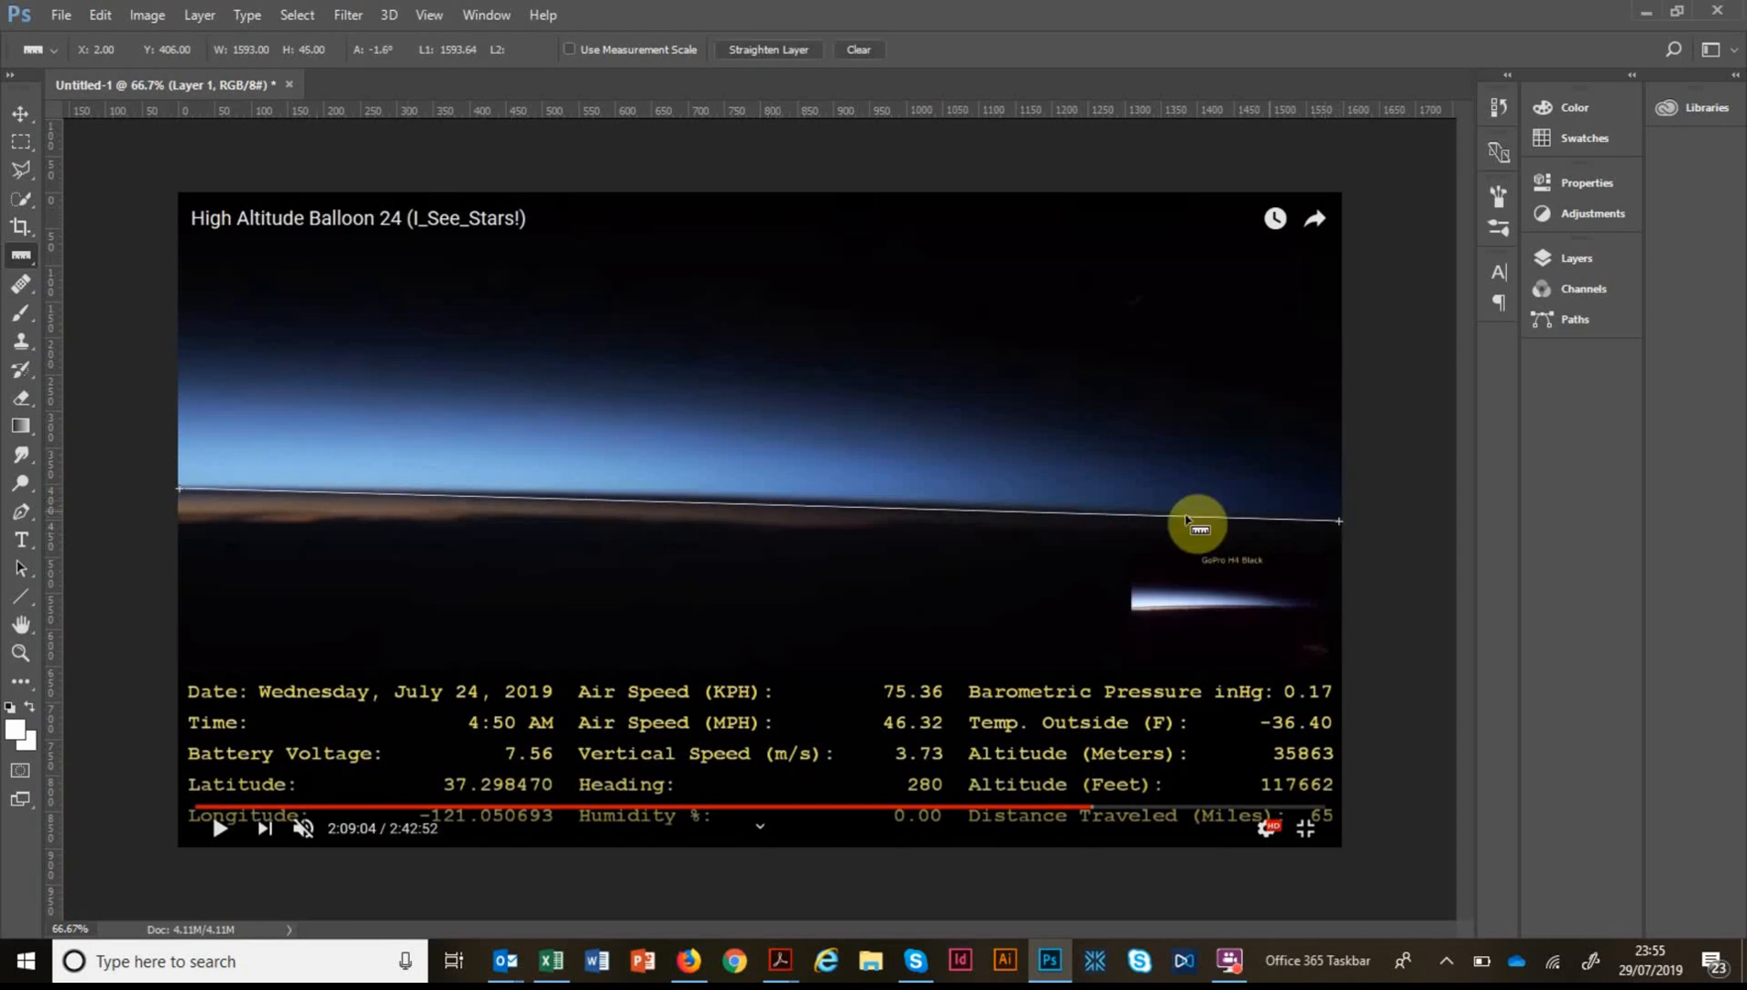
{"action": "mouse_move", "coordinate": [118, 23]}
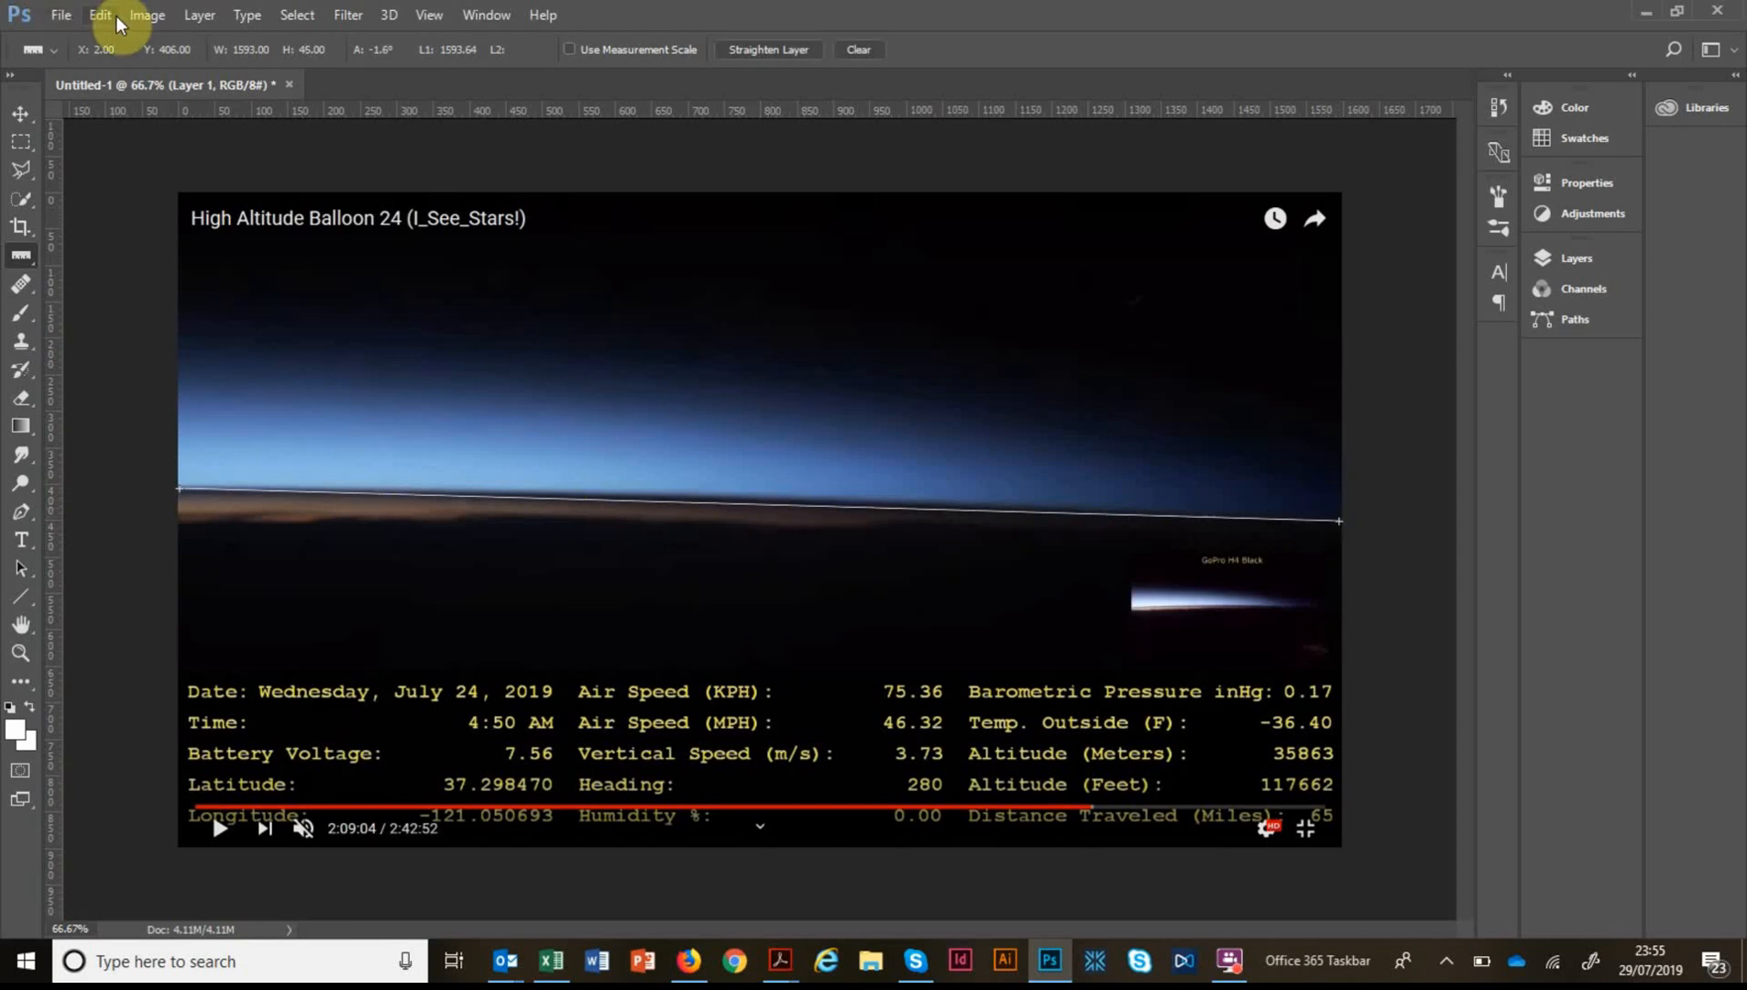
Rotate the canvas 1.62° counter-clockwise via Arbitrary rotation to level the horizon.
{"action": "left_click", "coordinate": [198, 15]}
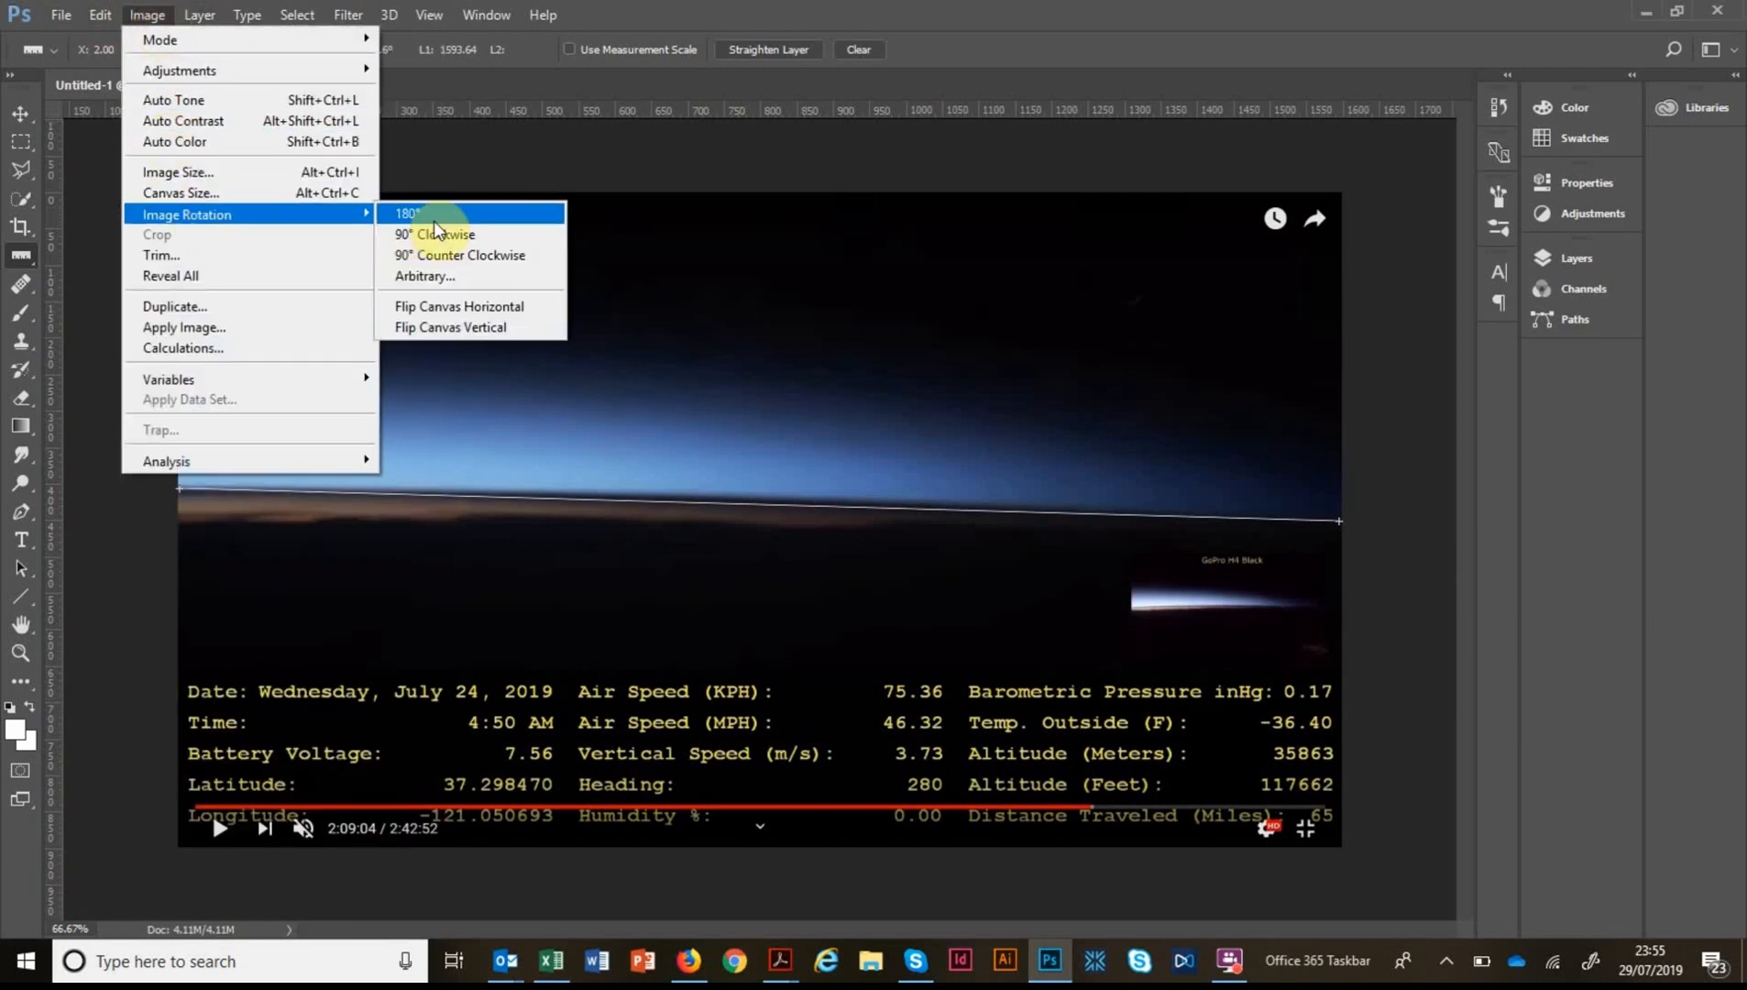
{"action": "left_click", "coordinate": [425, 277]}
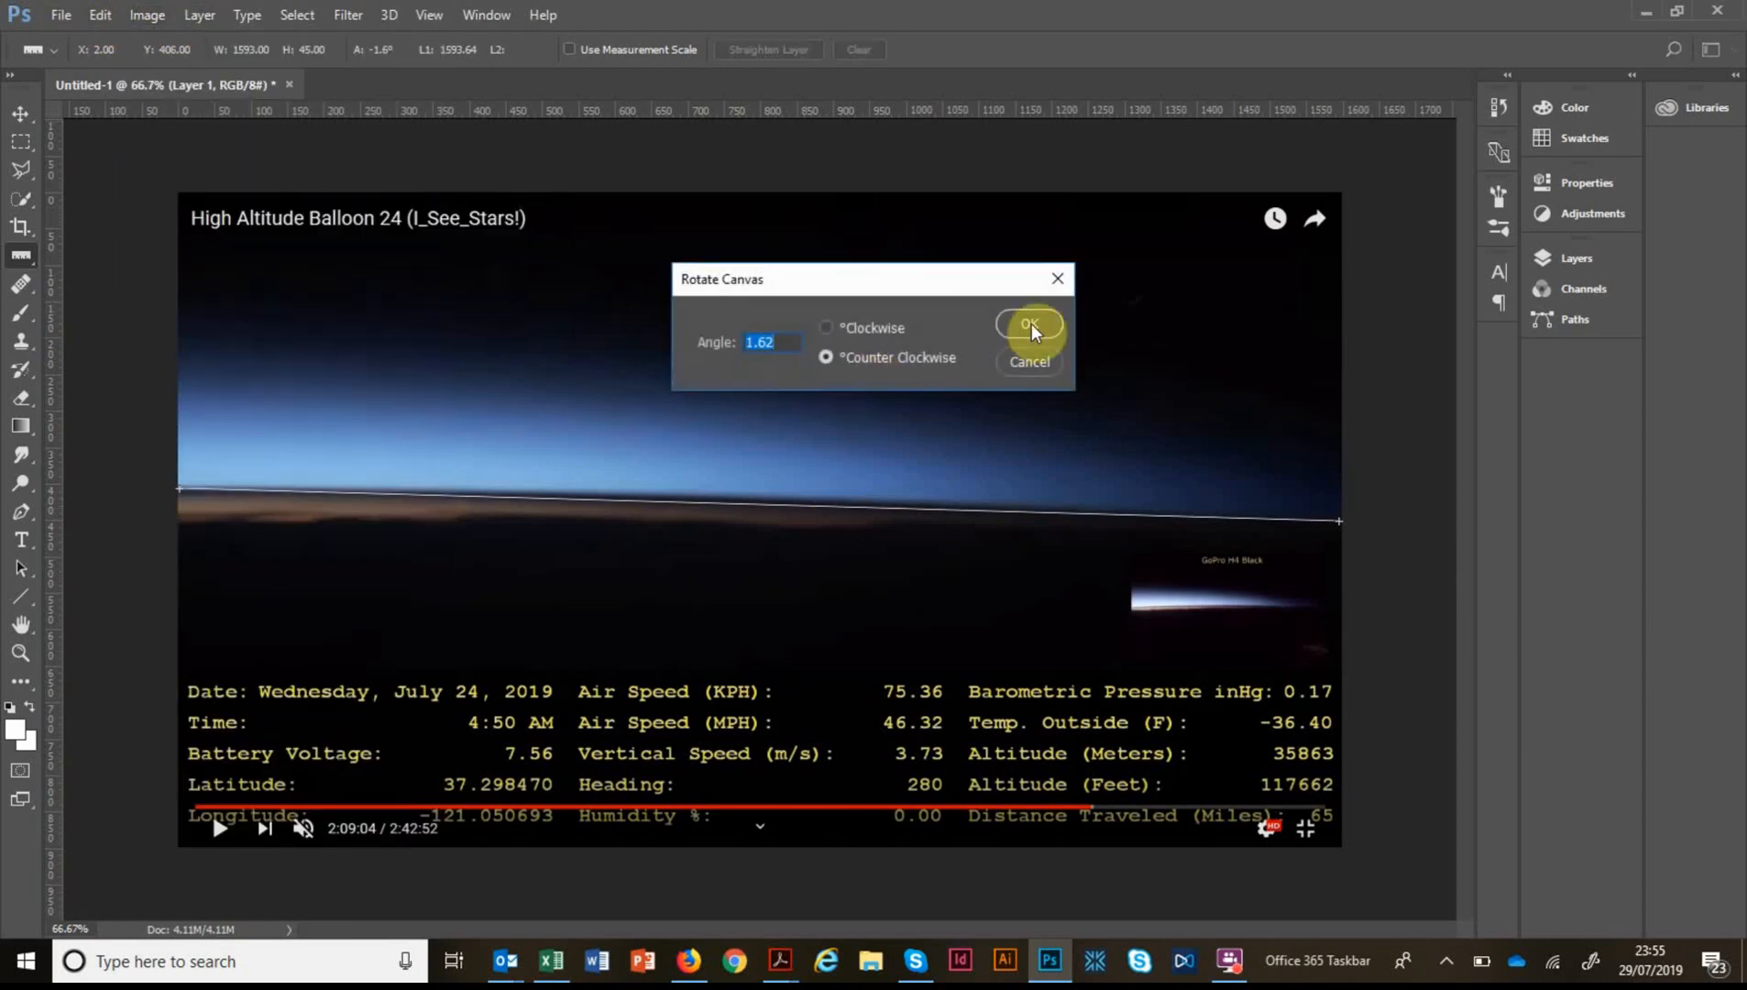
{"action": "left_click", "coordinate": [1027, 326]}
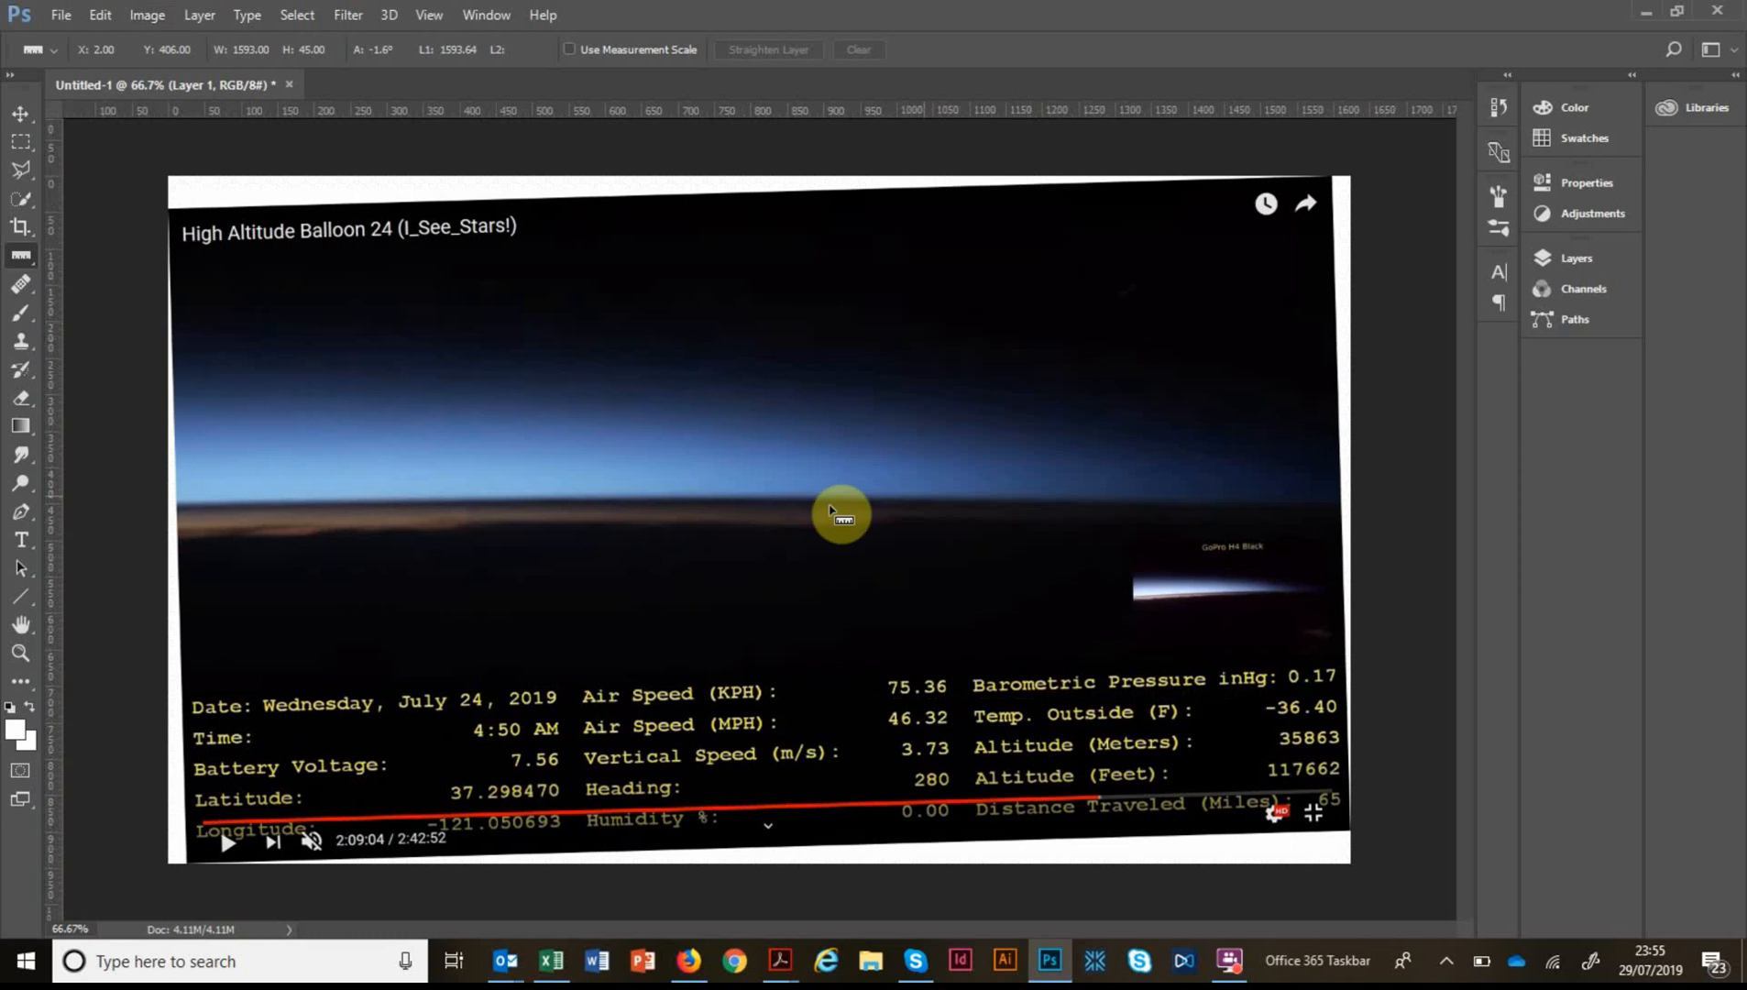
{"action": "mouse_move", "coordinate": [1331, 515]}
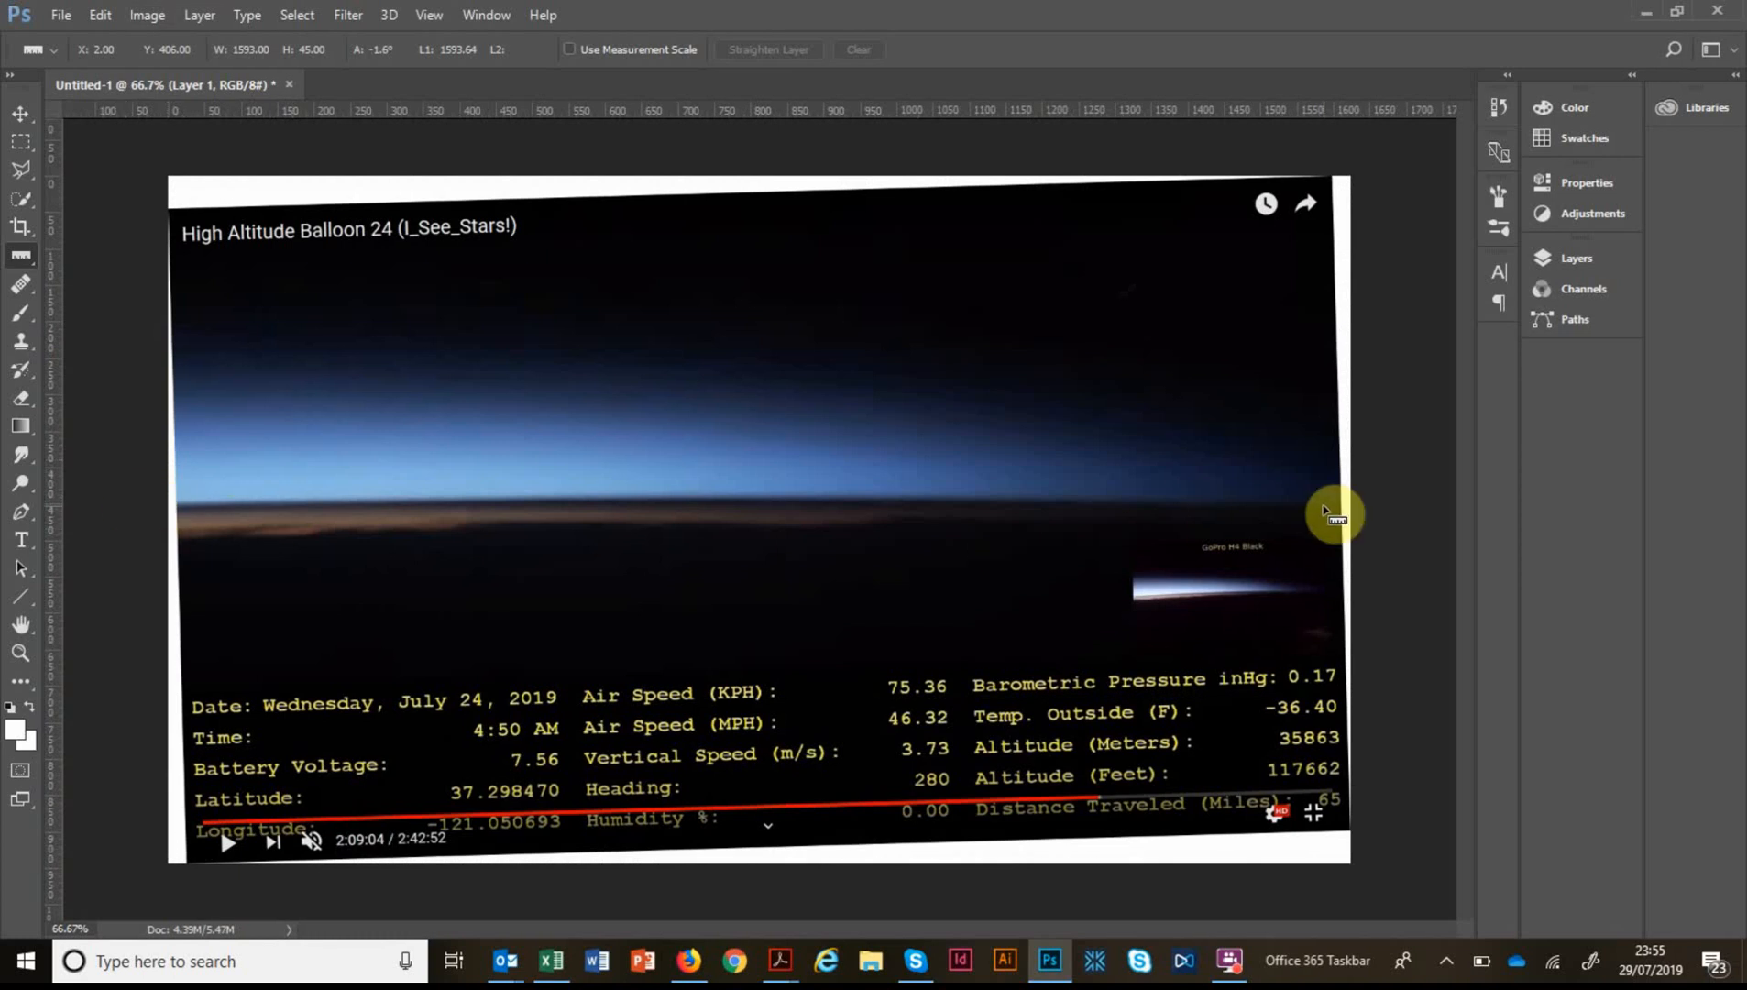
{"action": "mouse_move", "coordinate": [123, 36]}
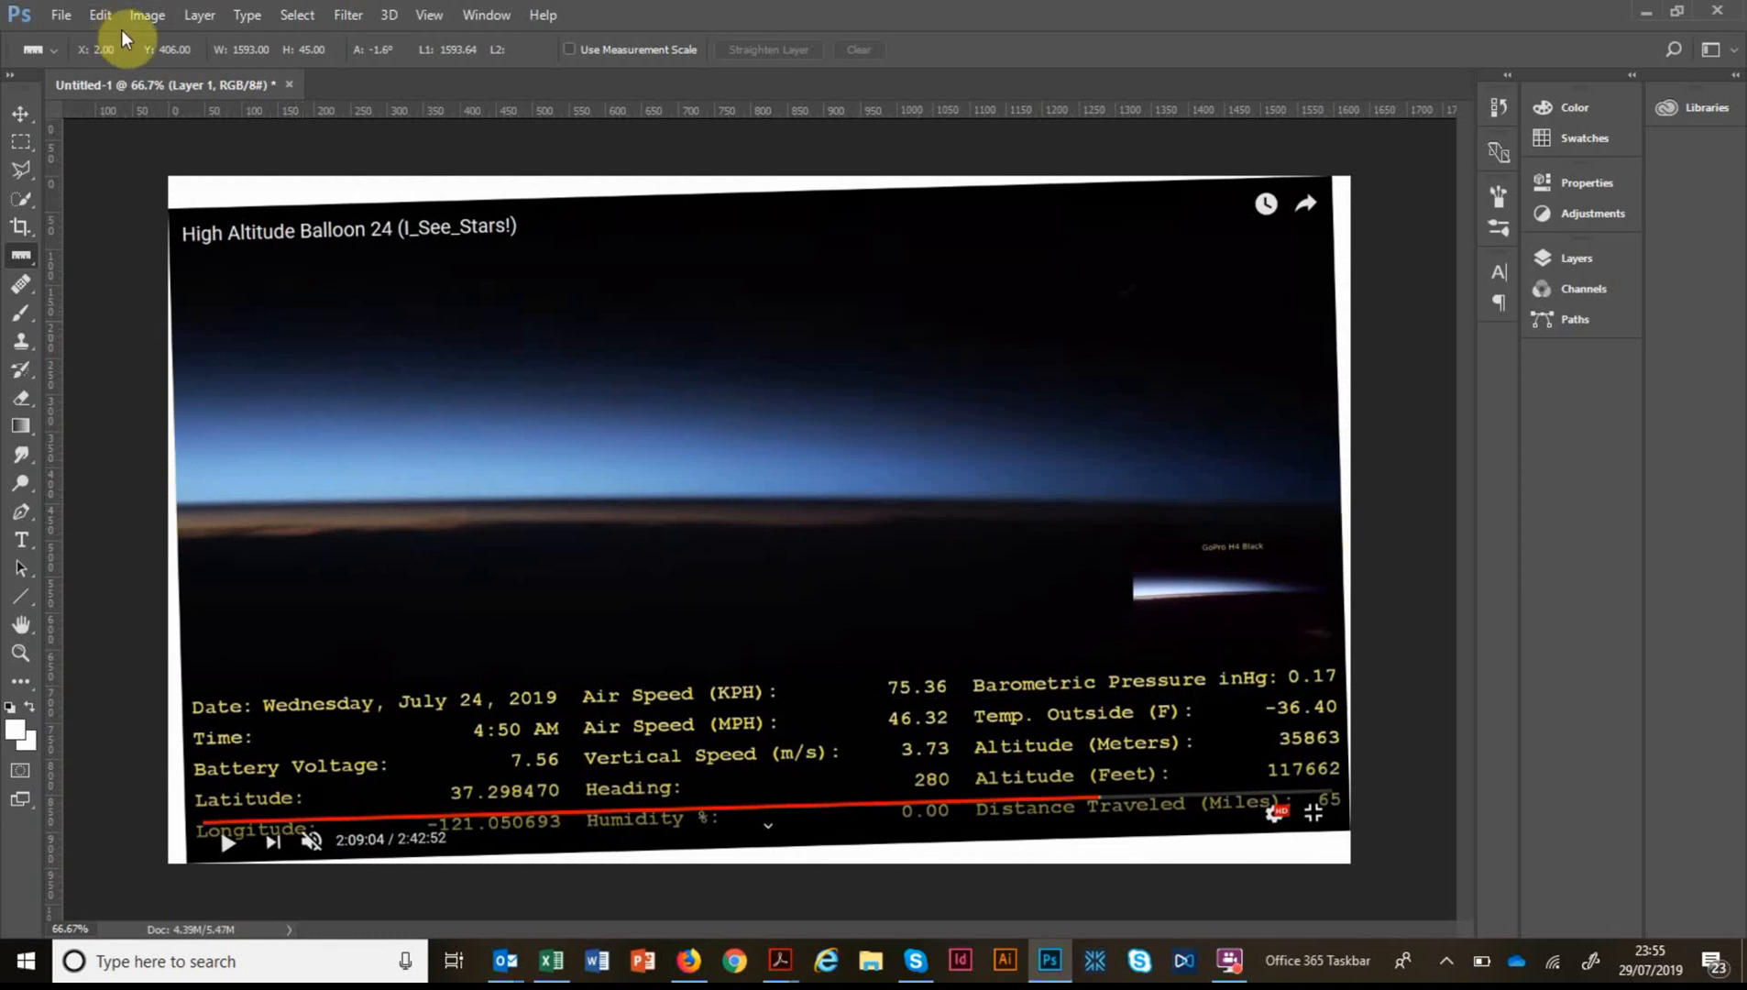
Resize the levelled screenshot to a shorter height through Image Size.
{"action": "left_click", "coordinate": [147, 15]}
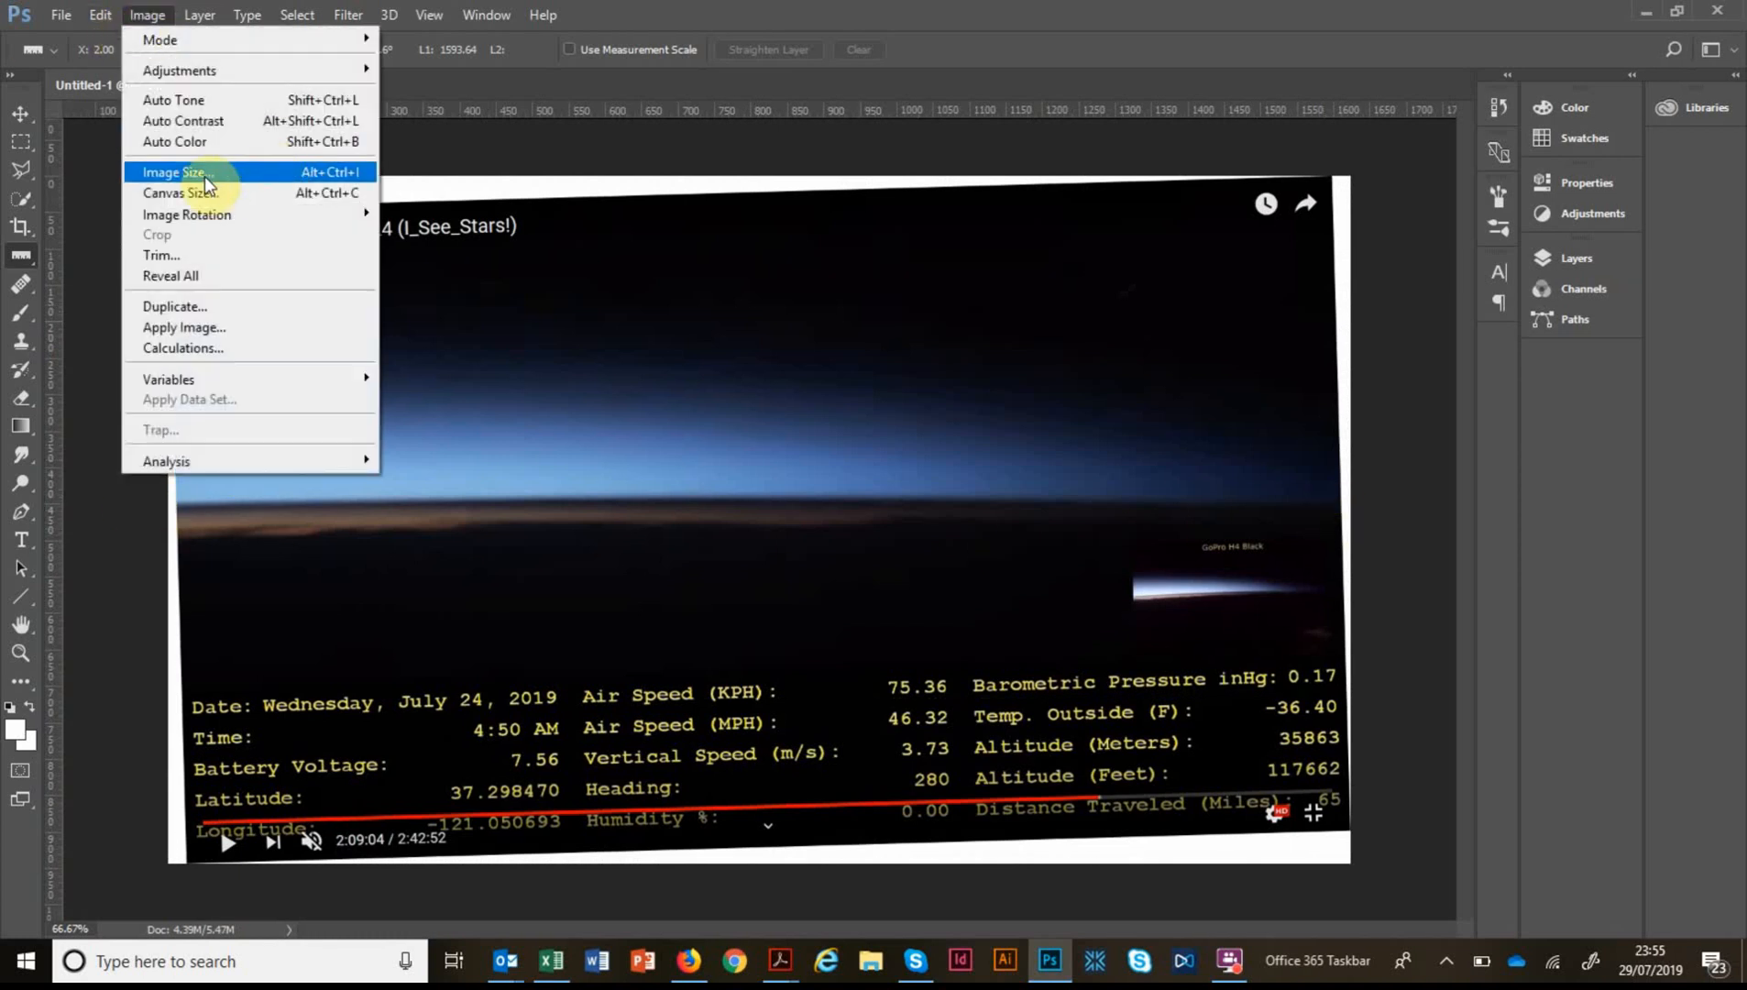
{"action": "left_click", "coordinate": [174, 172]}
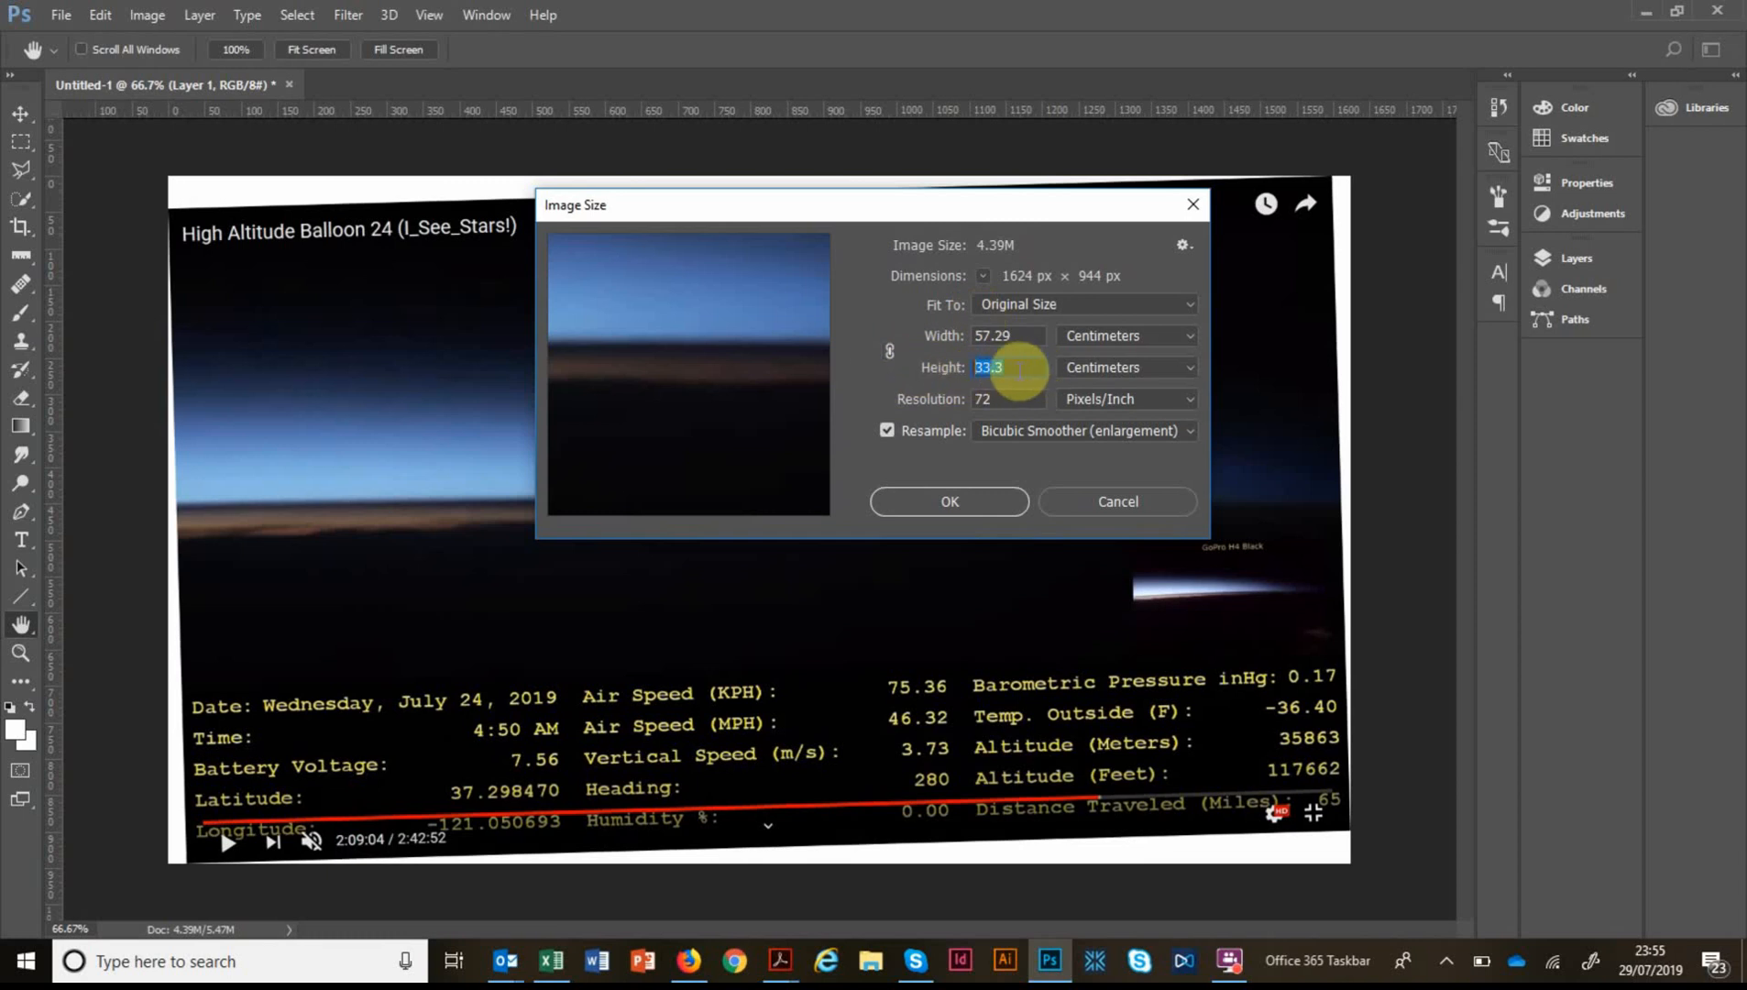
{"action": "mouse_move", "coordinate": [988, 368]}
{"action": "type", "text": "16"}
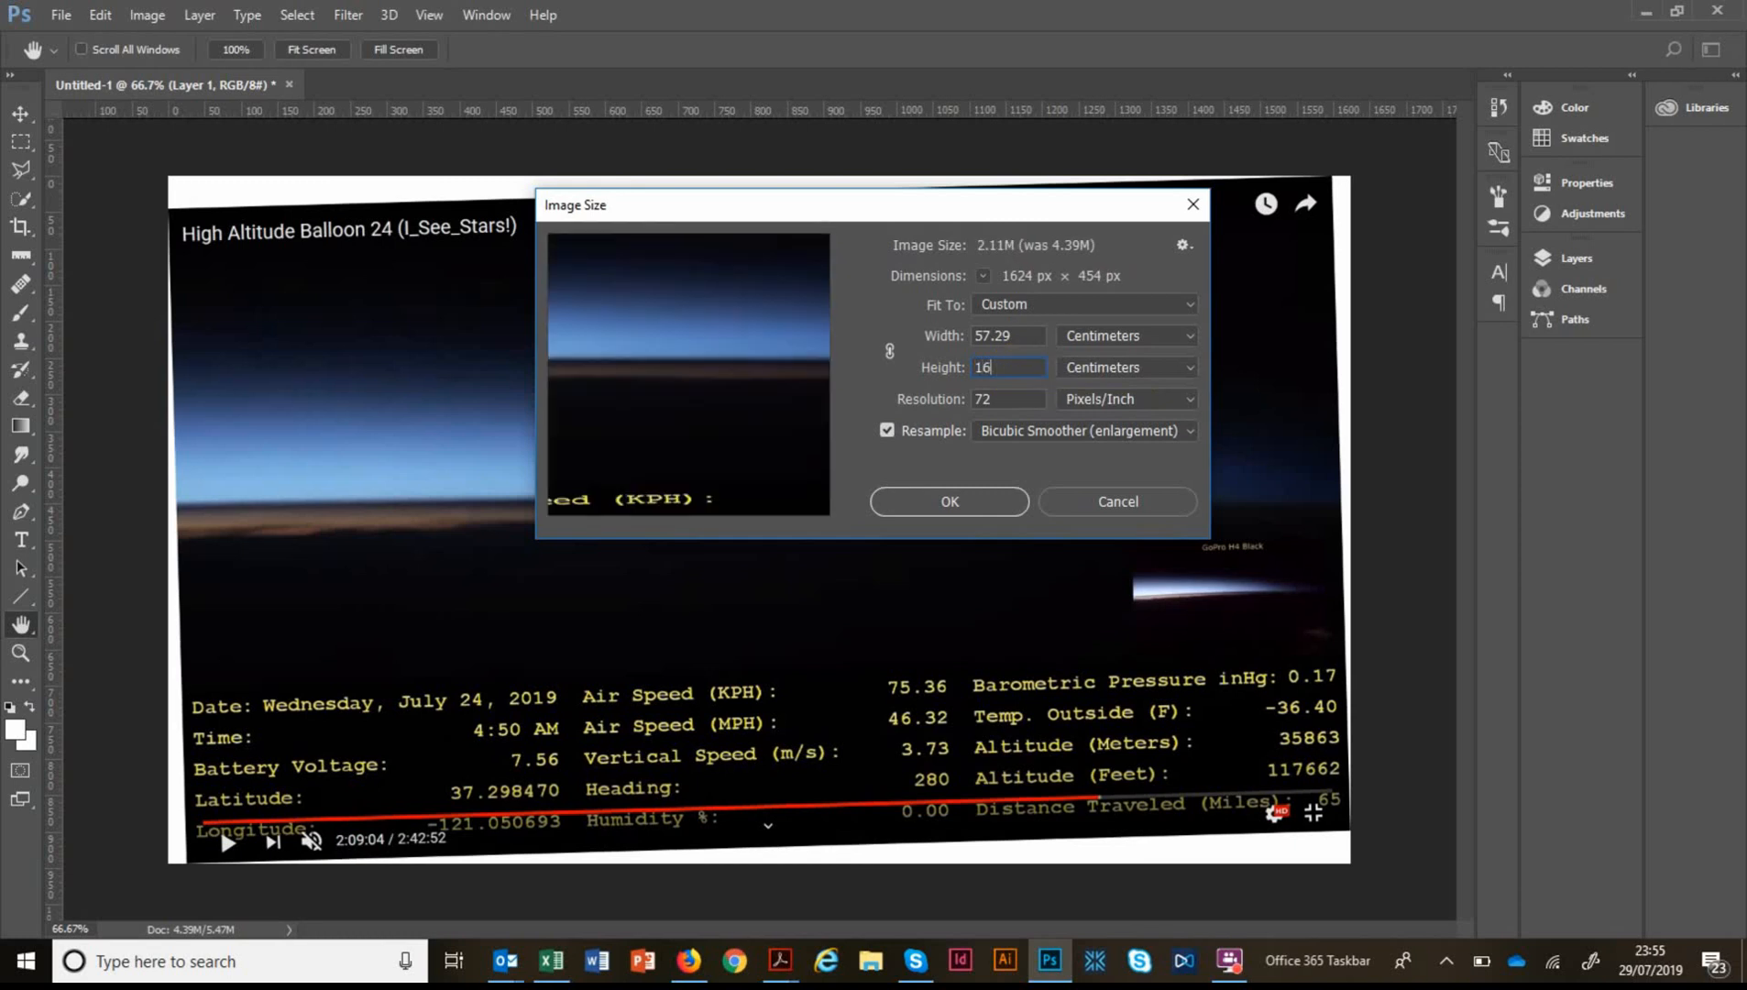
{"action": "left_click", "coordinate": [947, 502]}
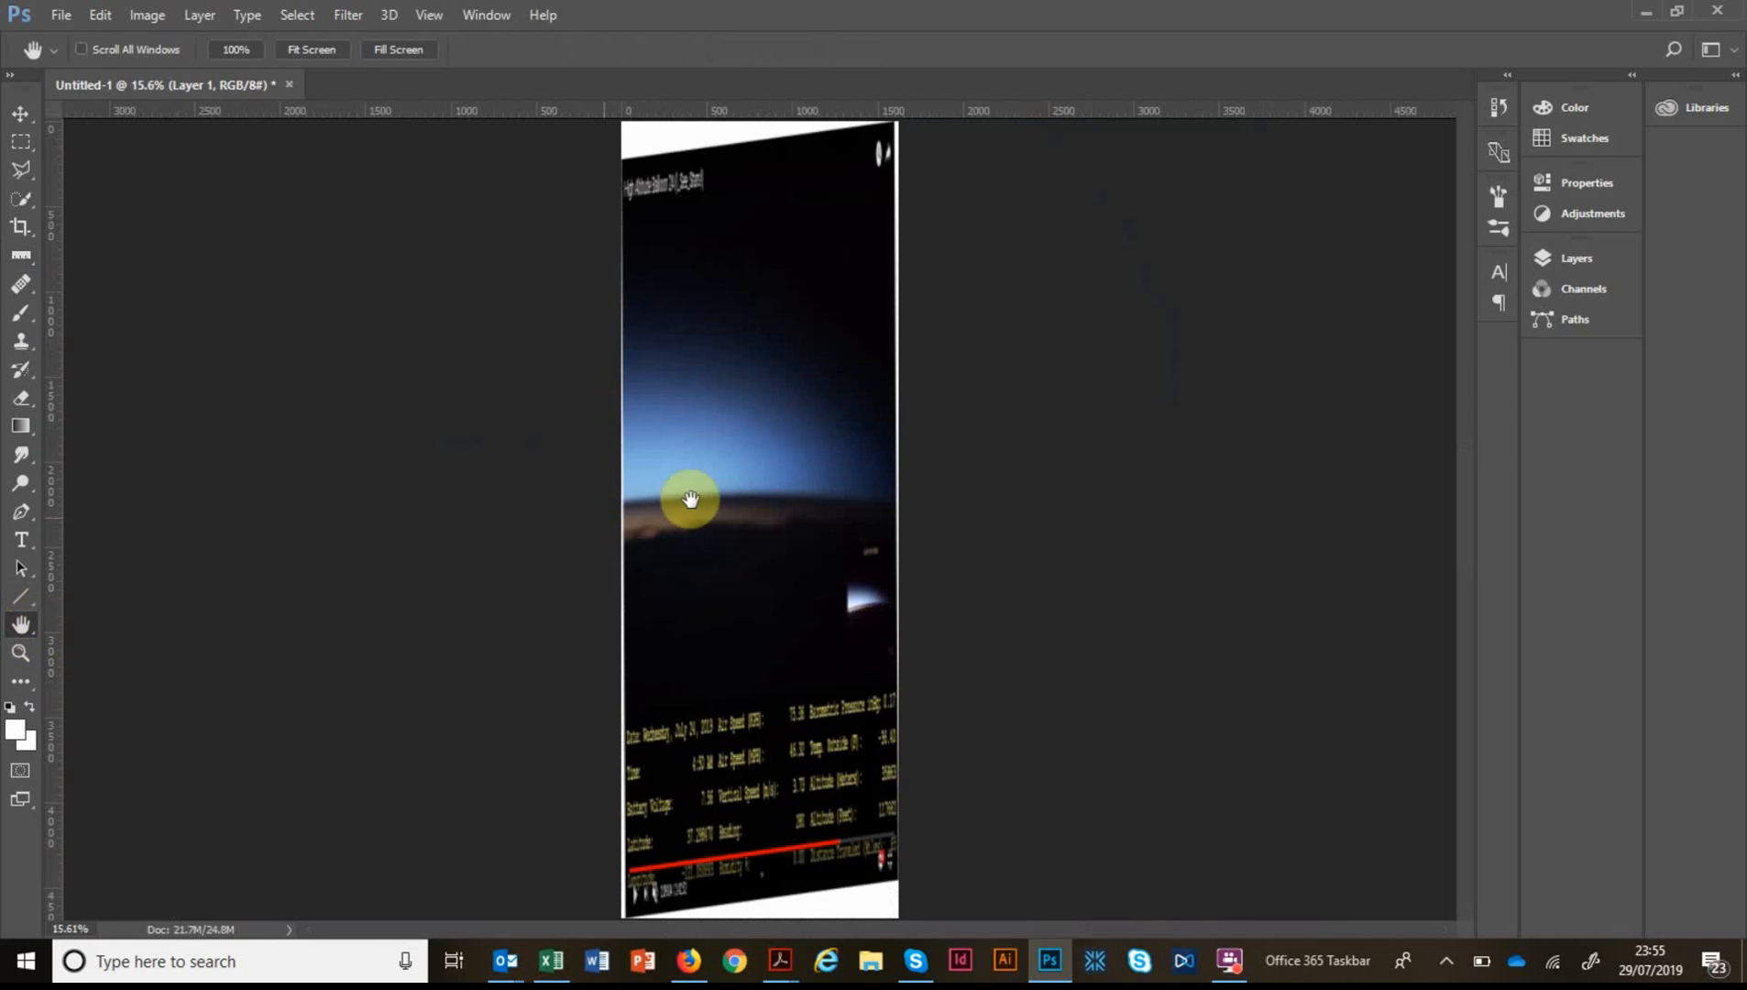
{"action": "mouse_move", "coordinate": [663, 706]}
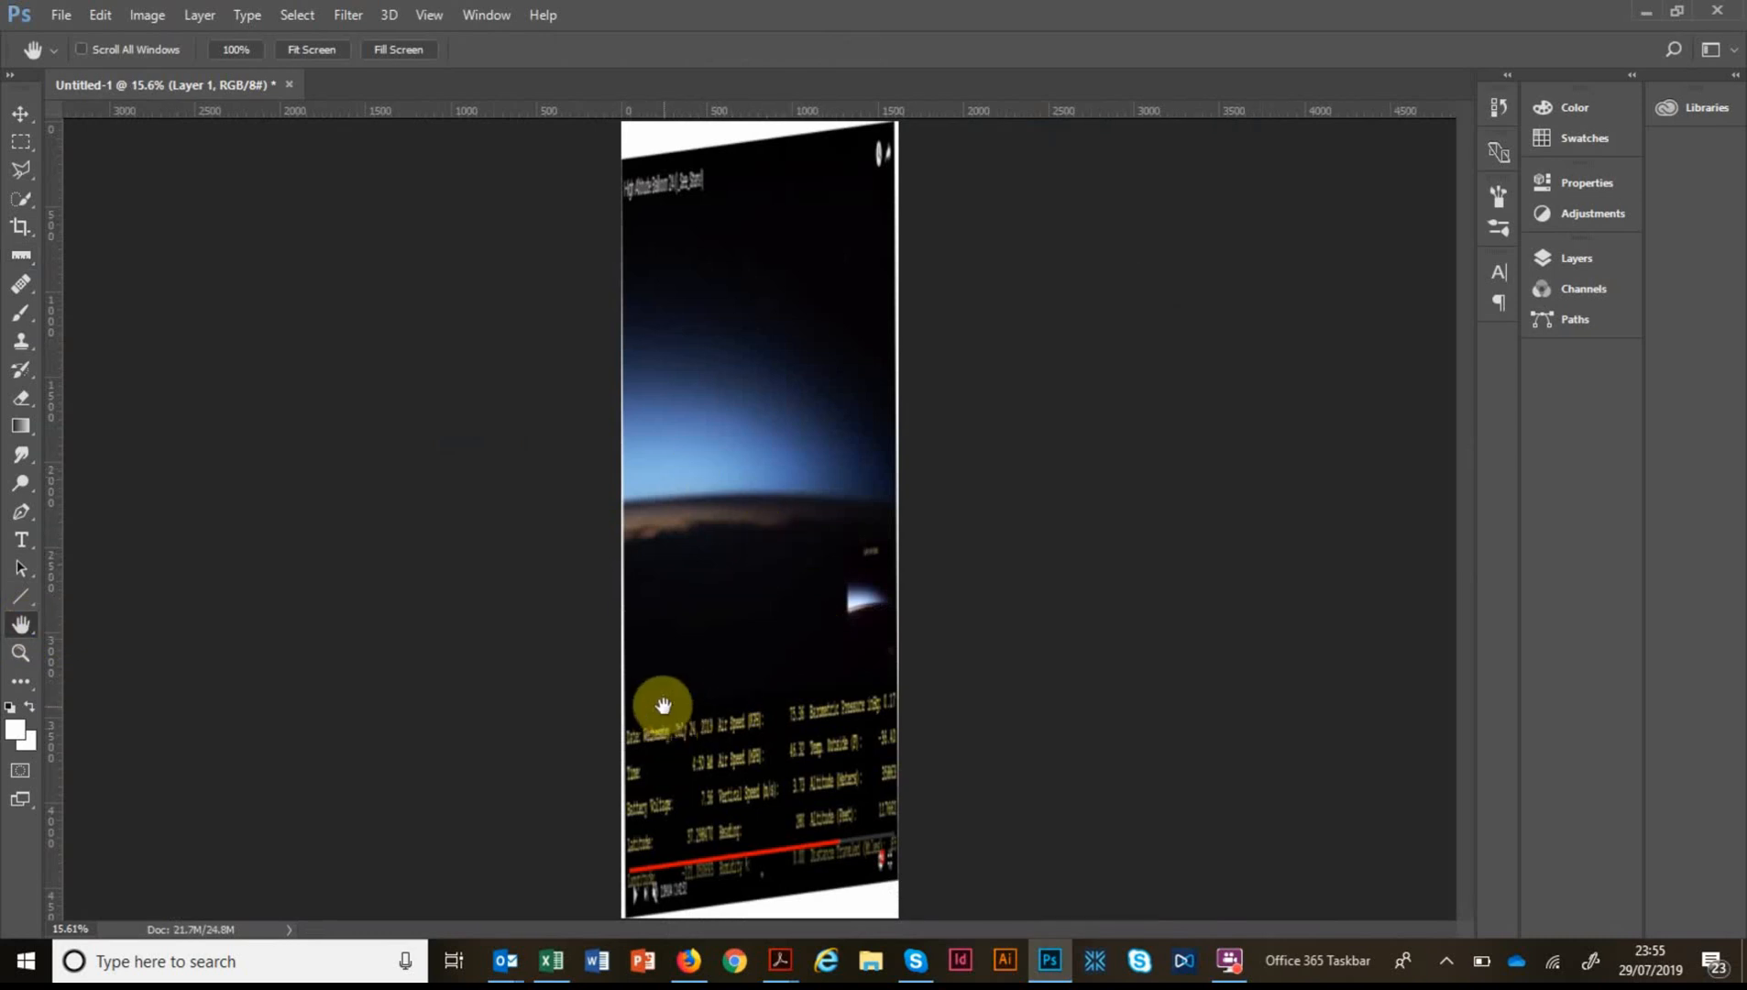
{"action": "mouse_move", "coordinate": [757, 744]}
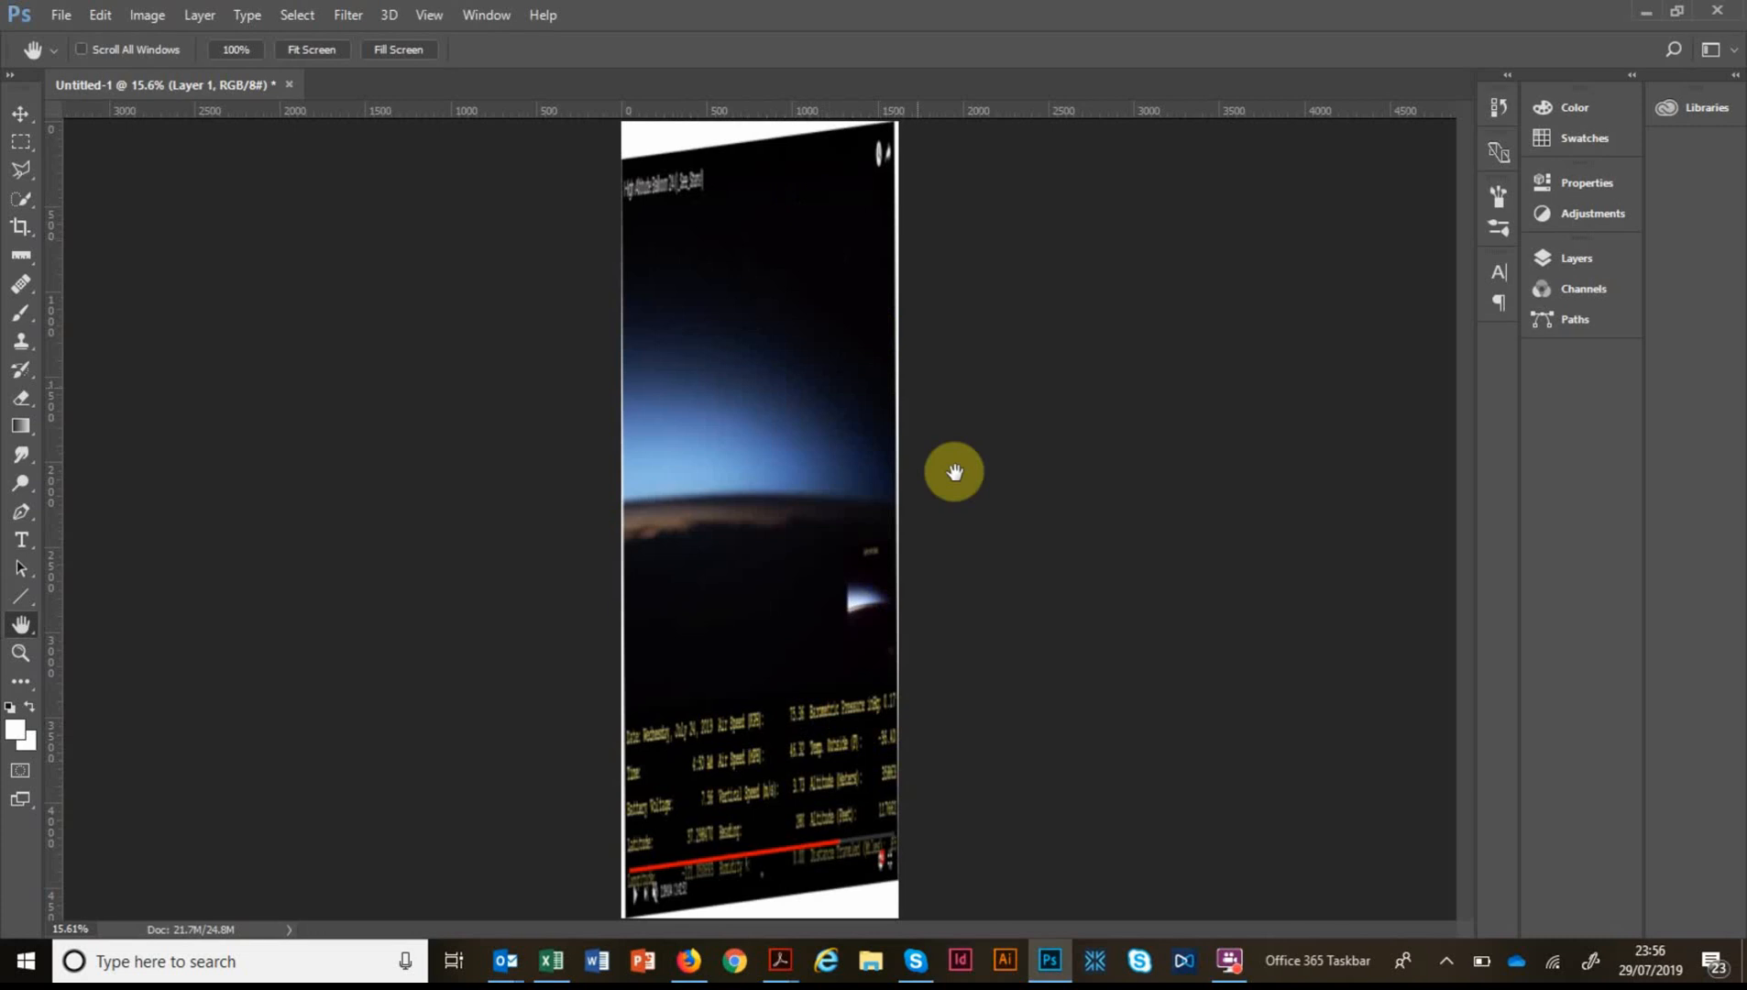
{"action": "mouse_move", "coordinate": [911, 517]}
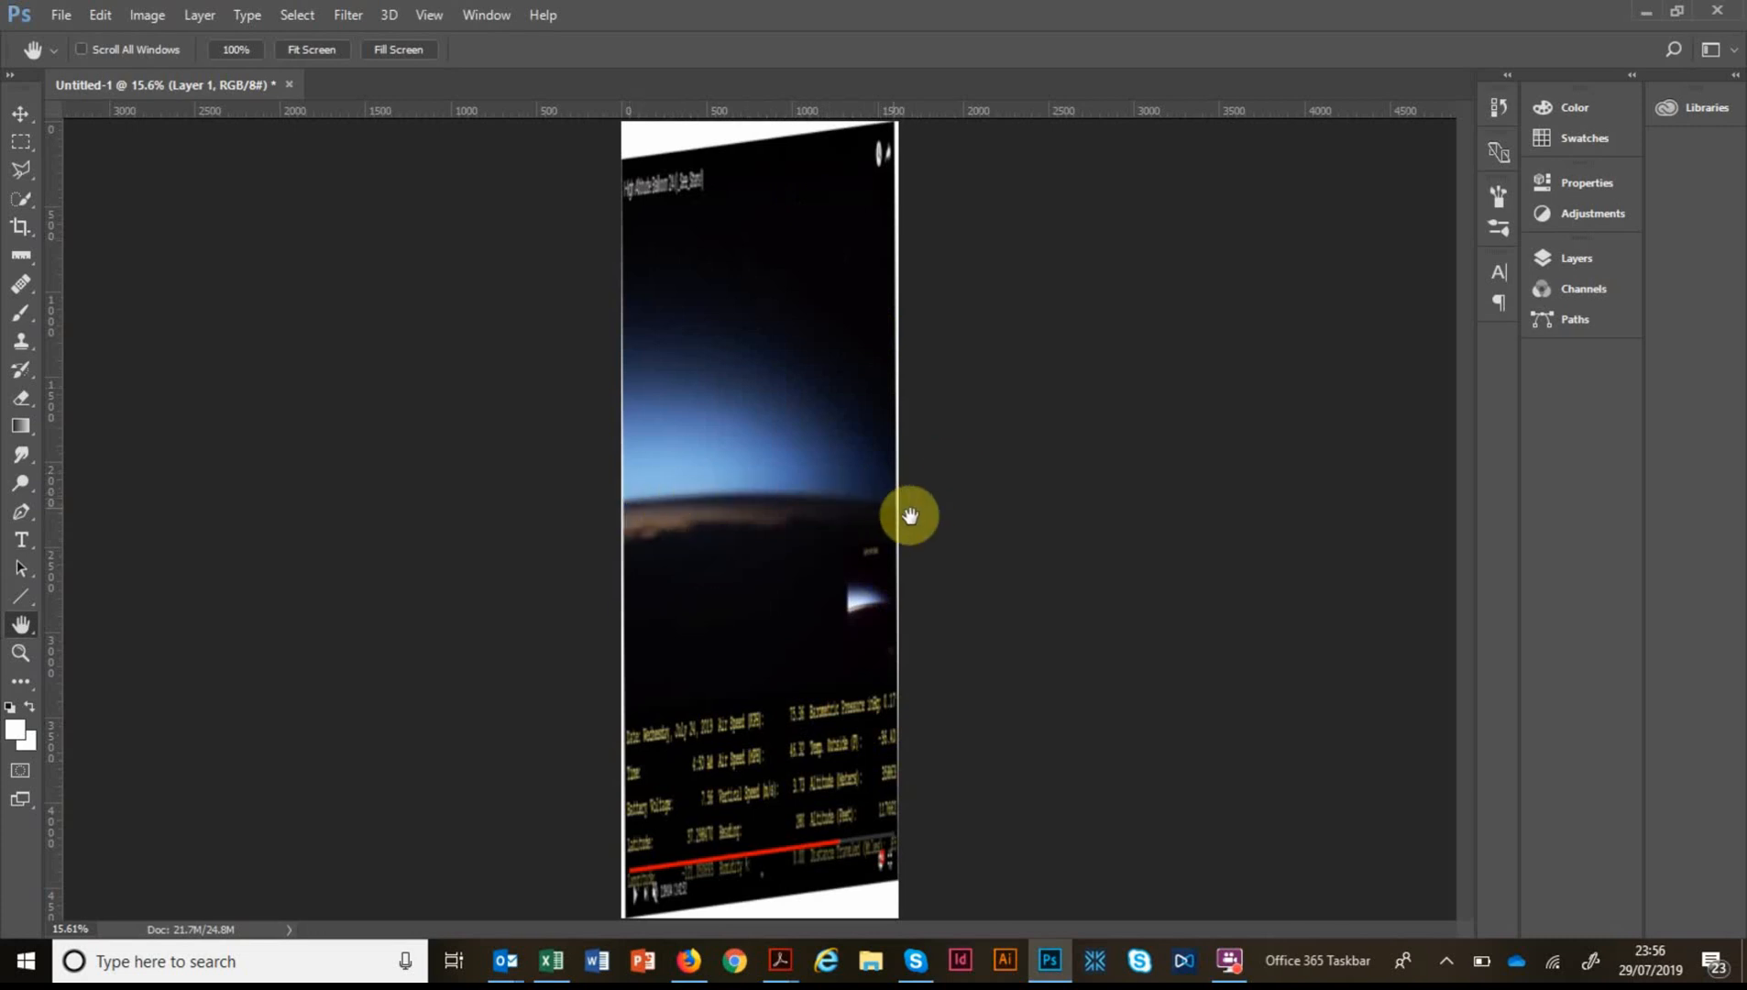
{"action": "mouse_move", "coordinate": [1002, 559]}
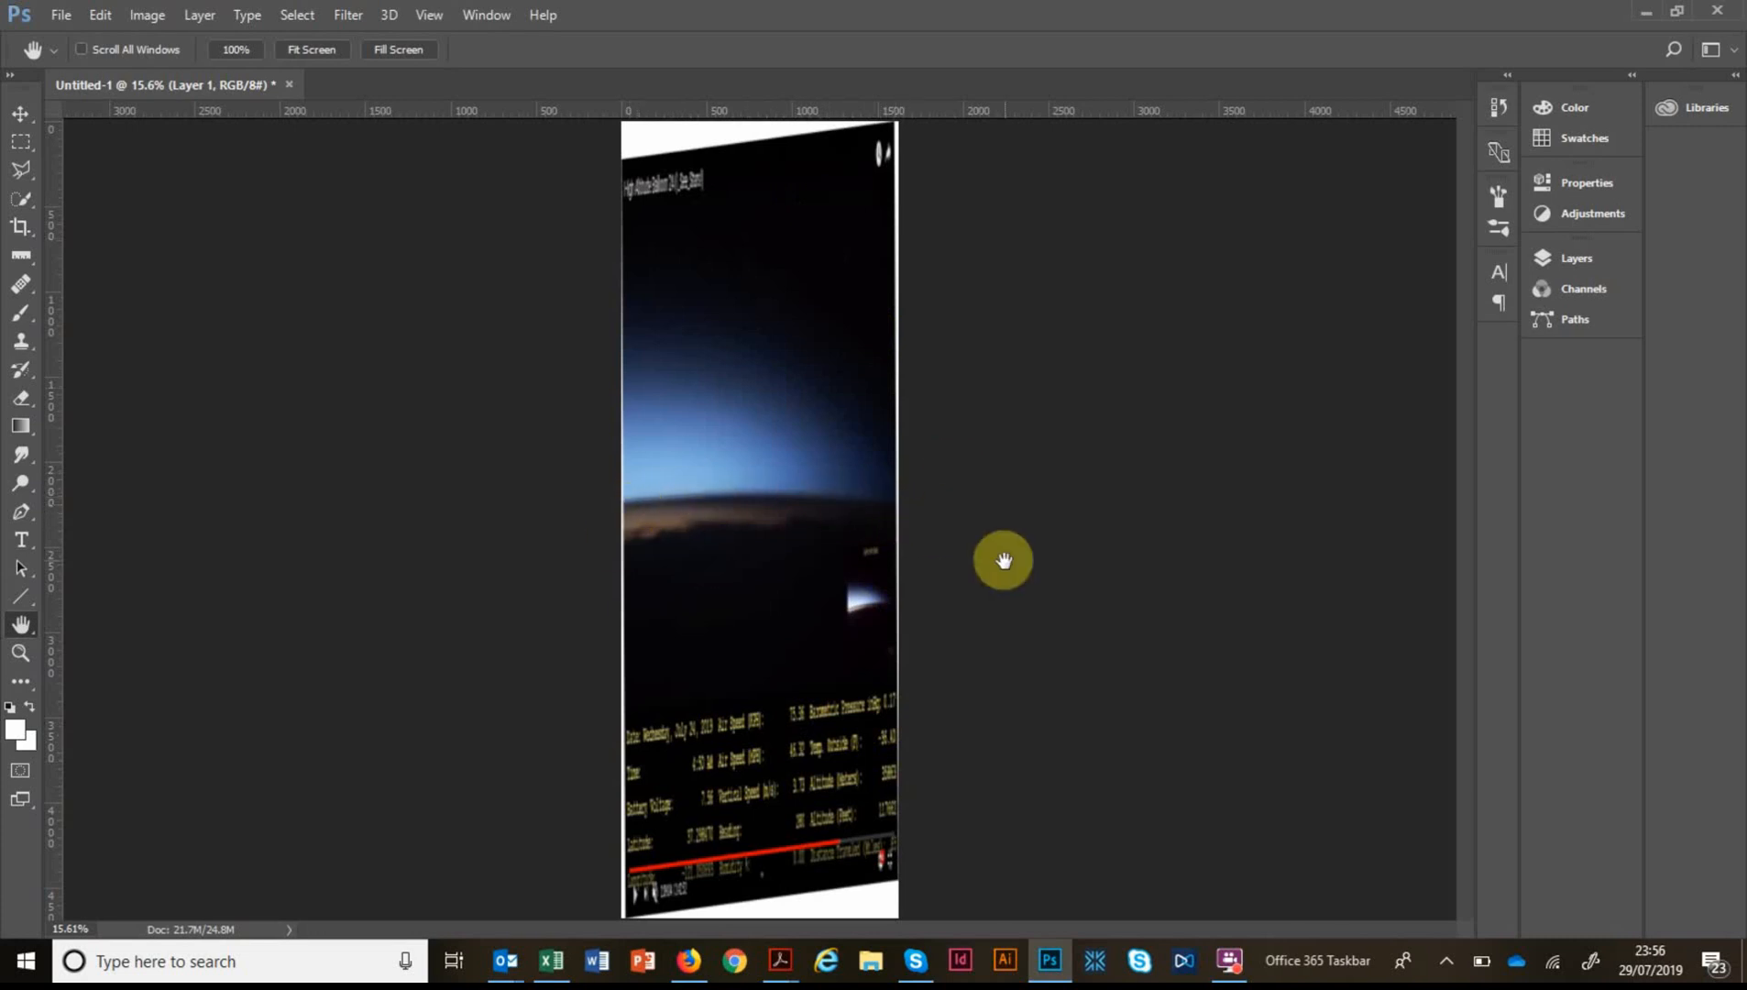
{"action": "mouse_move", "coordinate": [785, 437]}
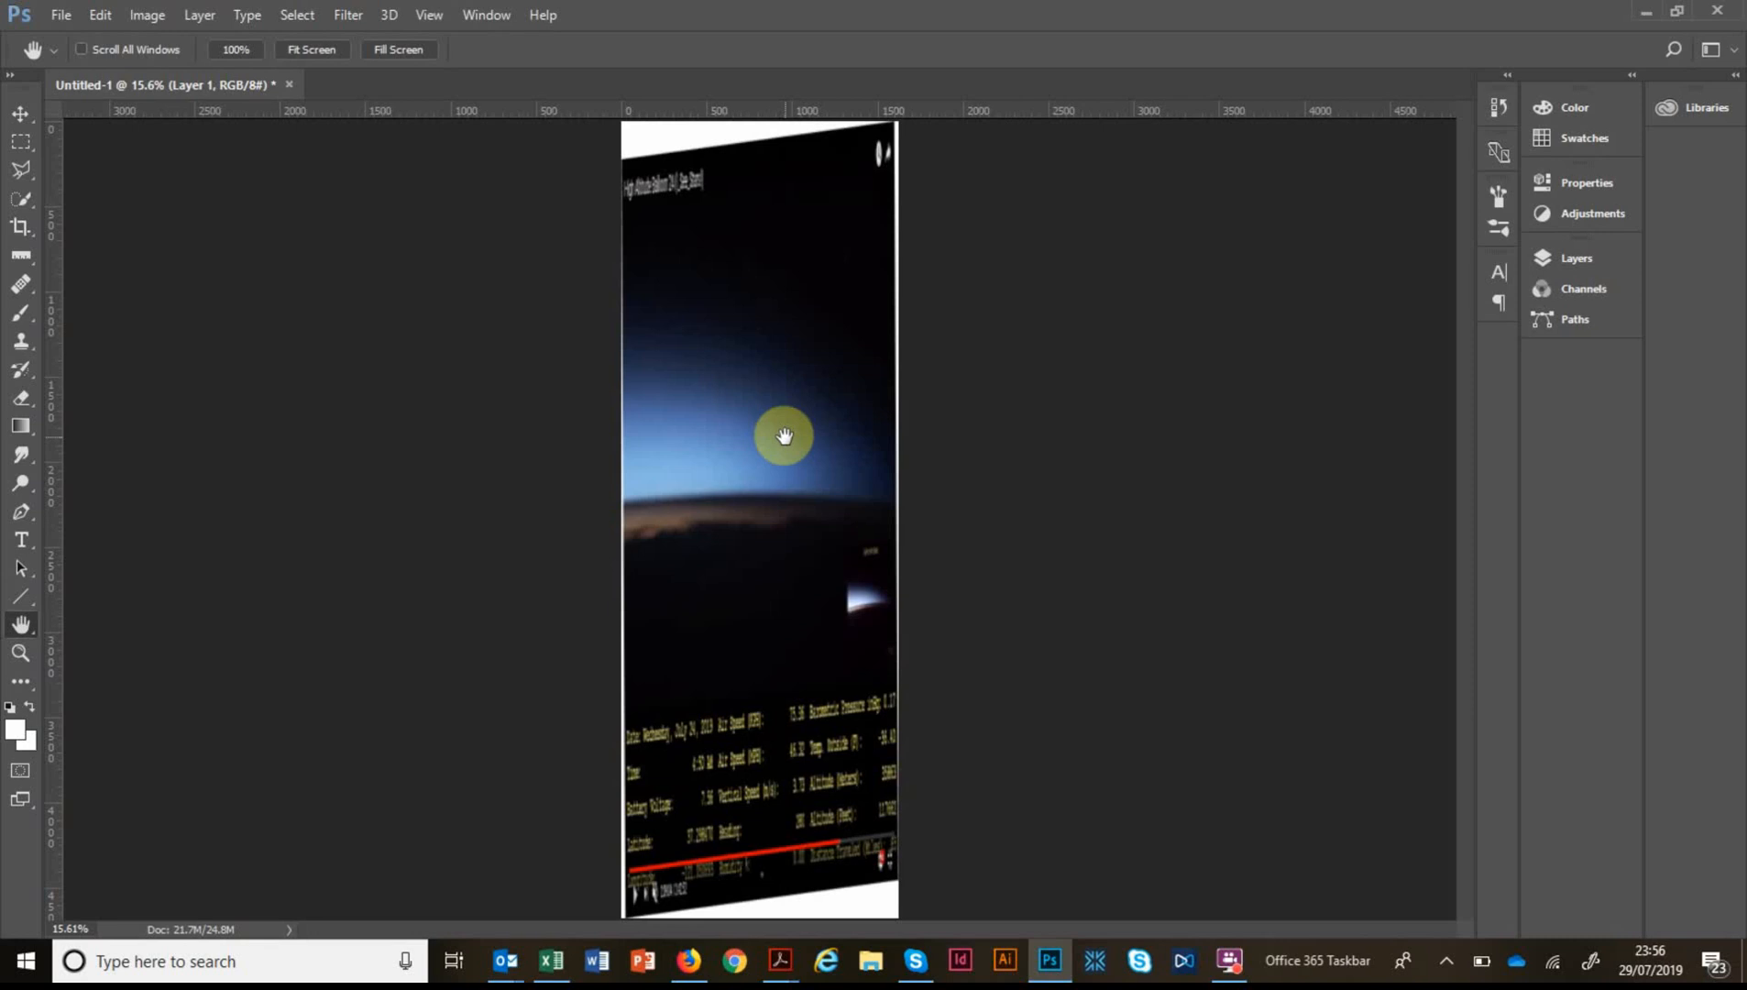
{"action": "mouse_move", "coordinate": [731, 853]}
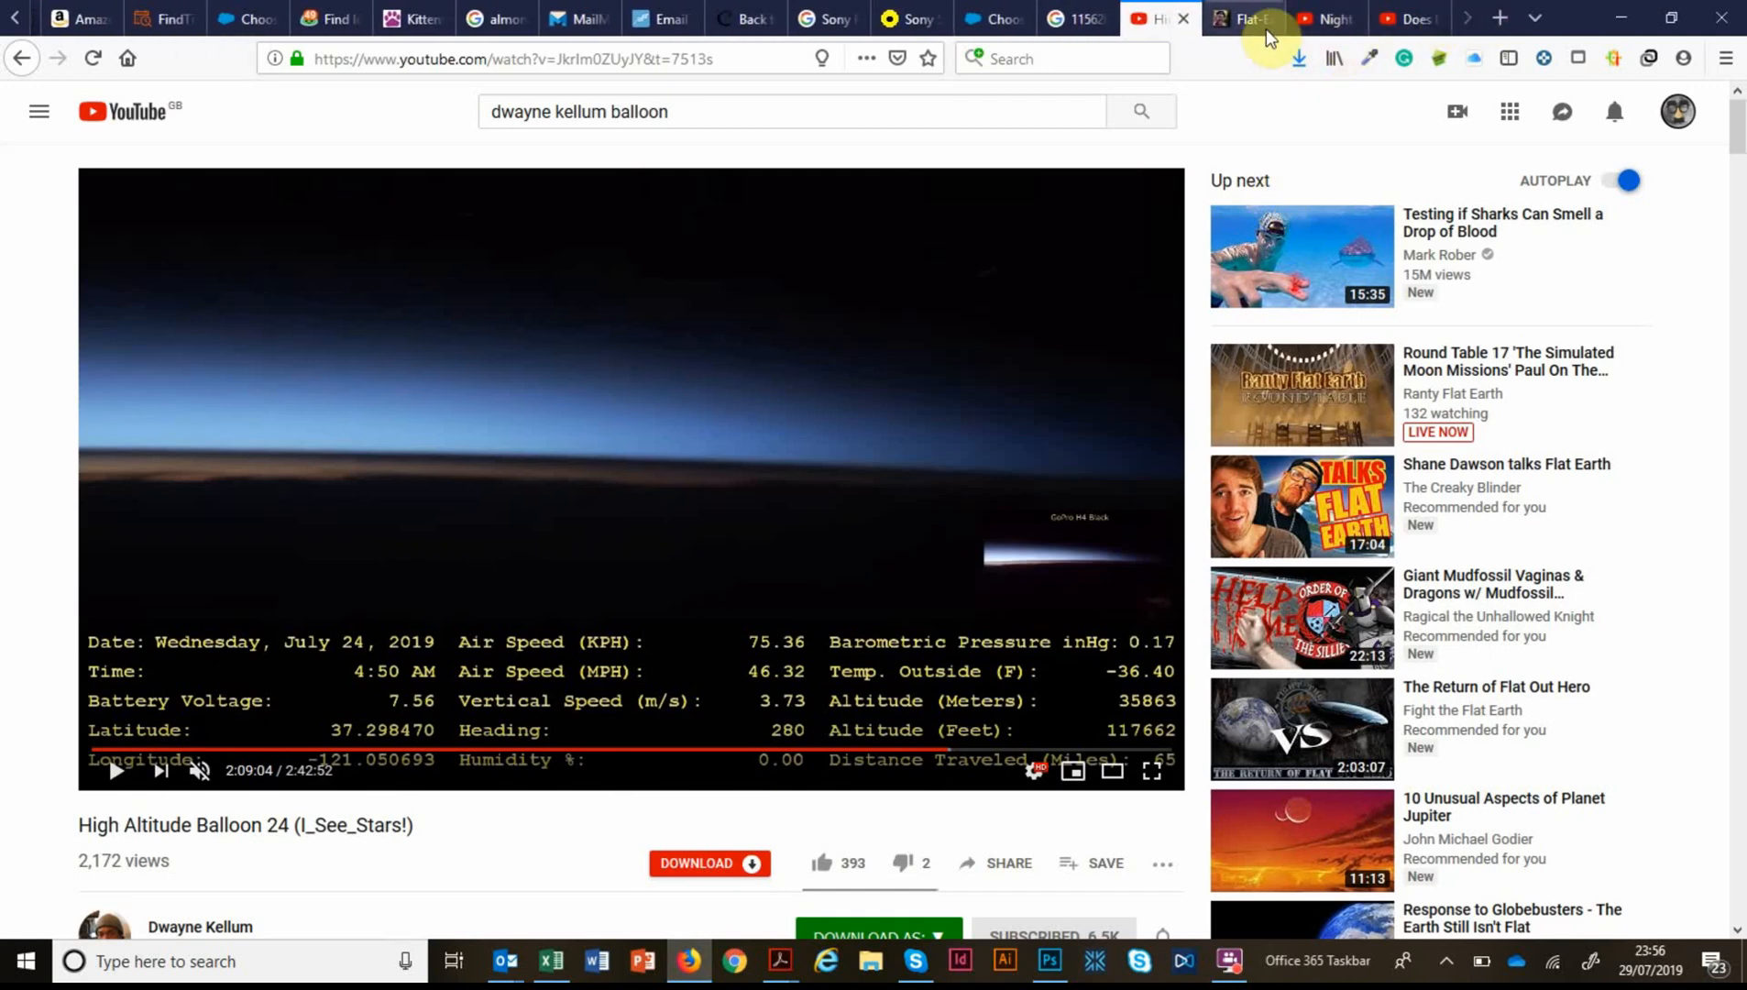
Read the balloon's altitude from the video and enter 35863 m as the simulator's observer height.
{"action": "left_click", "coordinate": [1243, 18]}
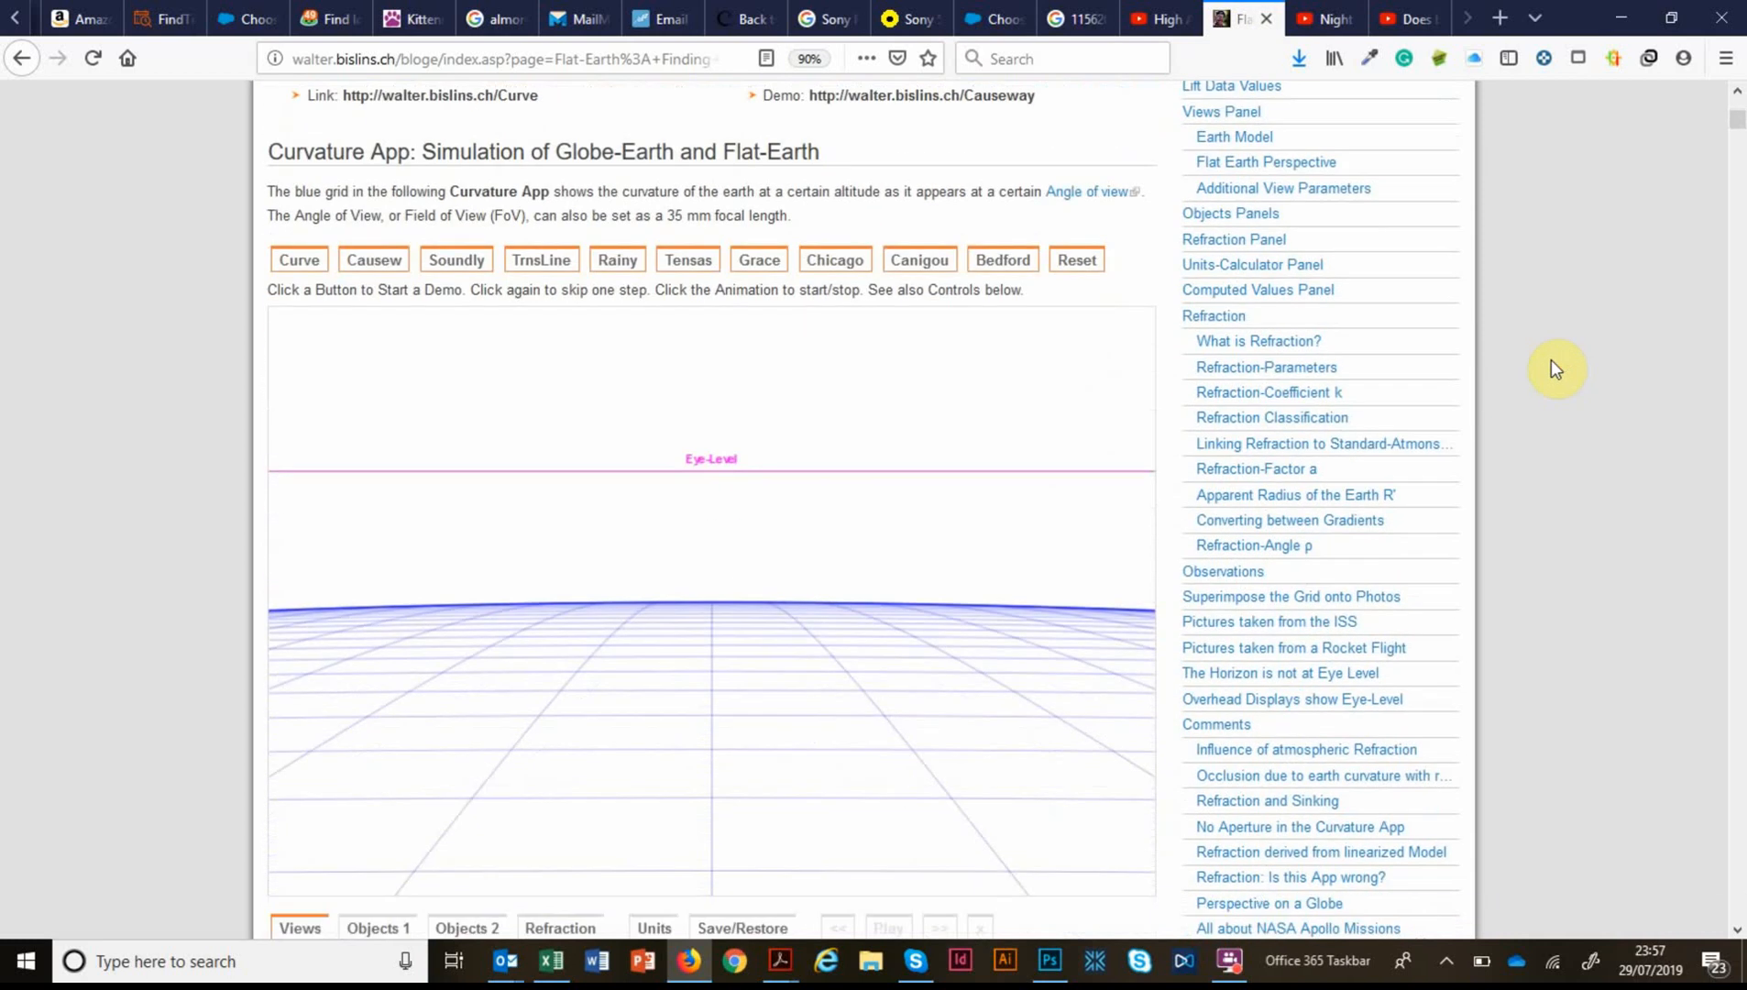
{"action": "scroll", "scroll_direction": "down", "scroll_amount": 3}
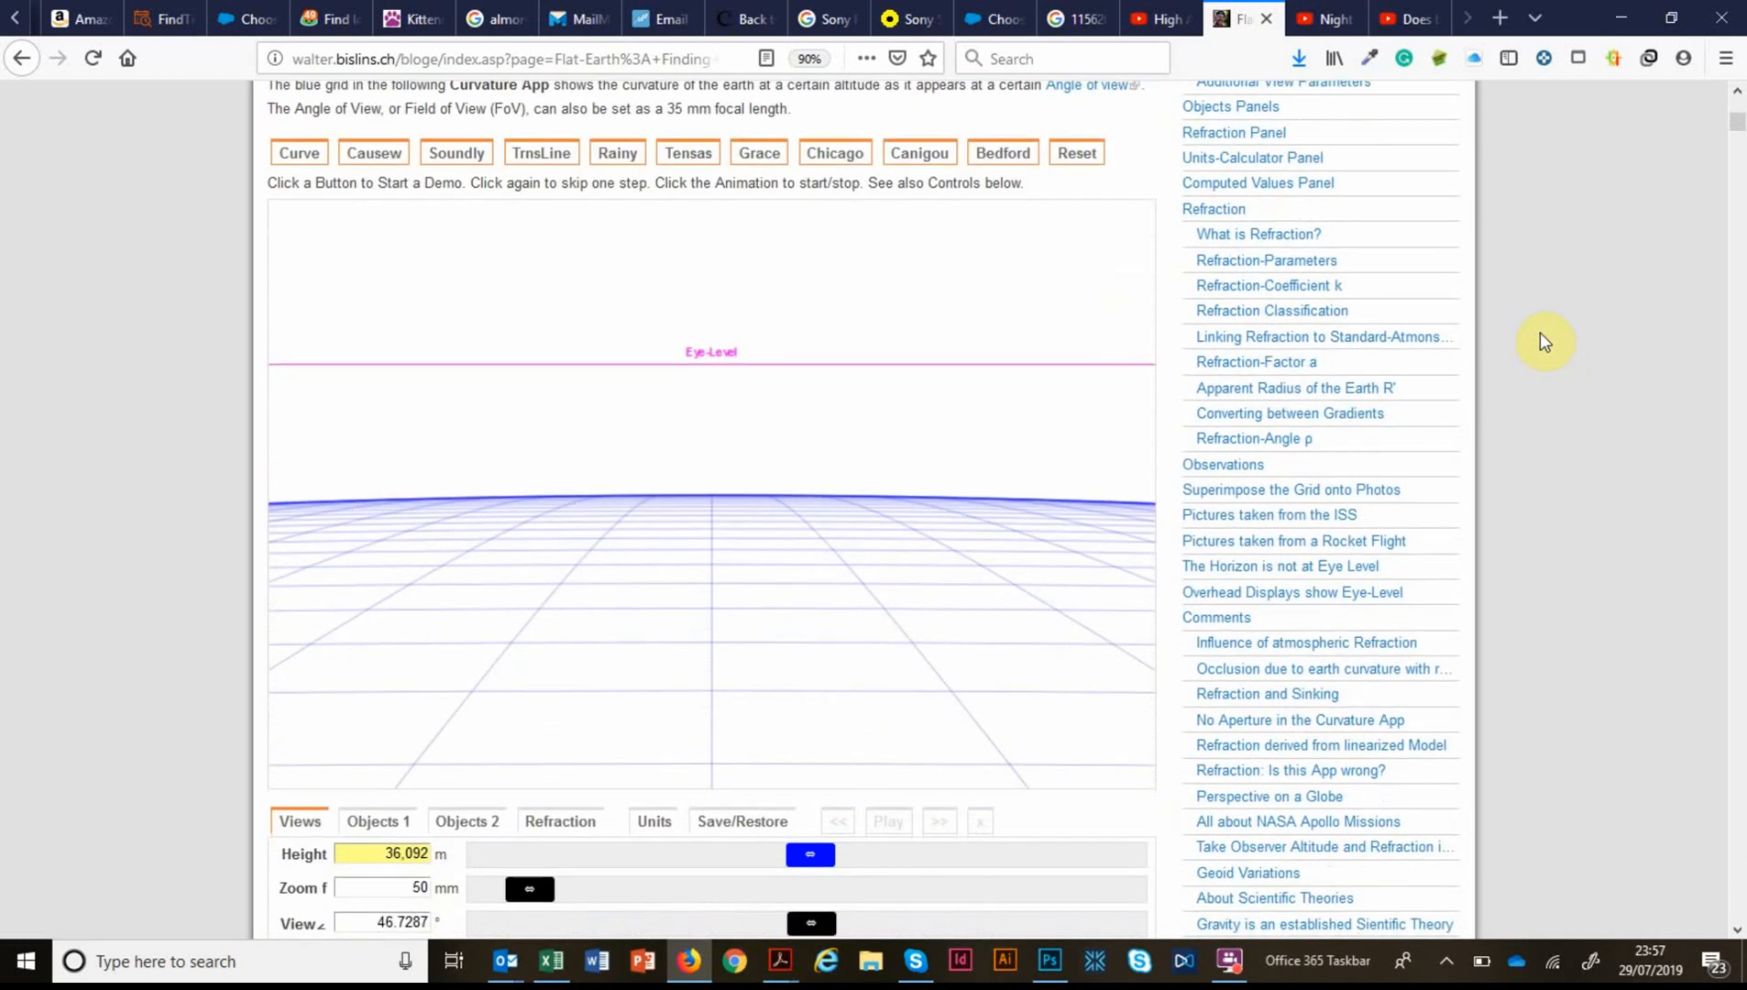
{"action": "mouse_move", "coordinate": [666, 392]}
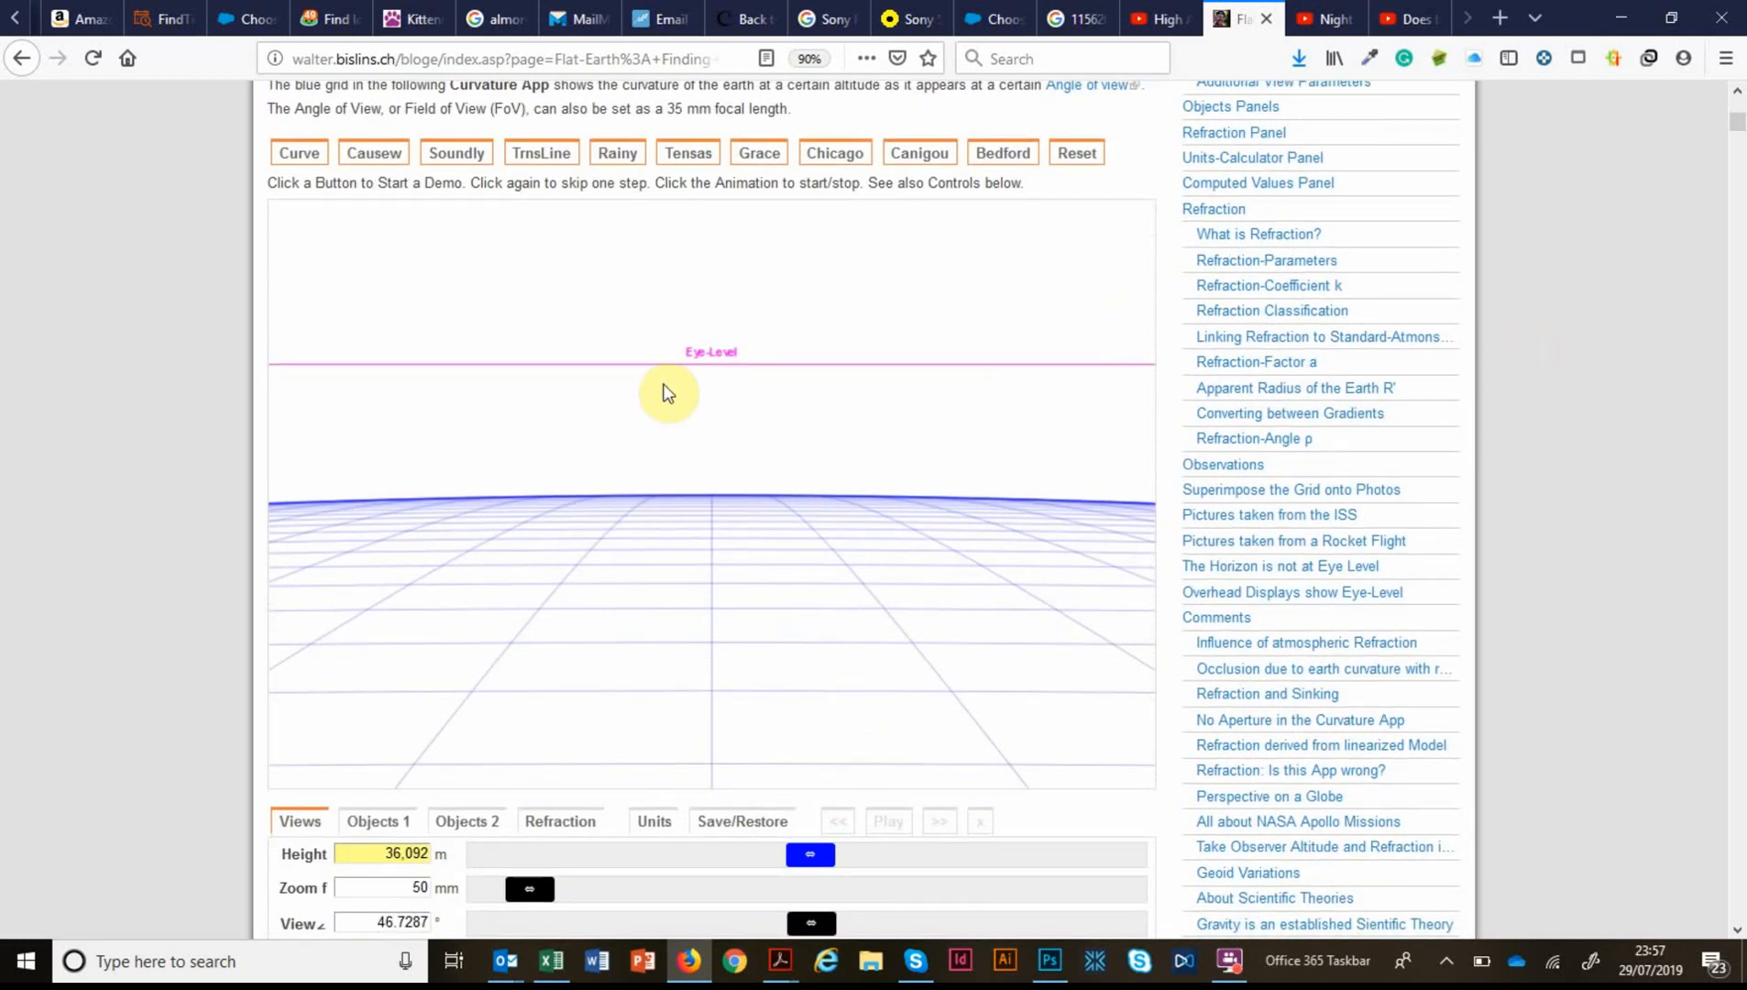
{"action": "scroll", "scroll_direction": "down", "scroll_amount": 3}
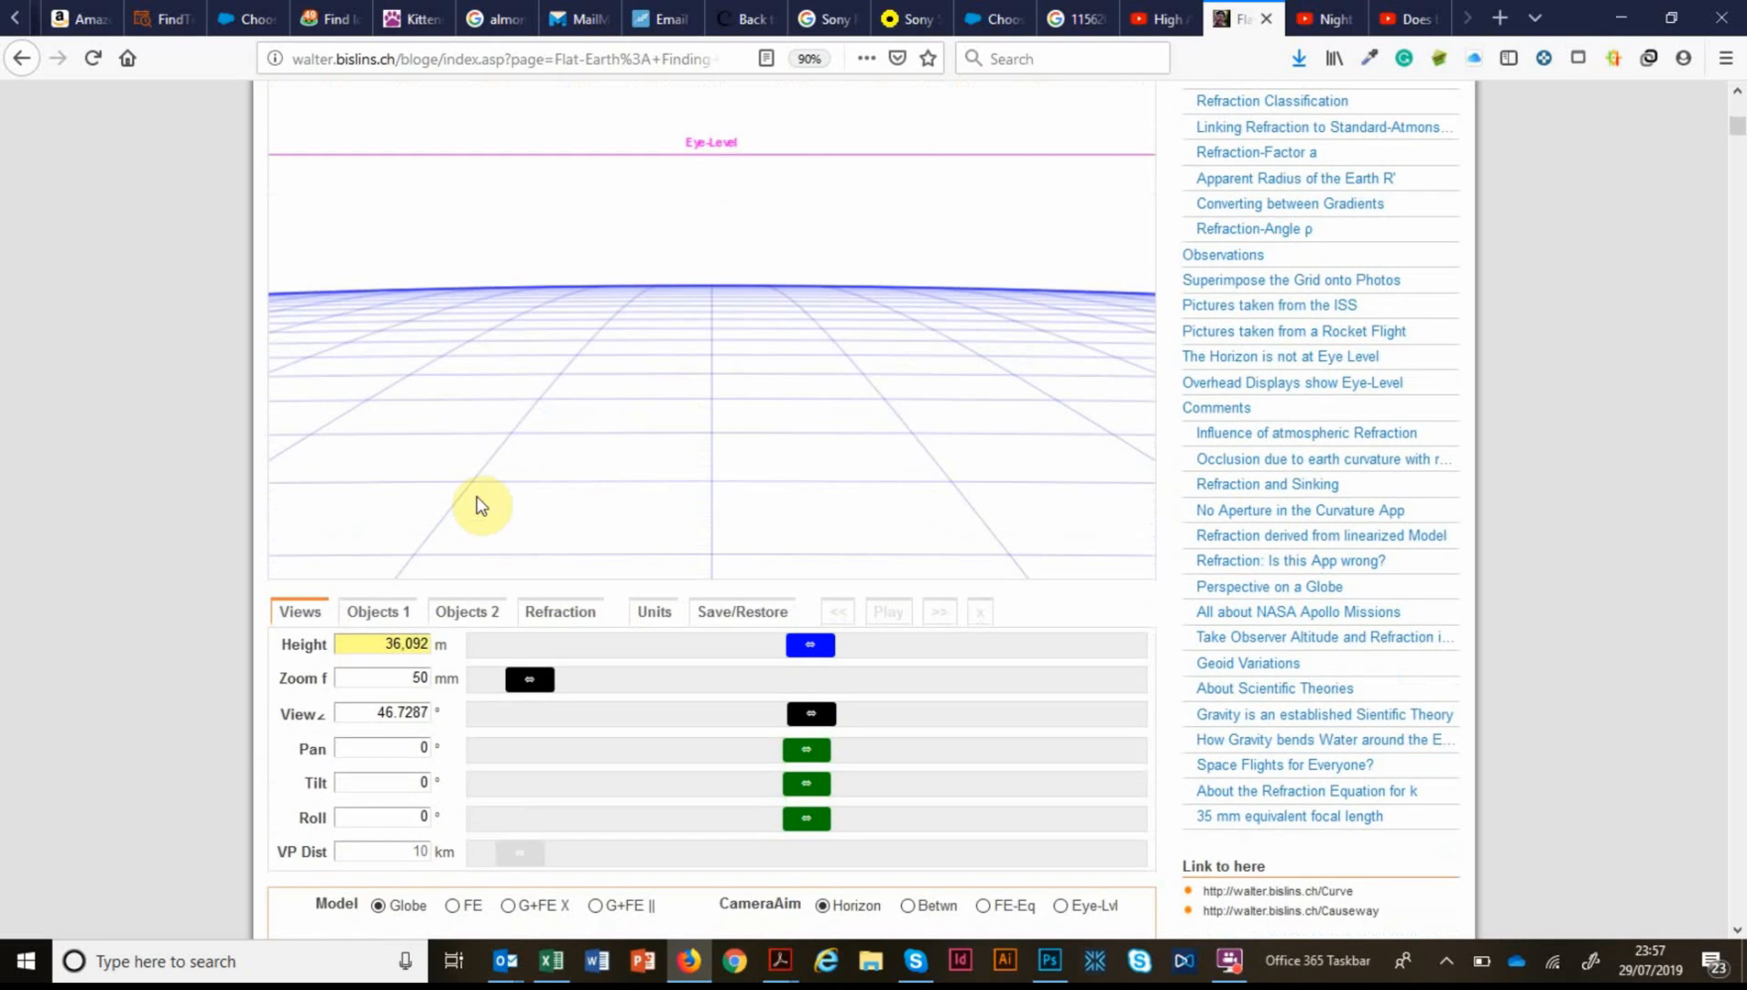
{"action": "mouse_move", "coordinate": [1056, 336]}
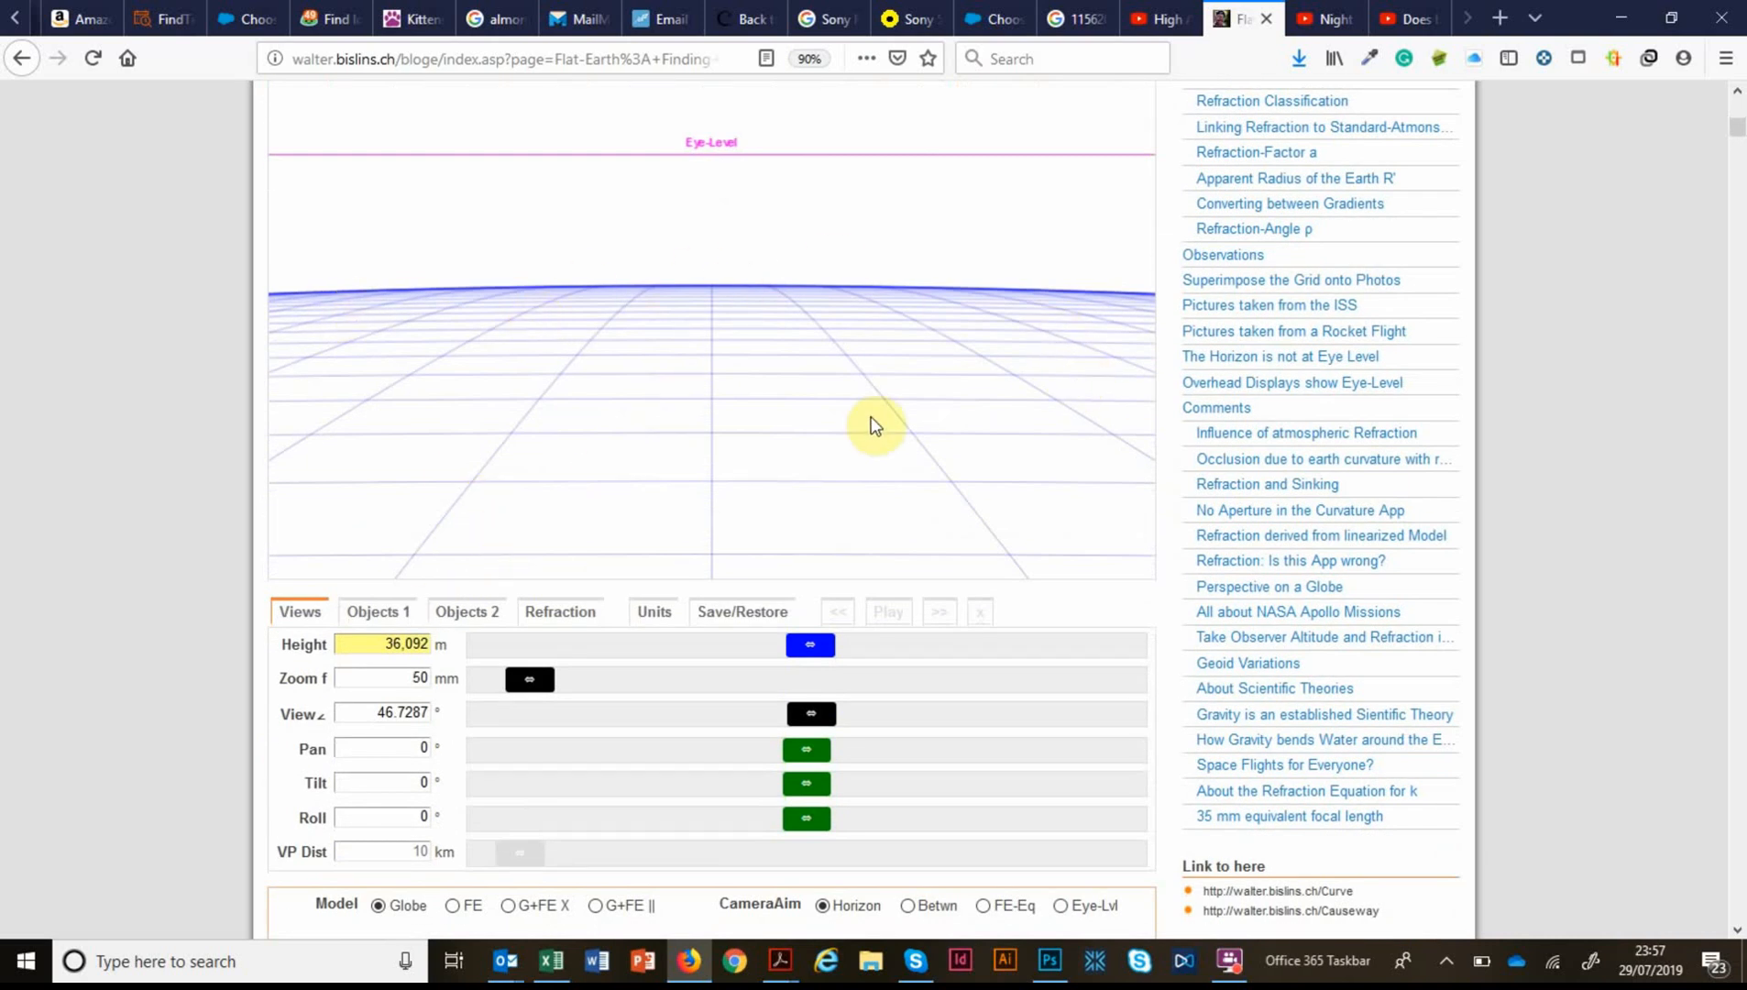
{"action": "left_click", "coordinate": [1136, 18]}
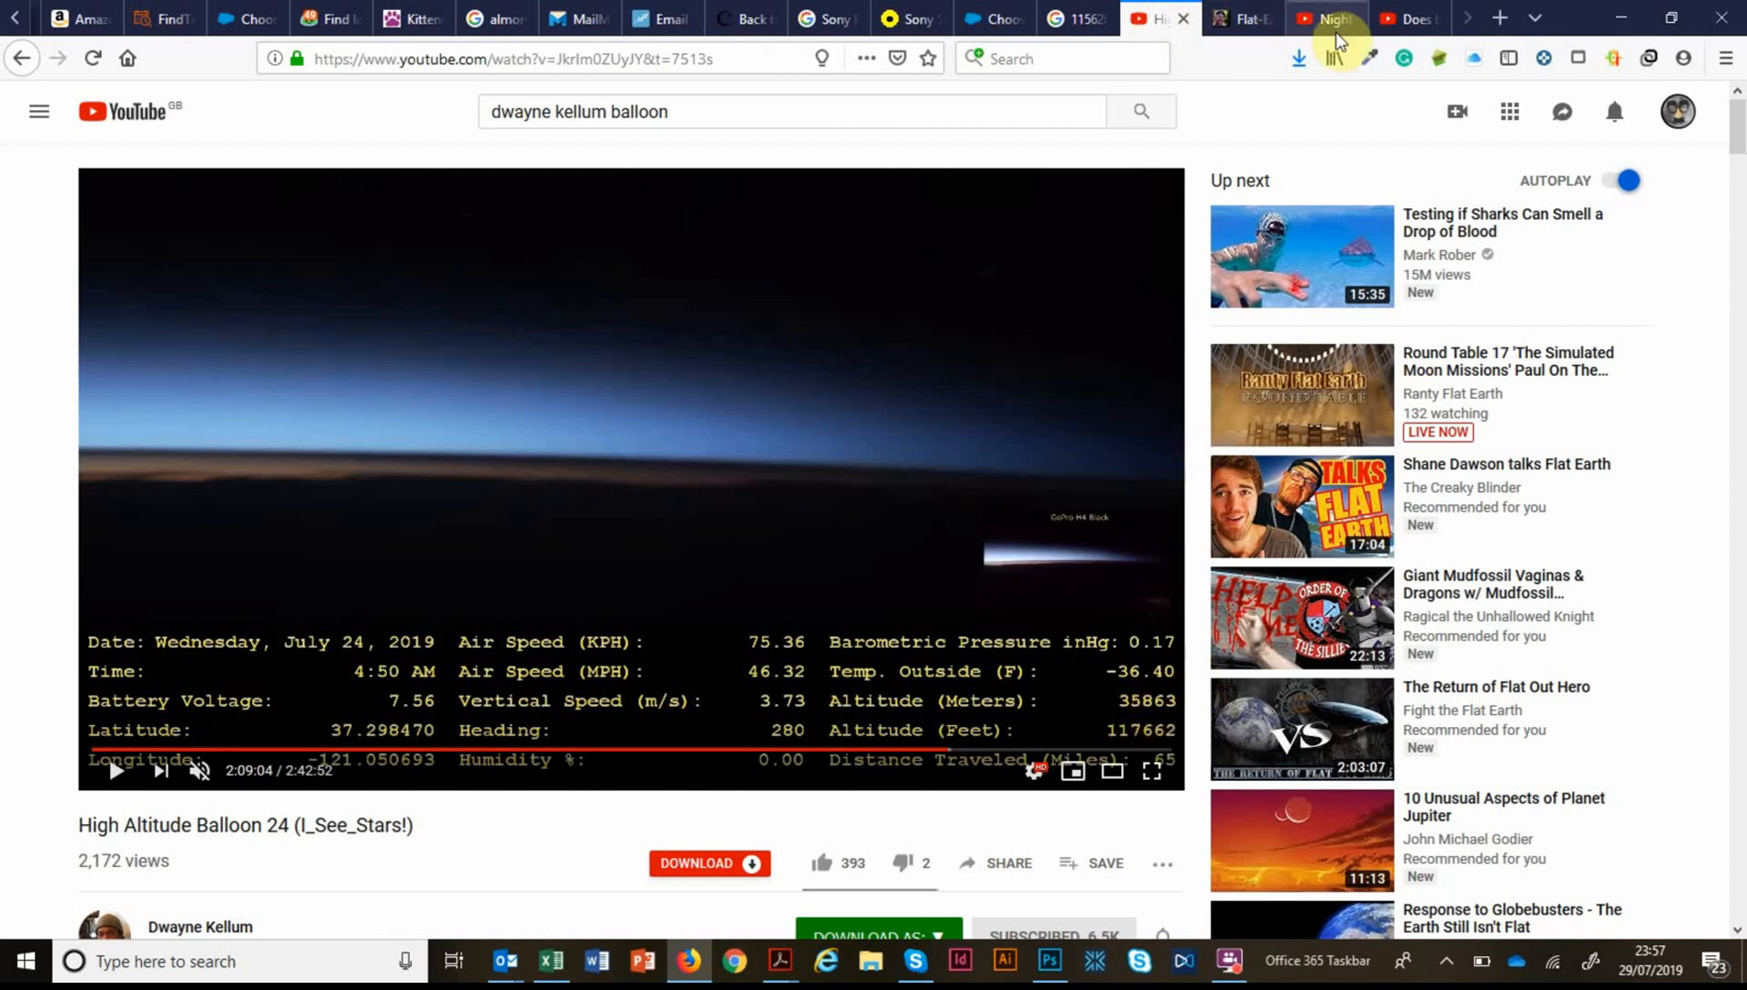
{"action": "left_click", "coordinate": [1237, 19]}
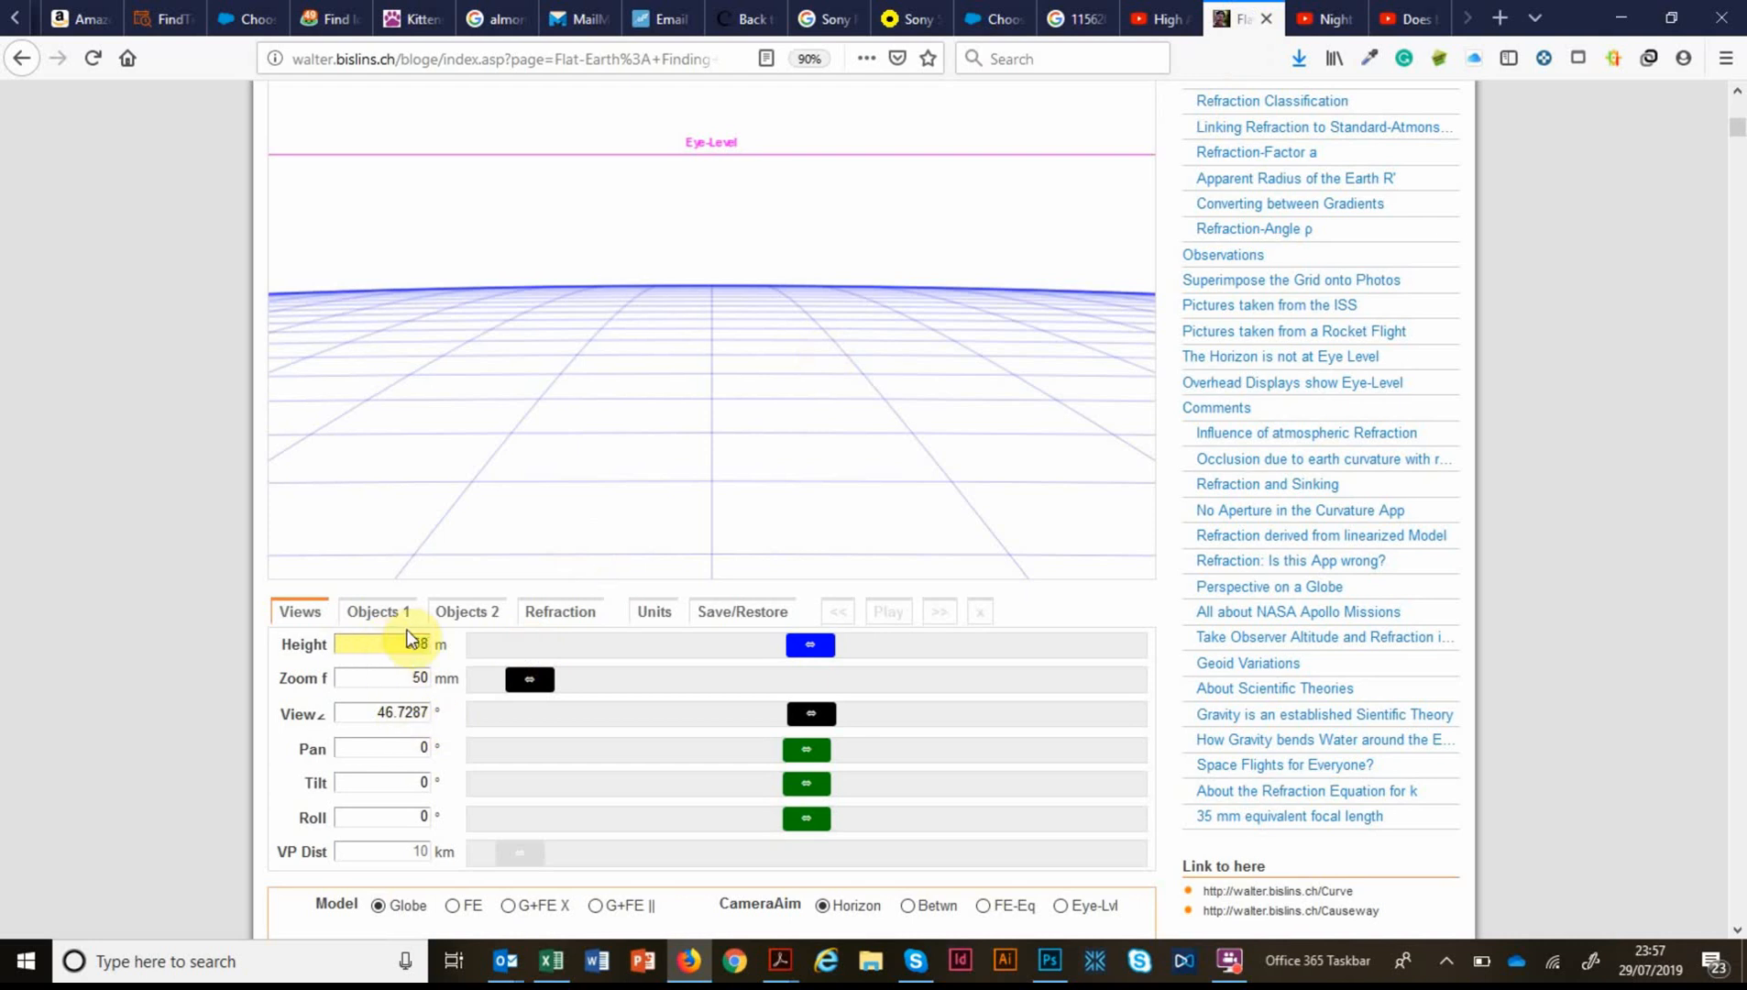
{"action": "type", "text": "35863"}
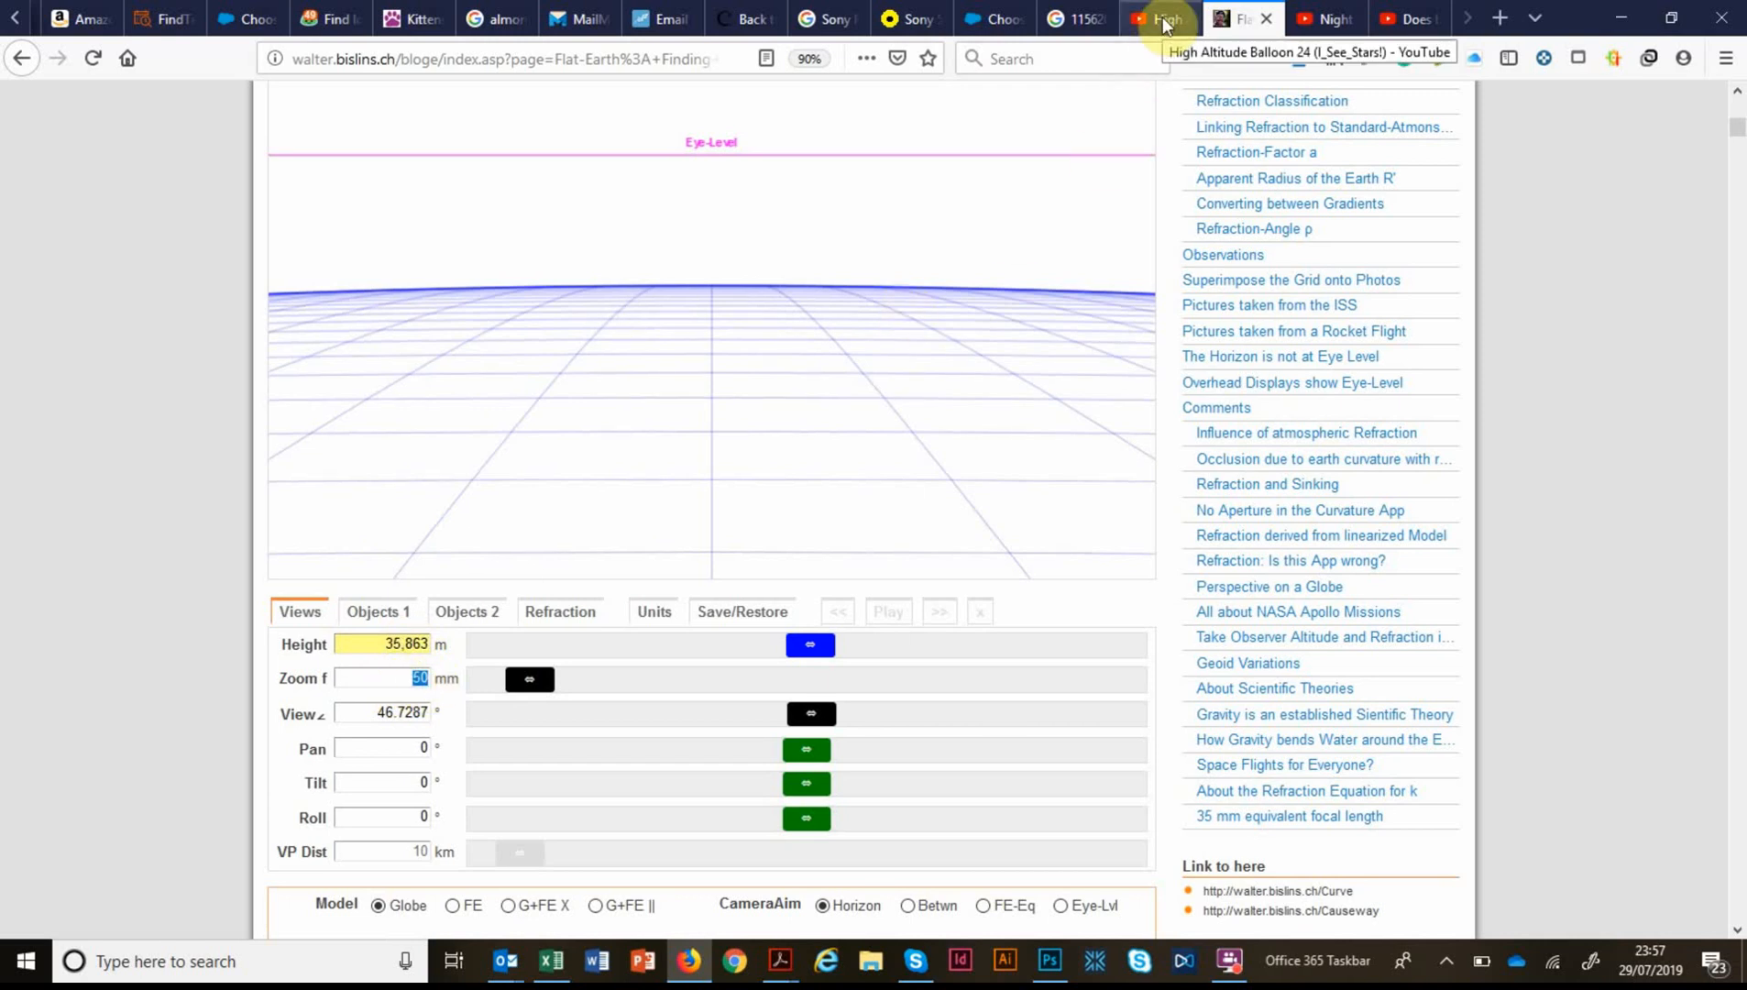
{"action": "left_click", "coordinate": [1159, 19]}
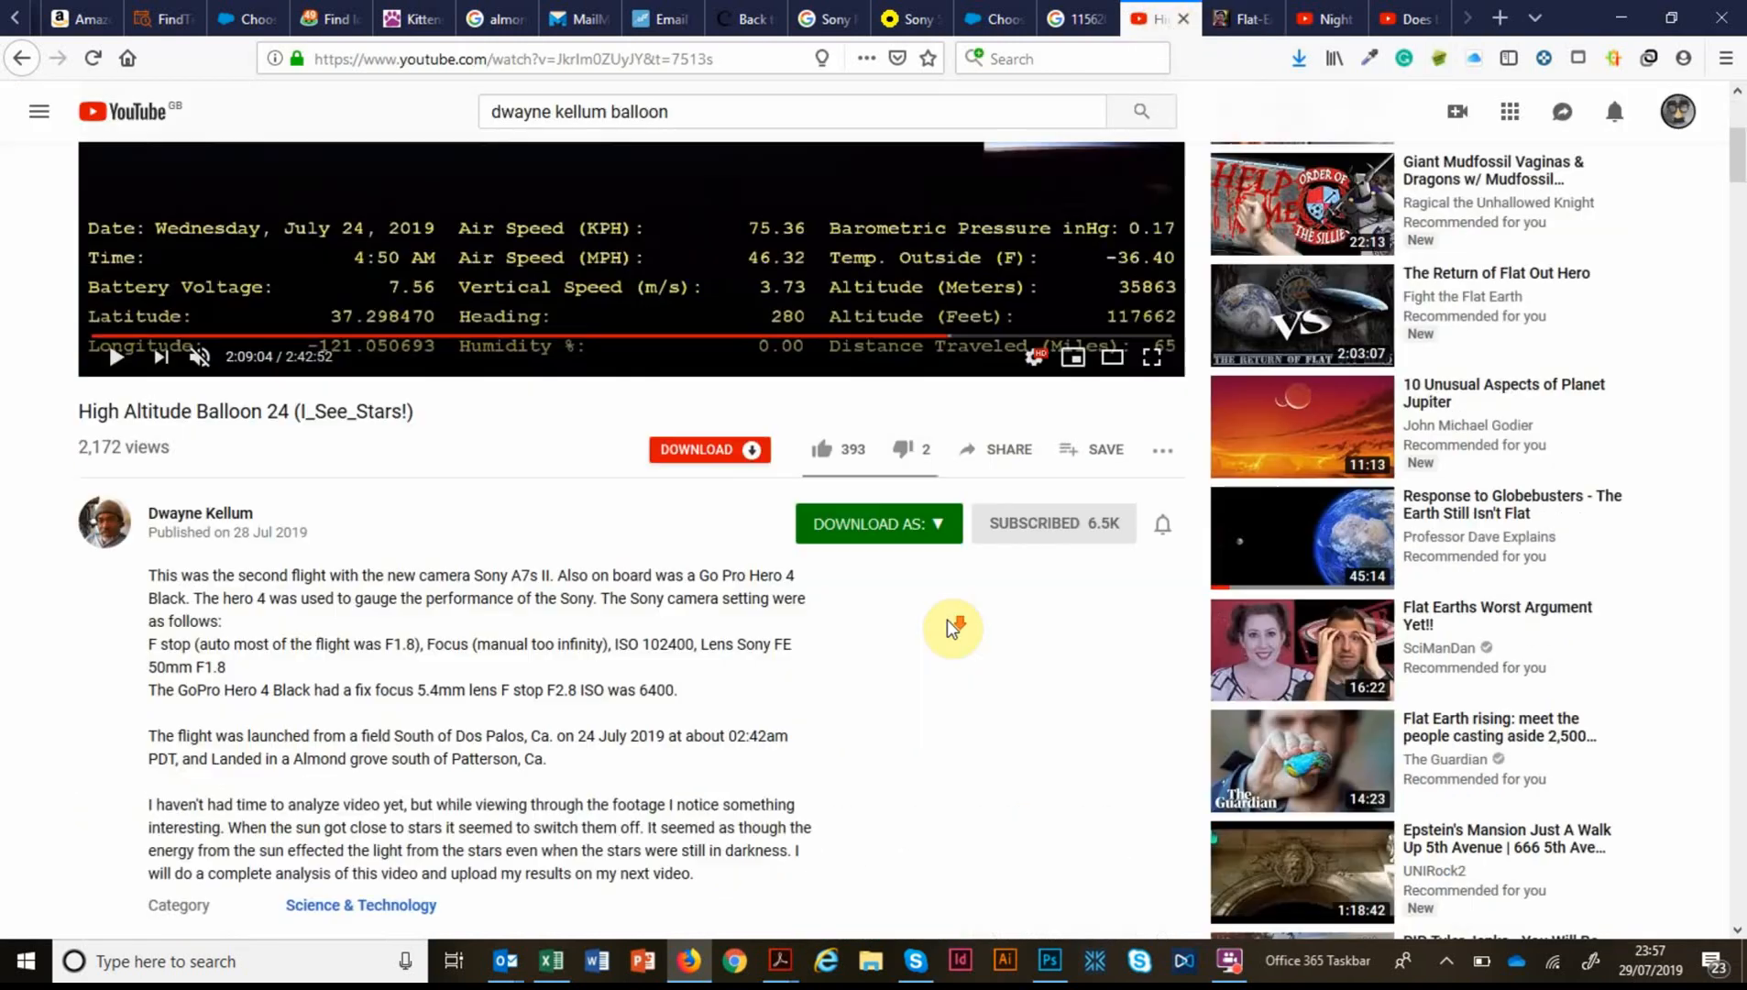
{"action": "scroll", "scroll_direction": "down", "scroll_amount": 3}
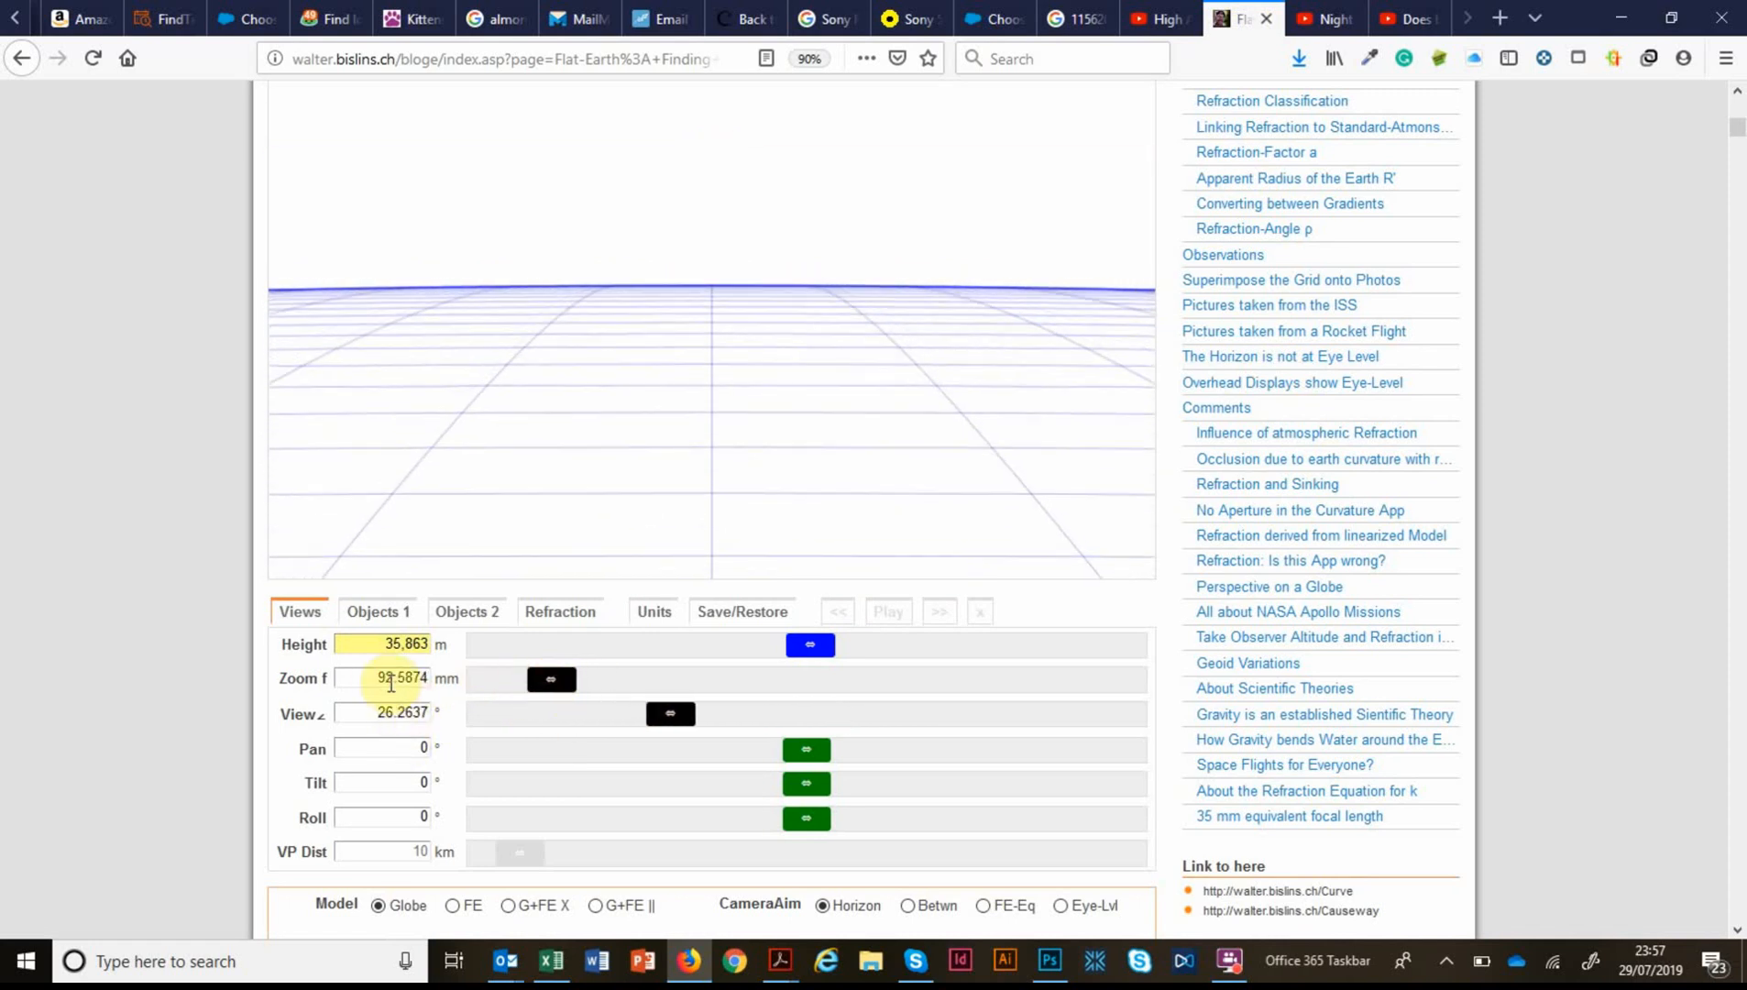
Enter the 50 mm focal length and check it against the Sony lens's 47° full-frame angle of view.
{"action": "type", "text": "50mm-f18.htm"}
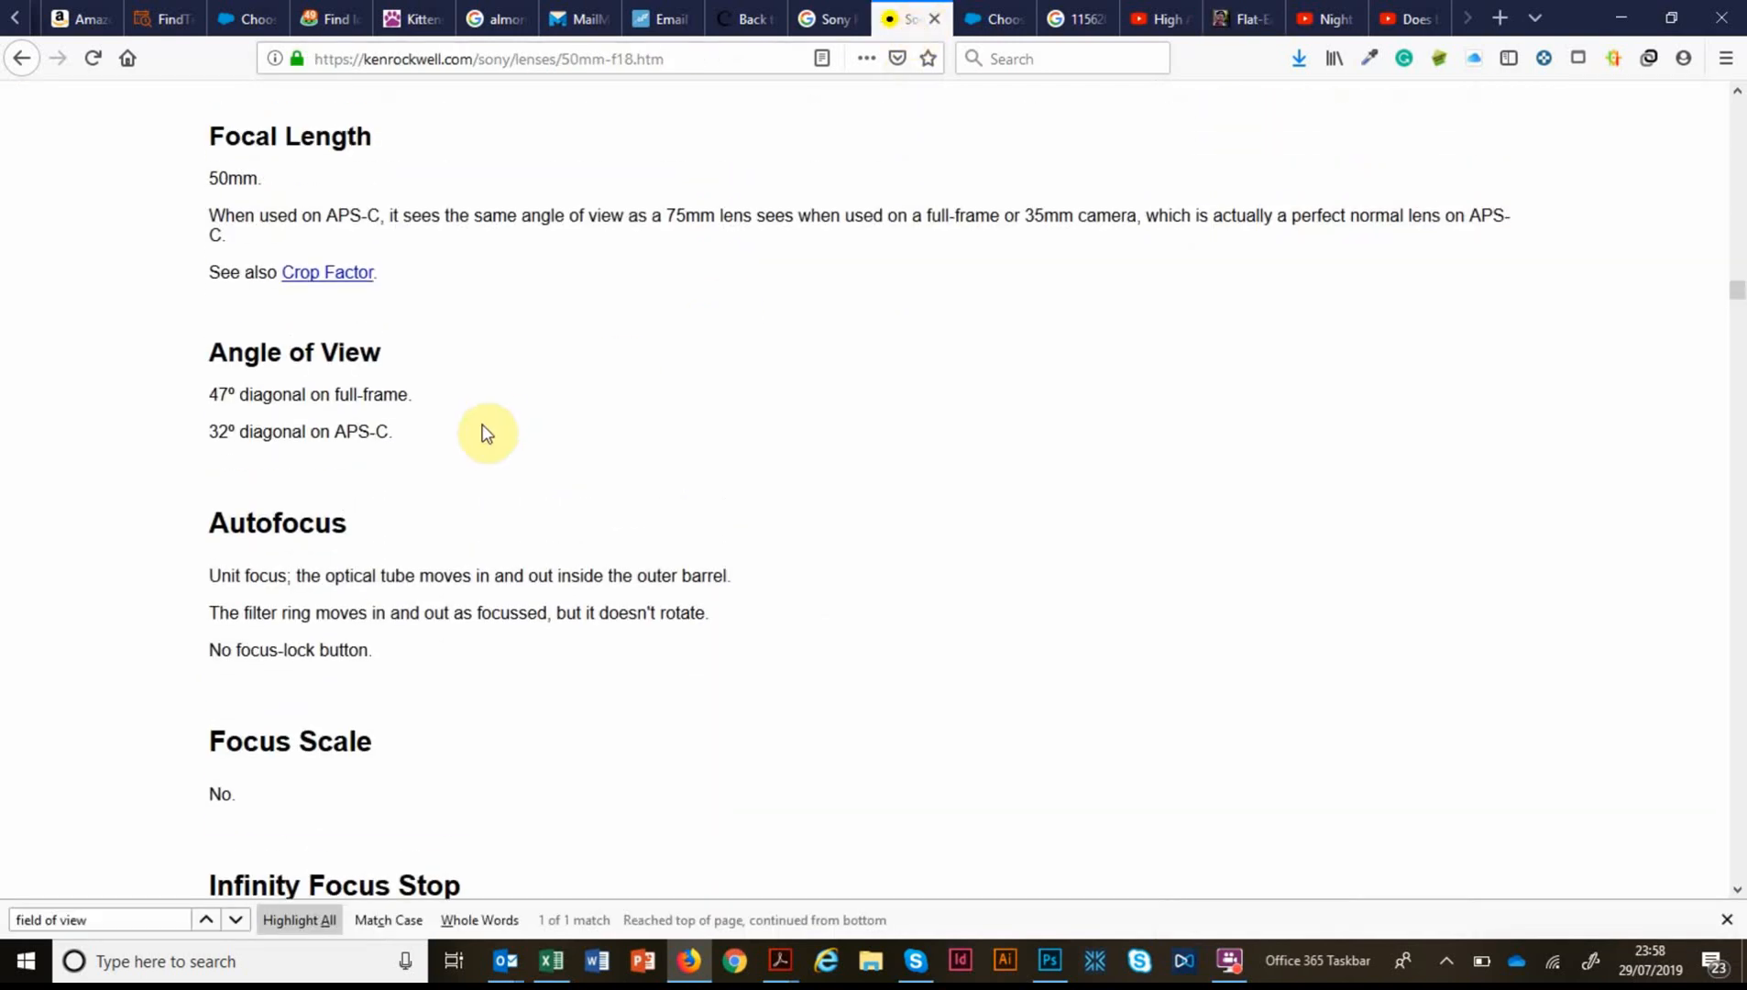
{"action": "mouse_move", "coordinate": [1289, 411]}
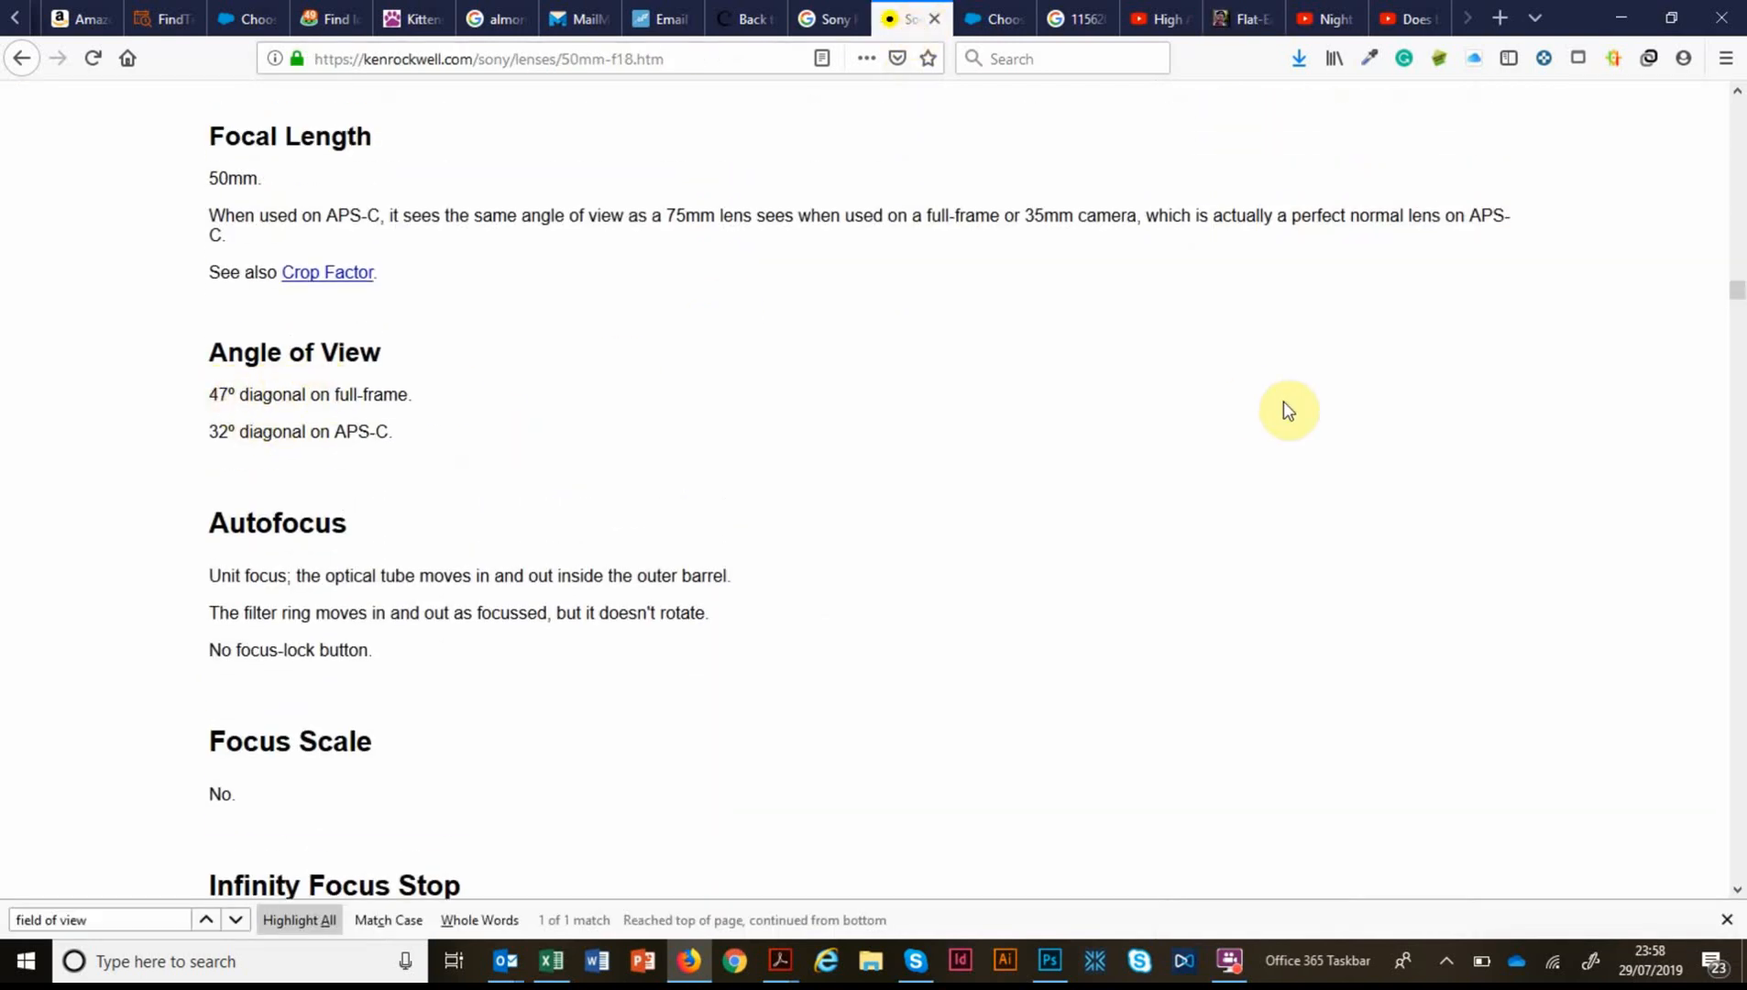
{"action": "scroll", "scroll_direction": "up", "scroll_amount": 3}
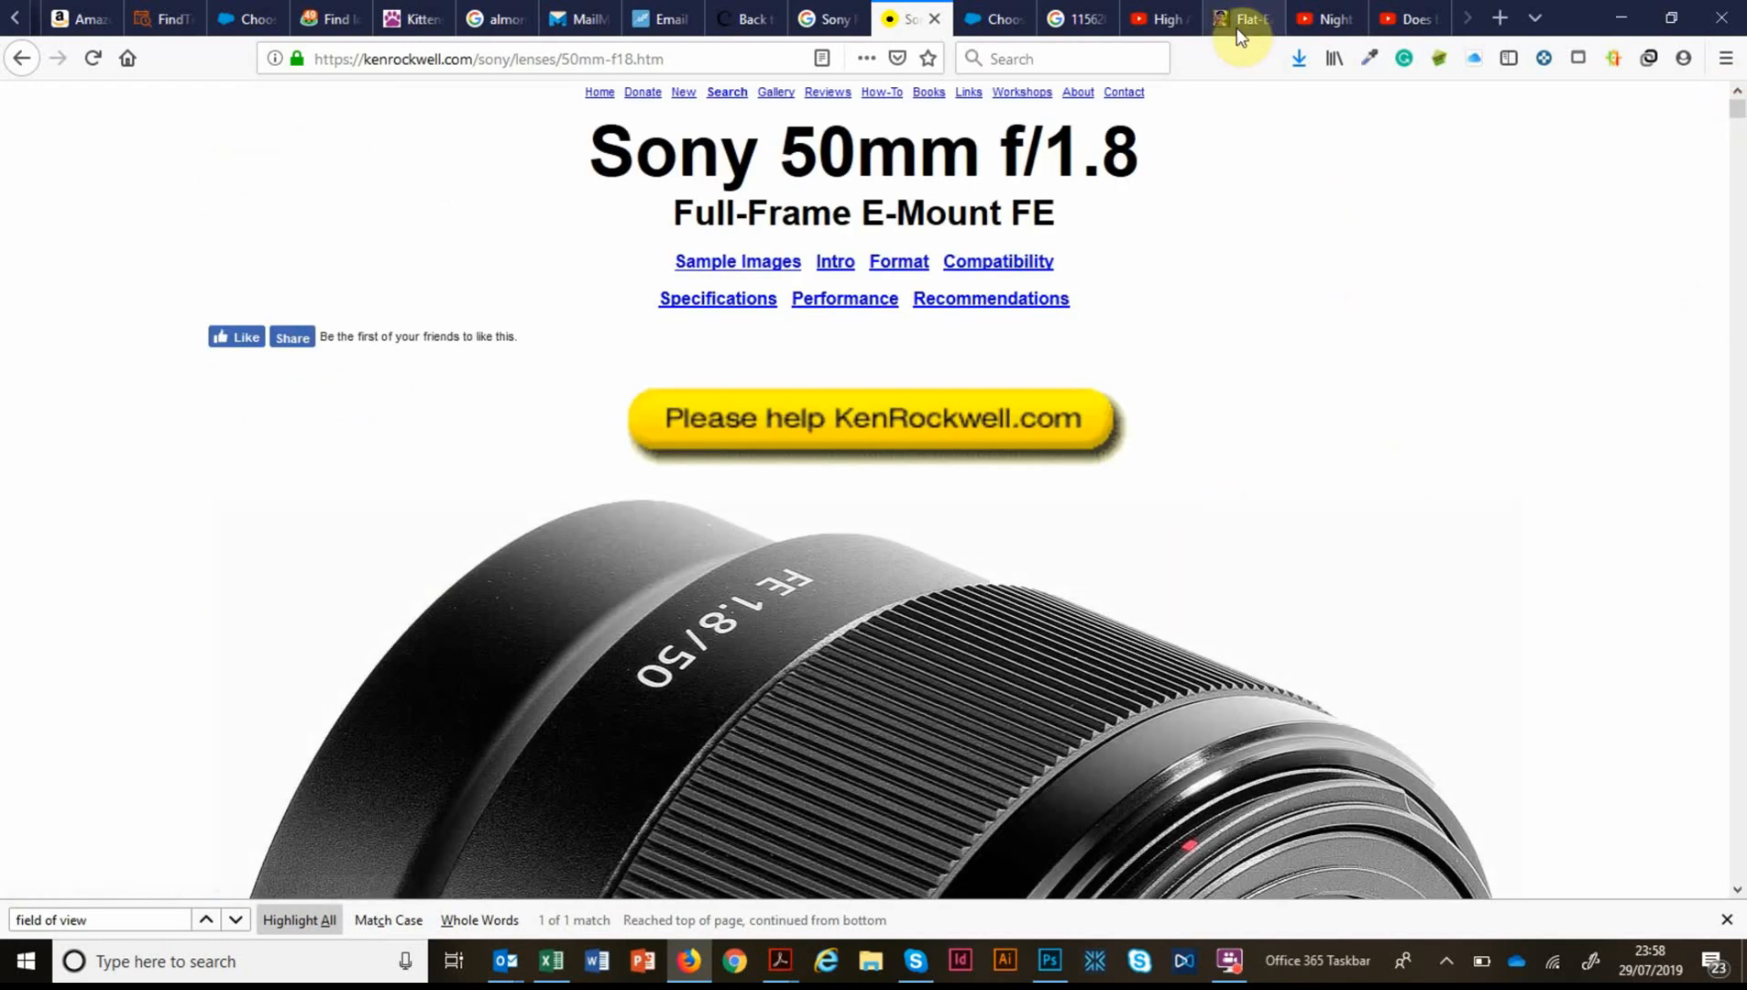
Screenshot the simulated horizon grid below eye level and paste it into Photoshop.
{"action": "left_click", "coordinate": [1240, 19]}
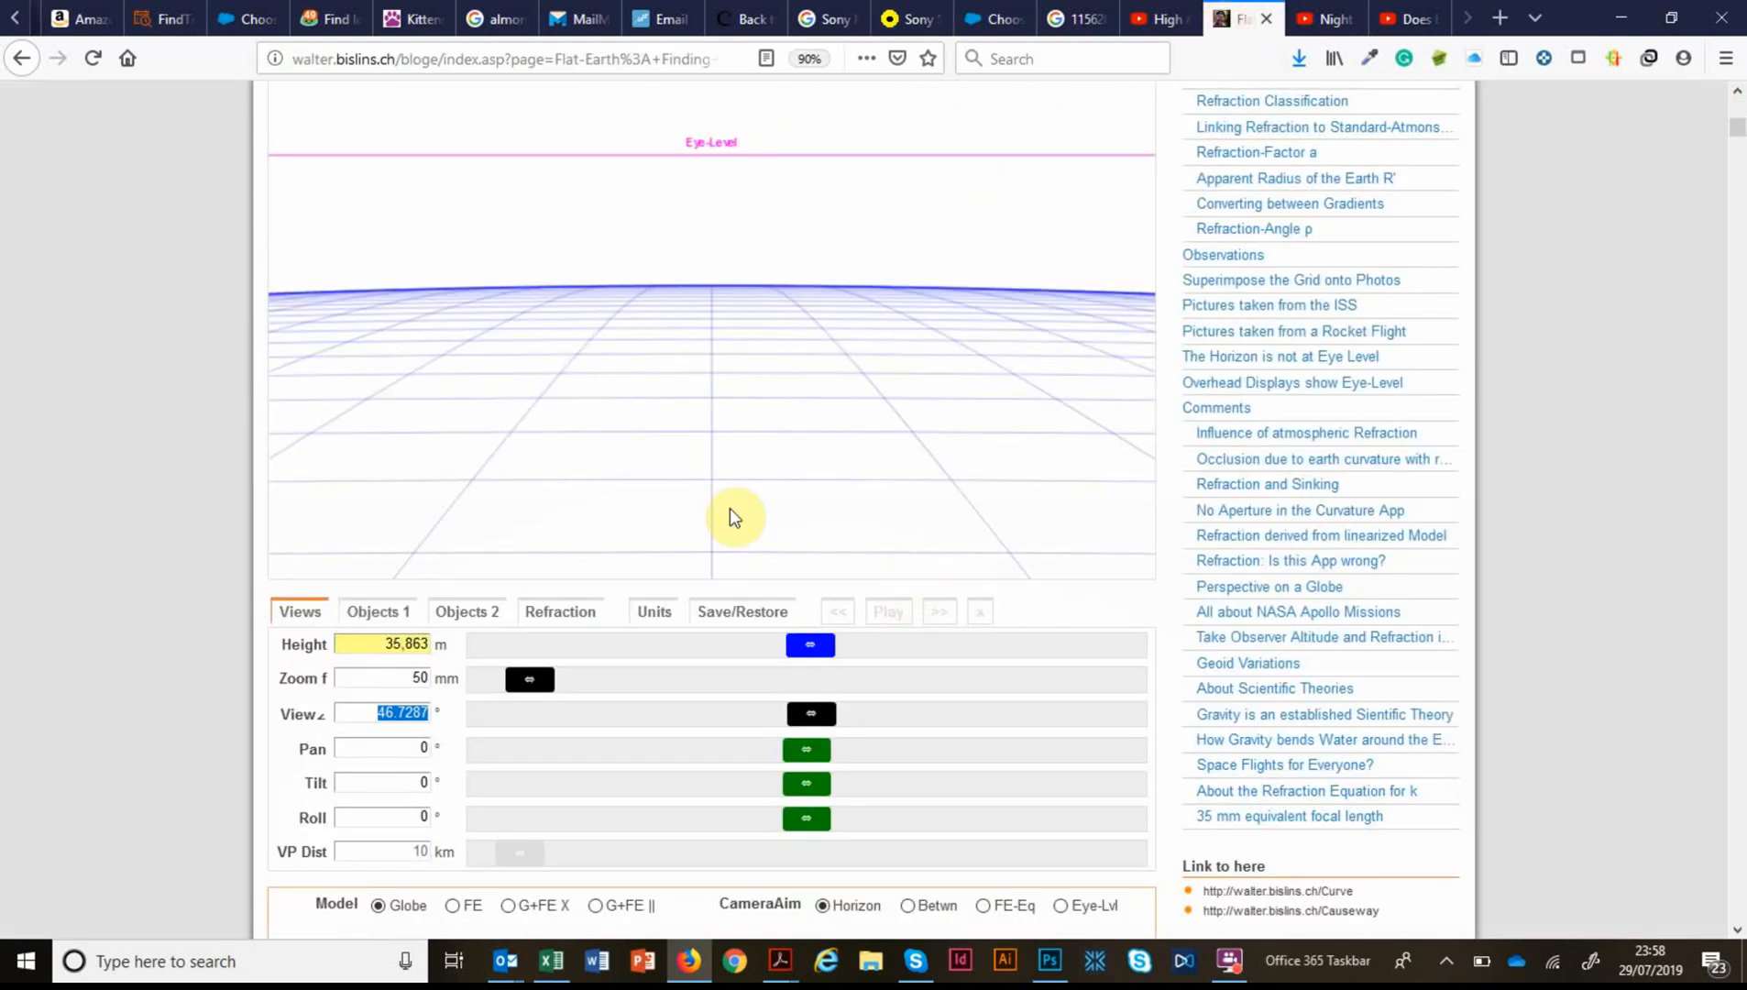
{"action": "scroll", "scroll_direction": "down", "scroll_amount": 3}
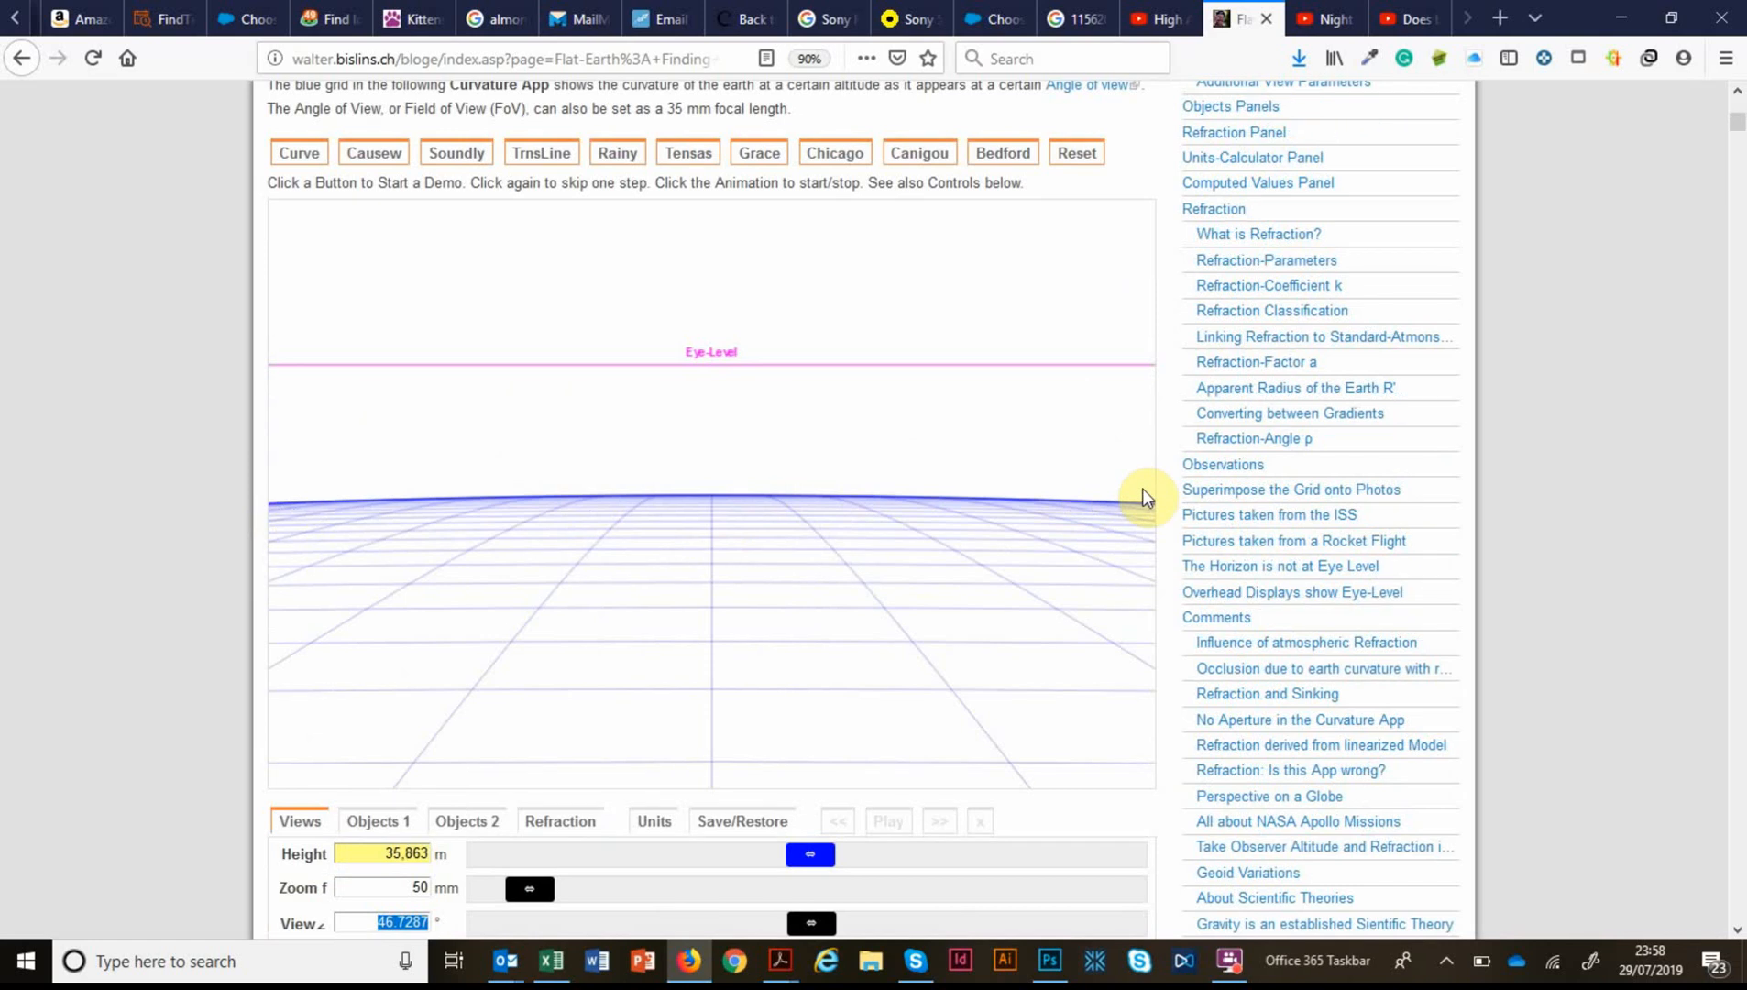
{"action": "mouse_move", "coordinate": [1181, 532]}
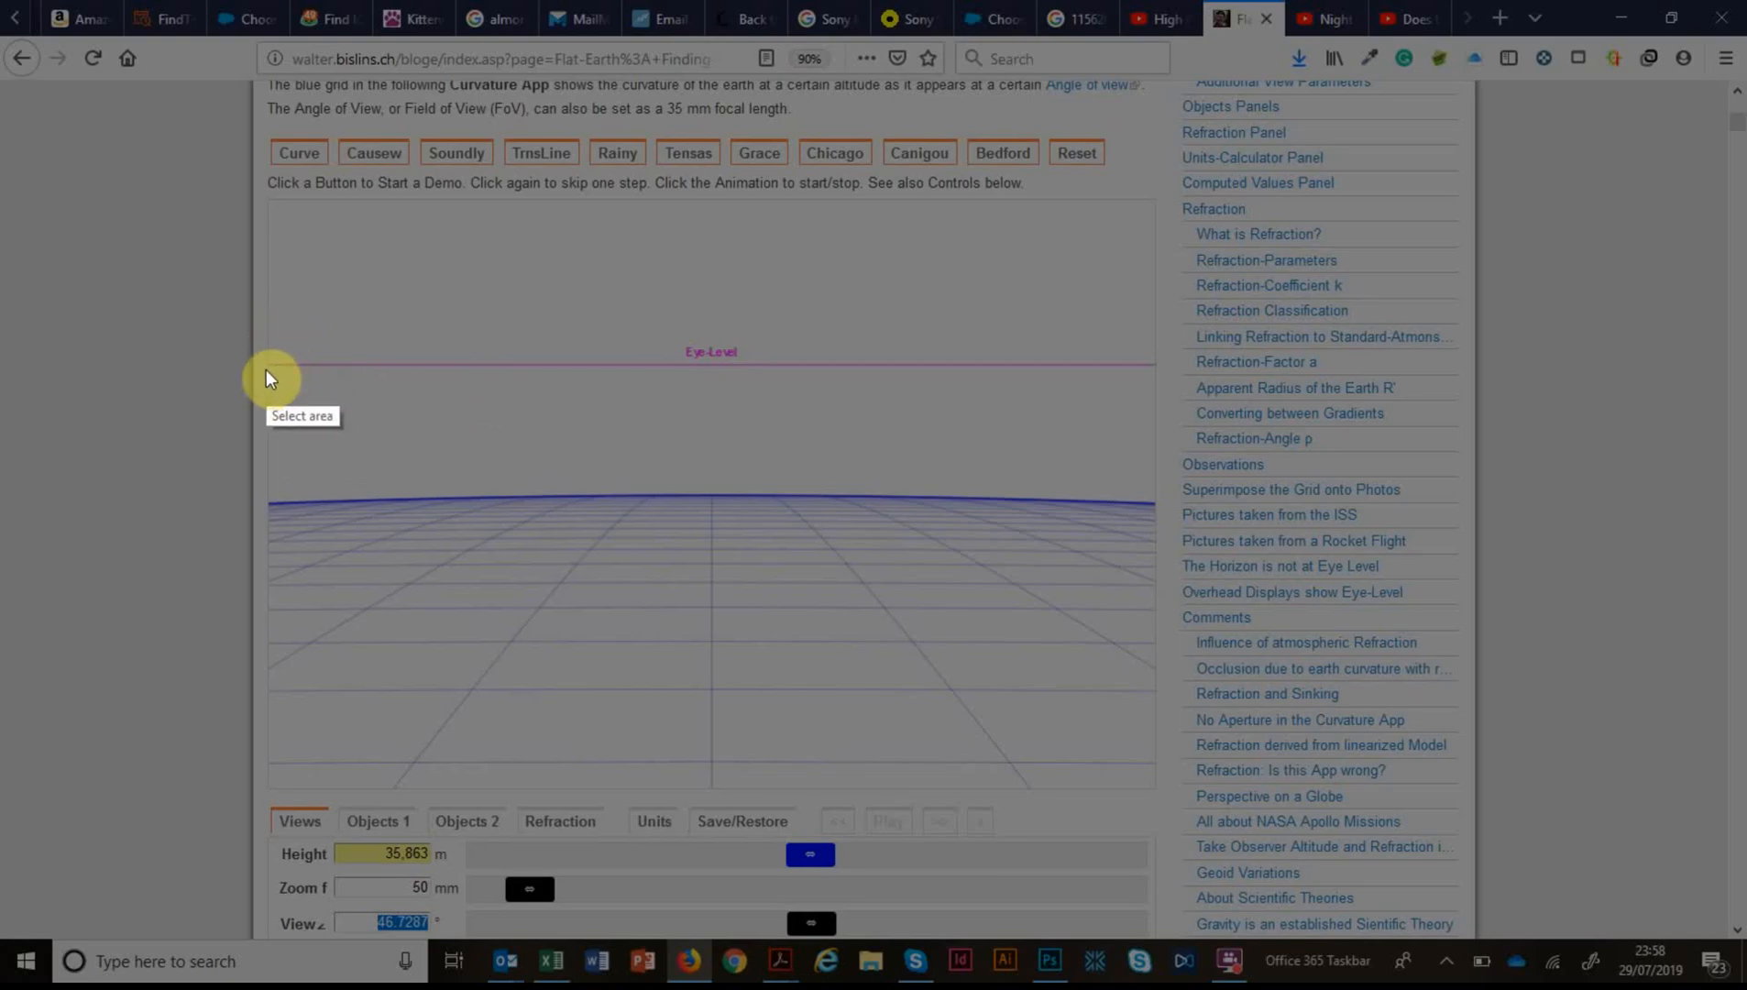
{"action": "left_click_drag", "start_coordinate": [268, 369], "coordinate": [933, 546]}
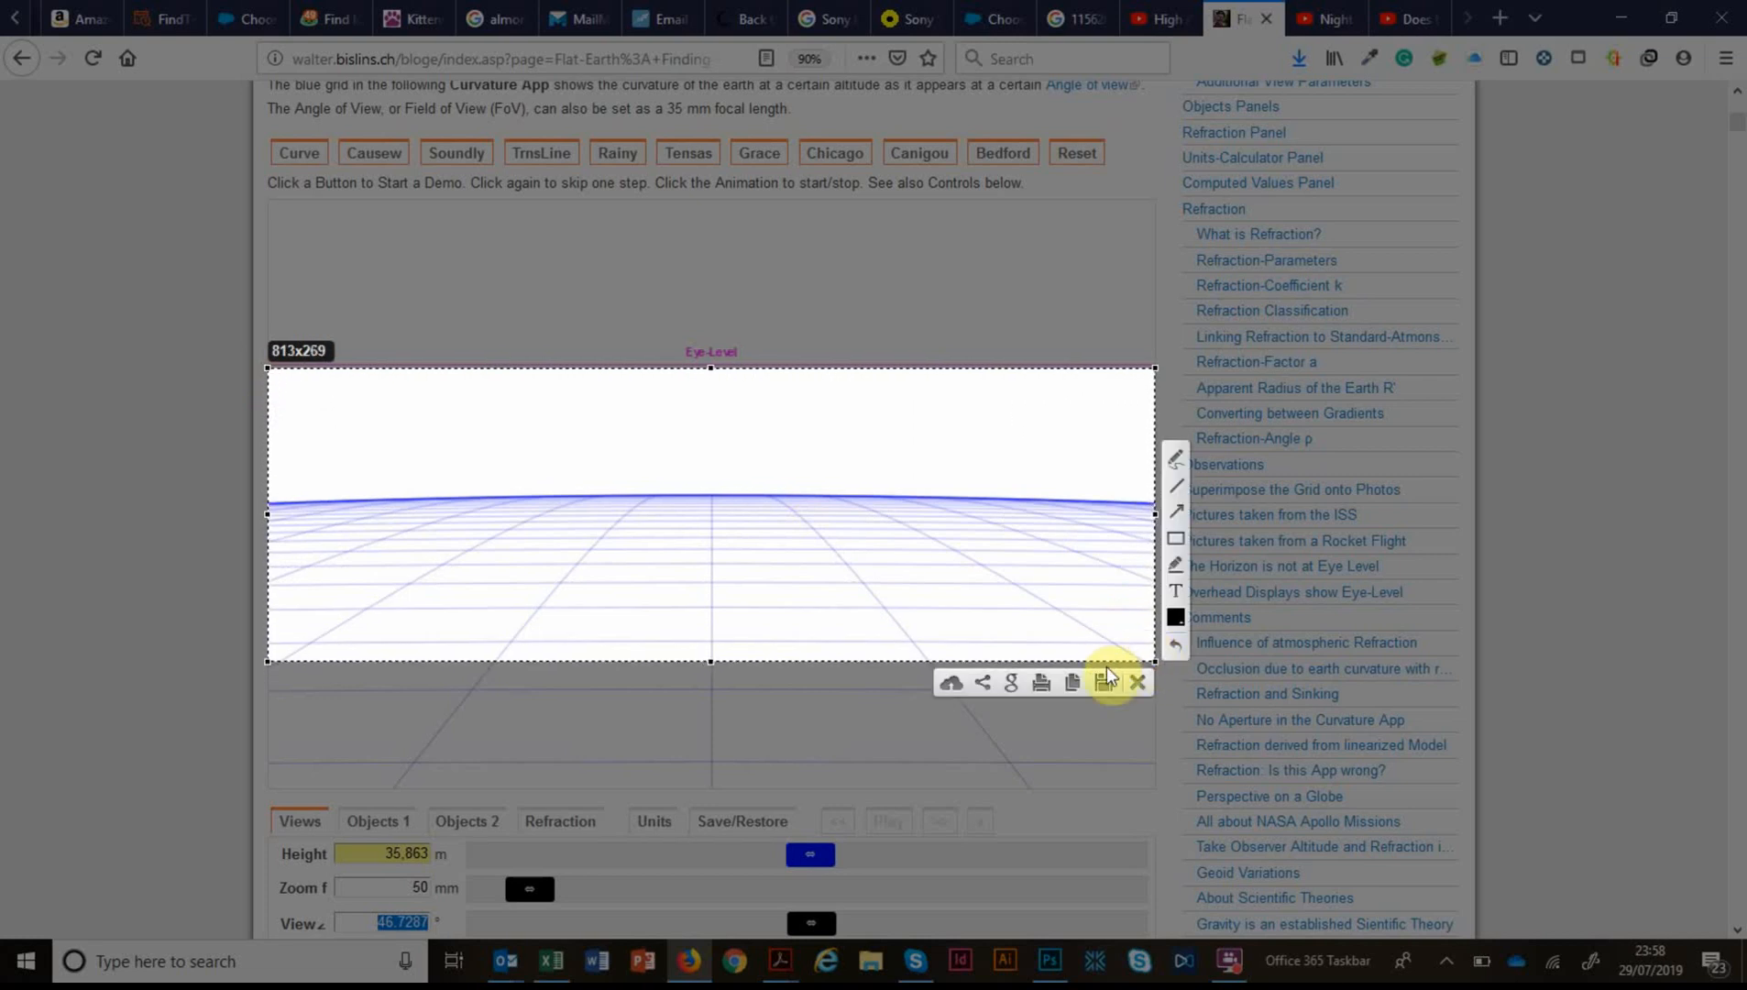
{"action": "left_click", "coordinate": [1139, 682]}
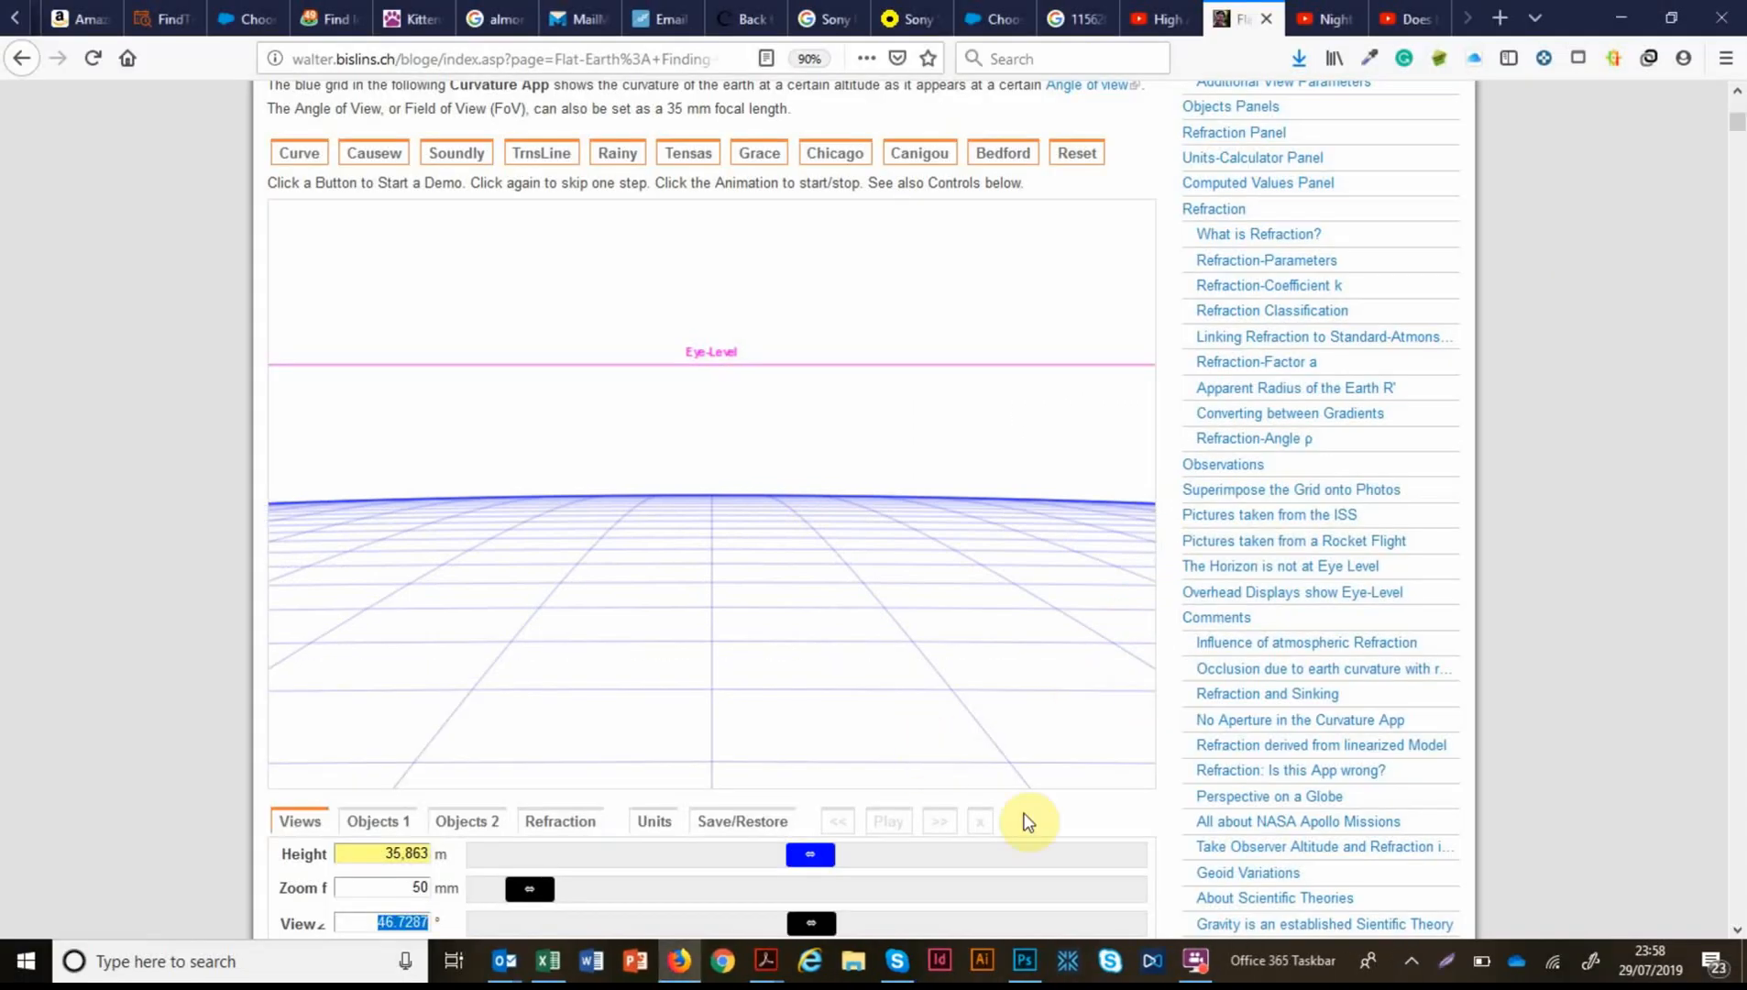
{"action": "left_click", "coordinate": [1025, 960]}
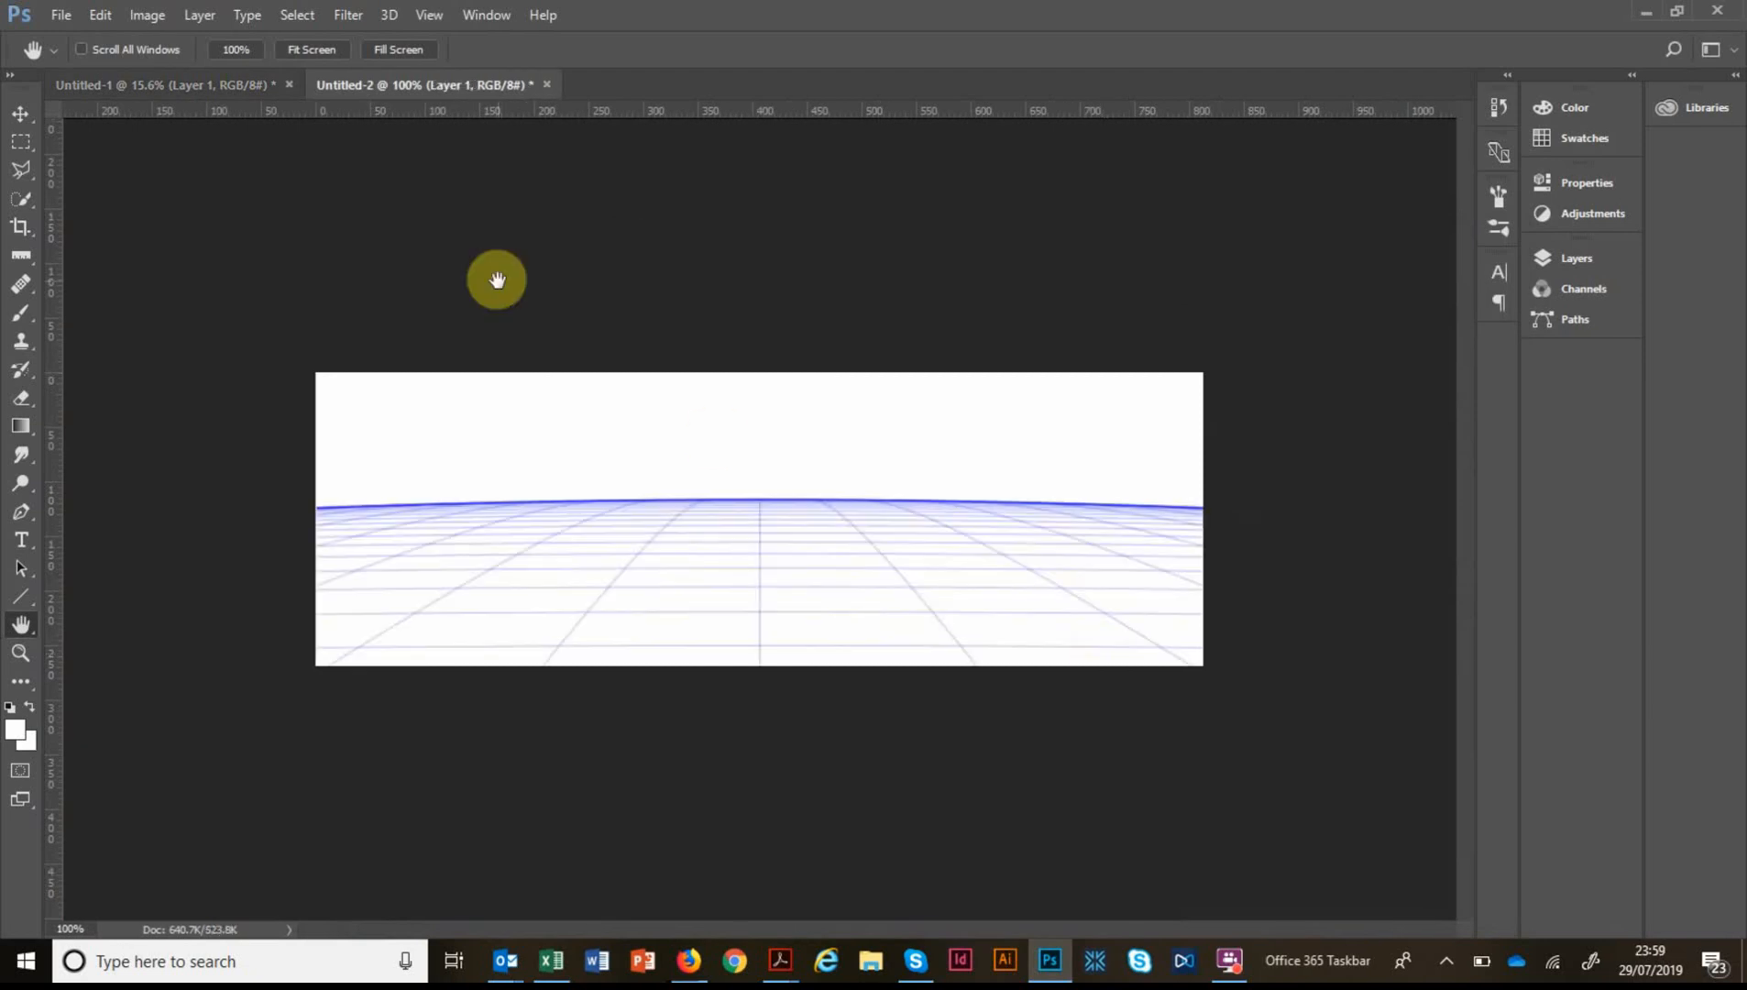
Stretch the grid to 47.45 cm tall, five times its 9.49 cm height, keeping the width.
{"action": "left_click", "coordinate": [146, 15]}
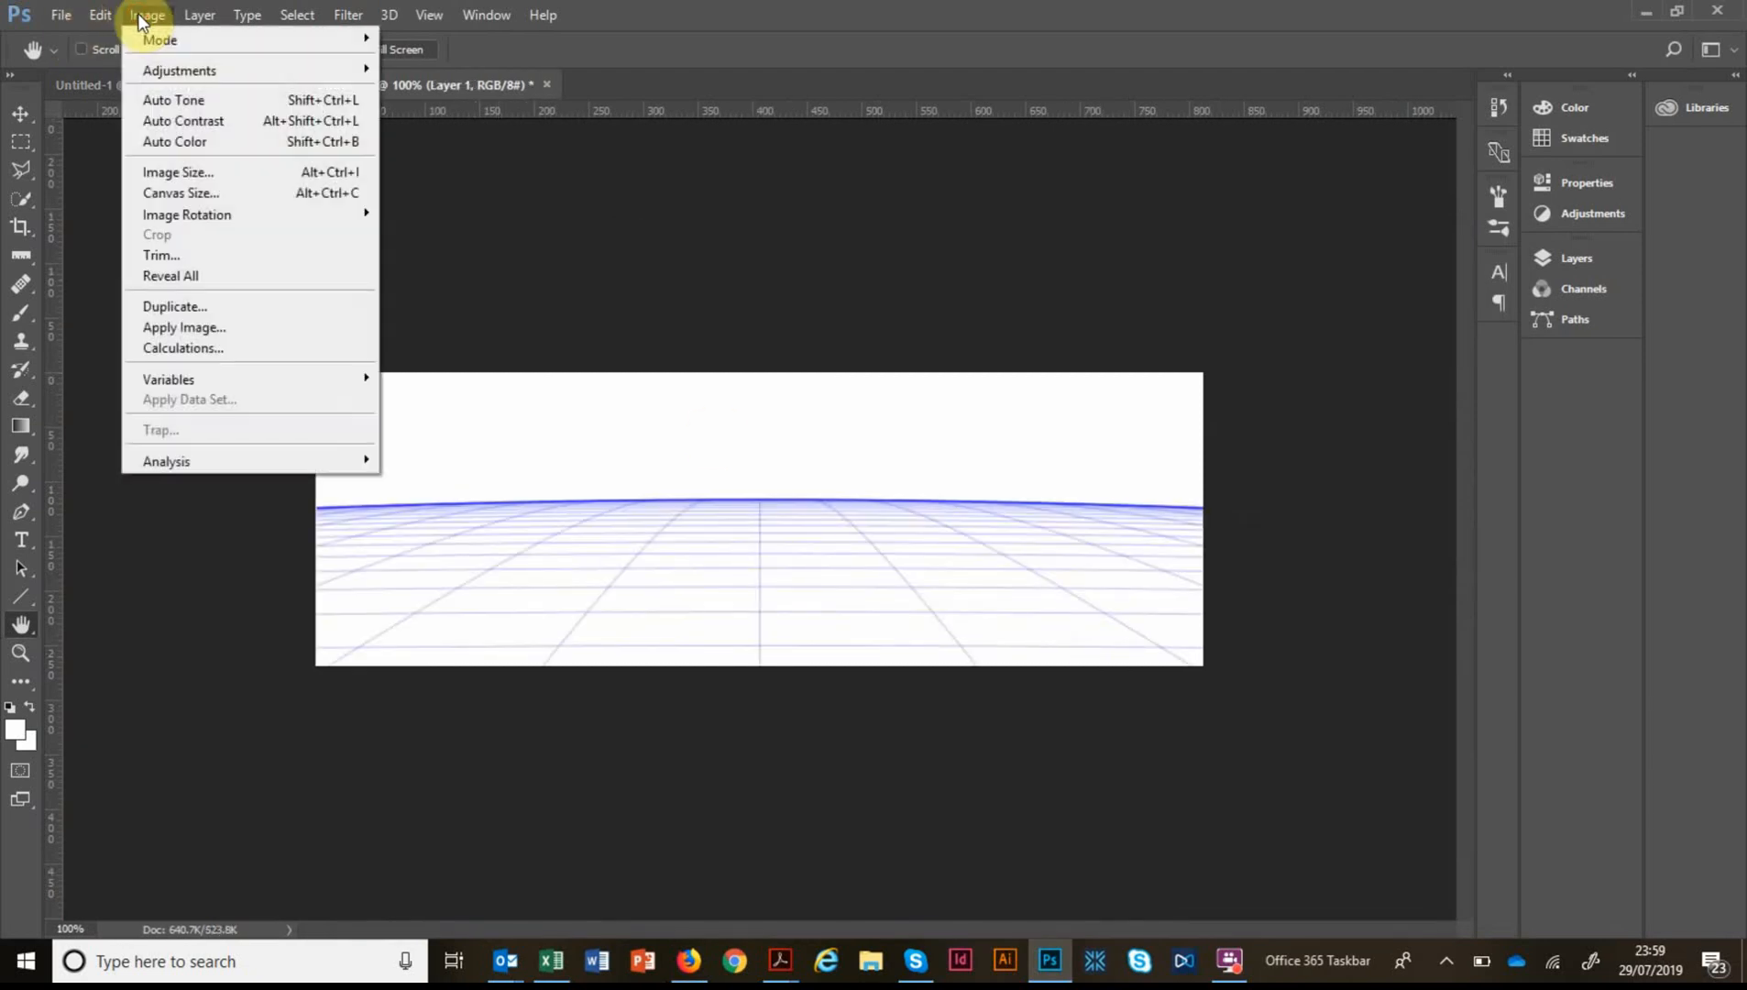
{"action": "mouse_move", "coordinate": [178, 172]}
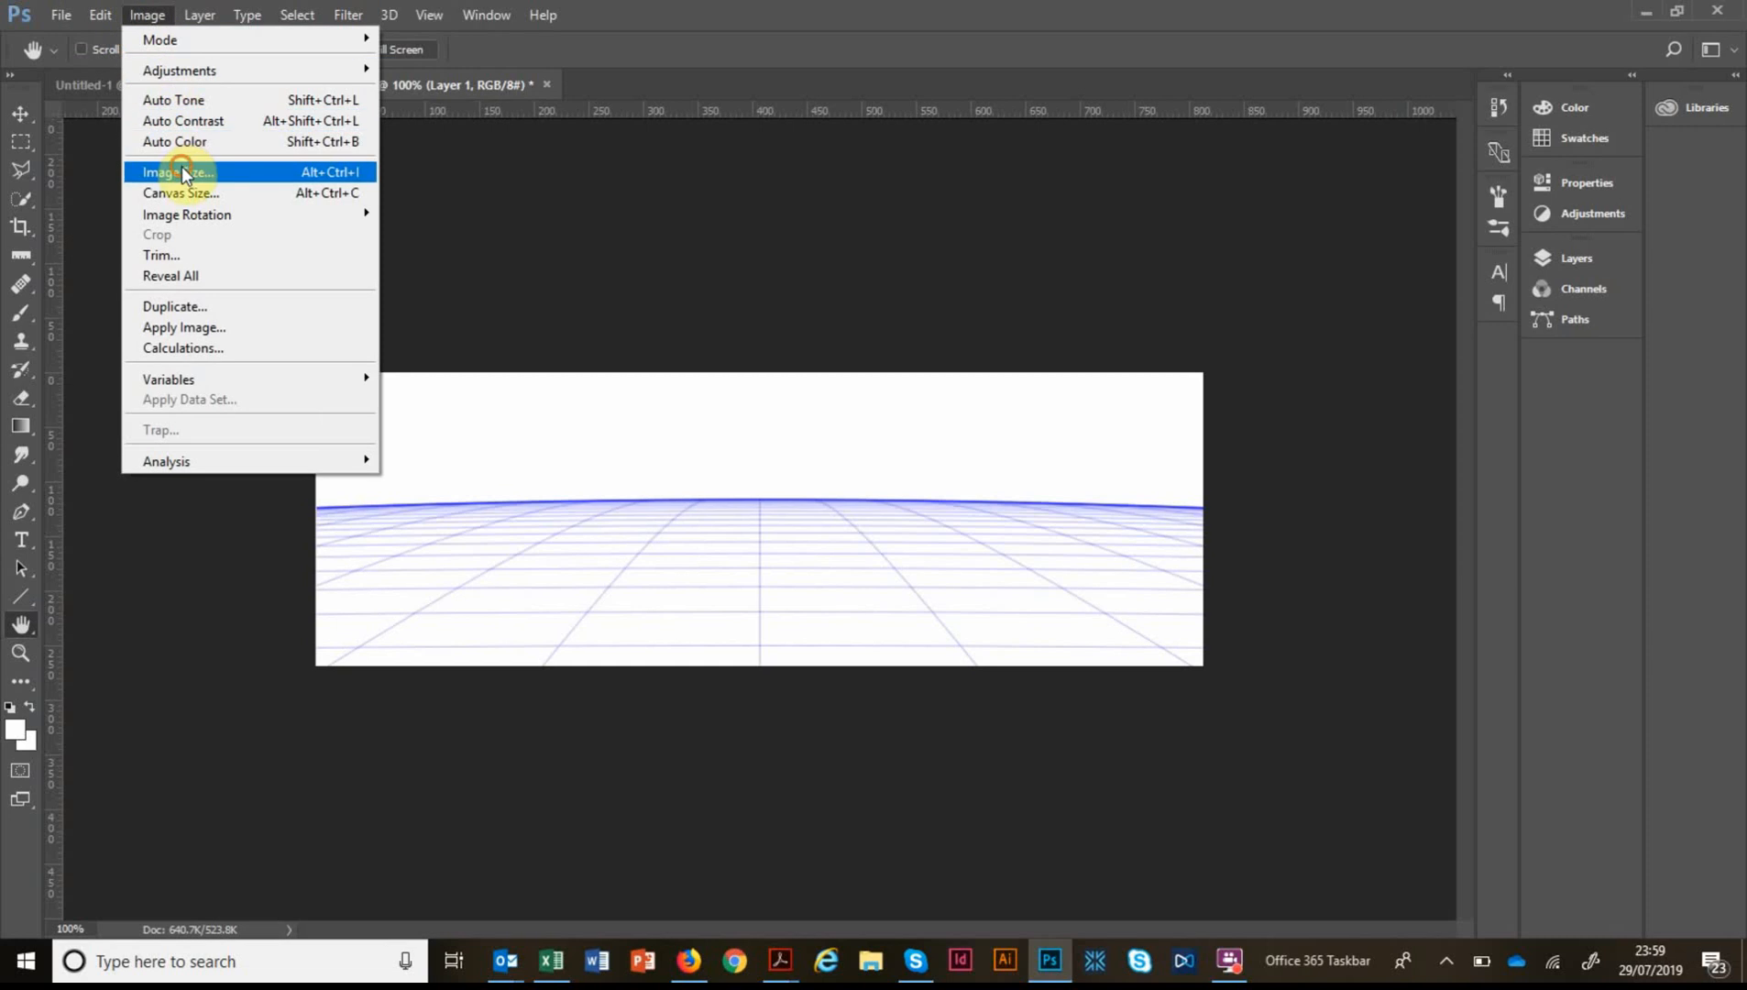
{"action": "left_click", "coordinate": [174, 173]}
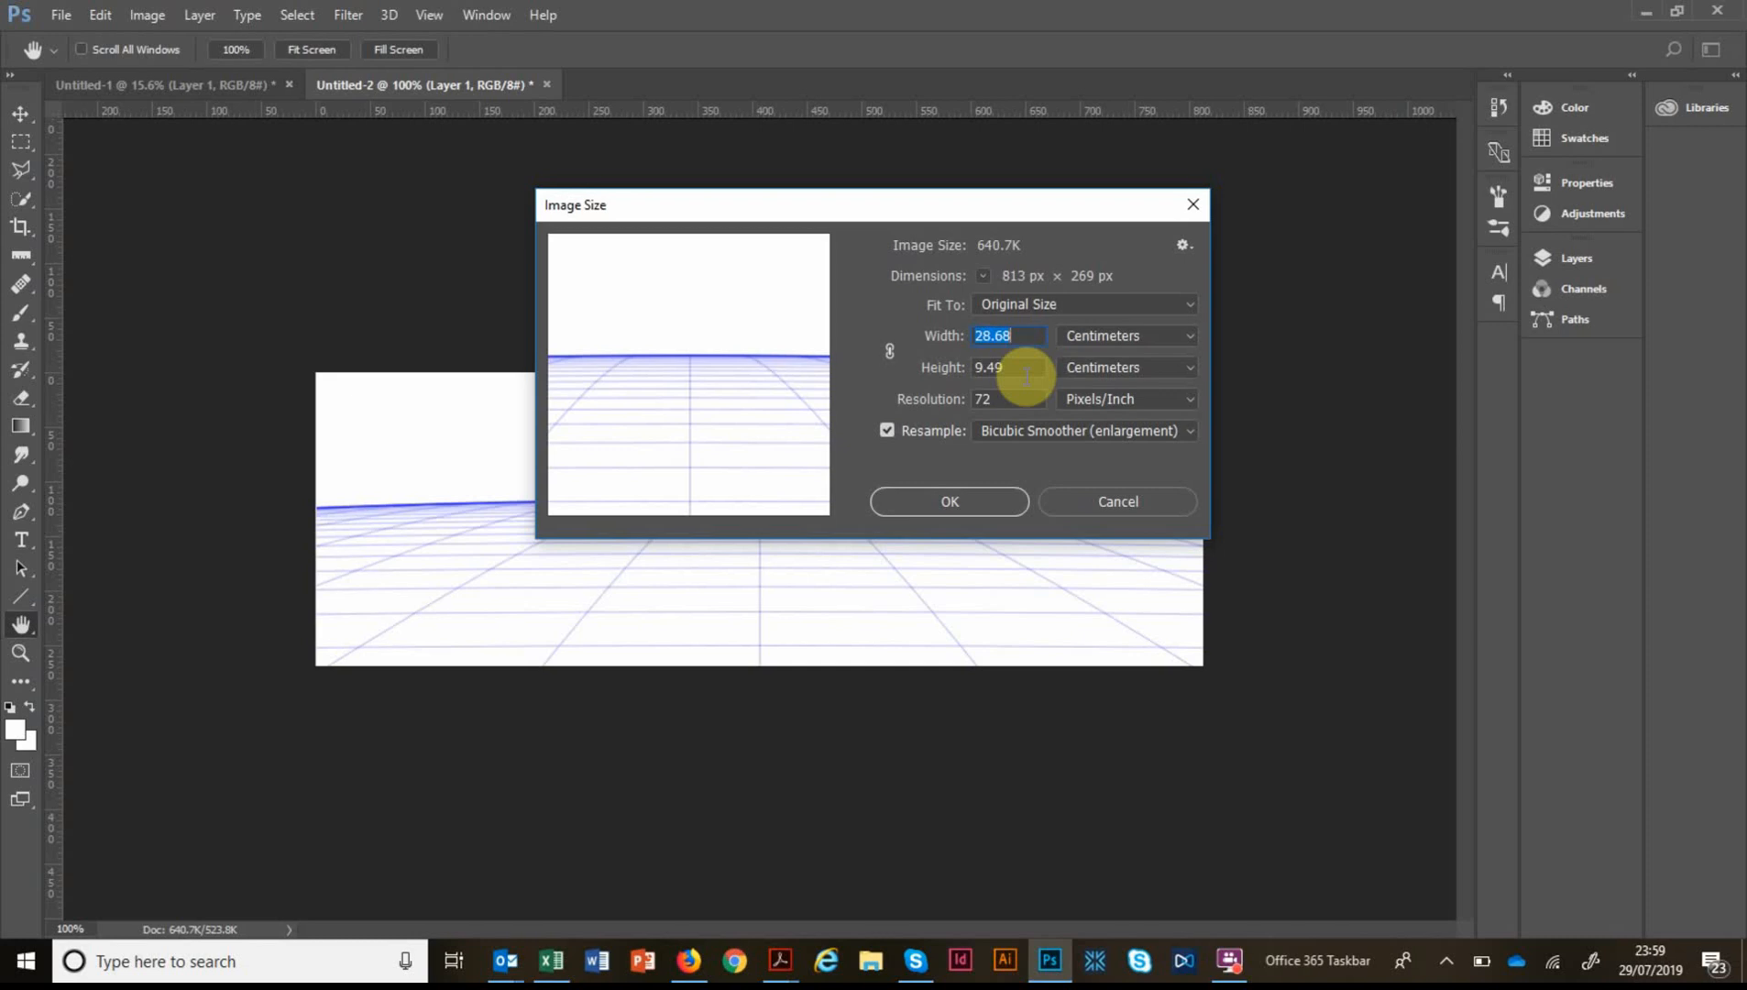
{"action": "left_click", "coordinate": [1230, 960]}
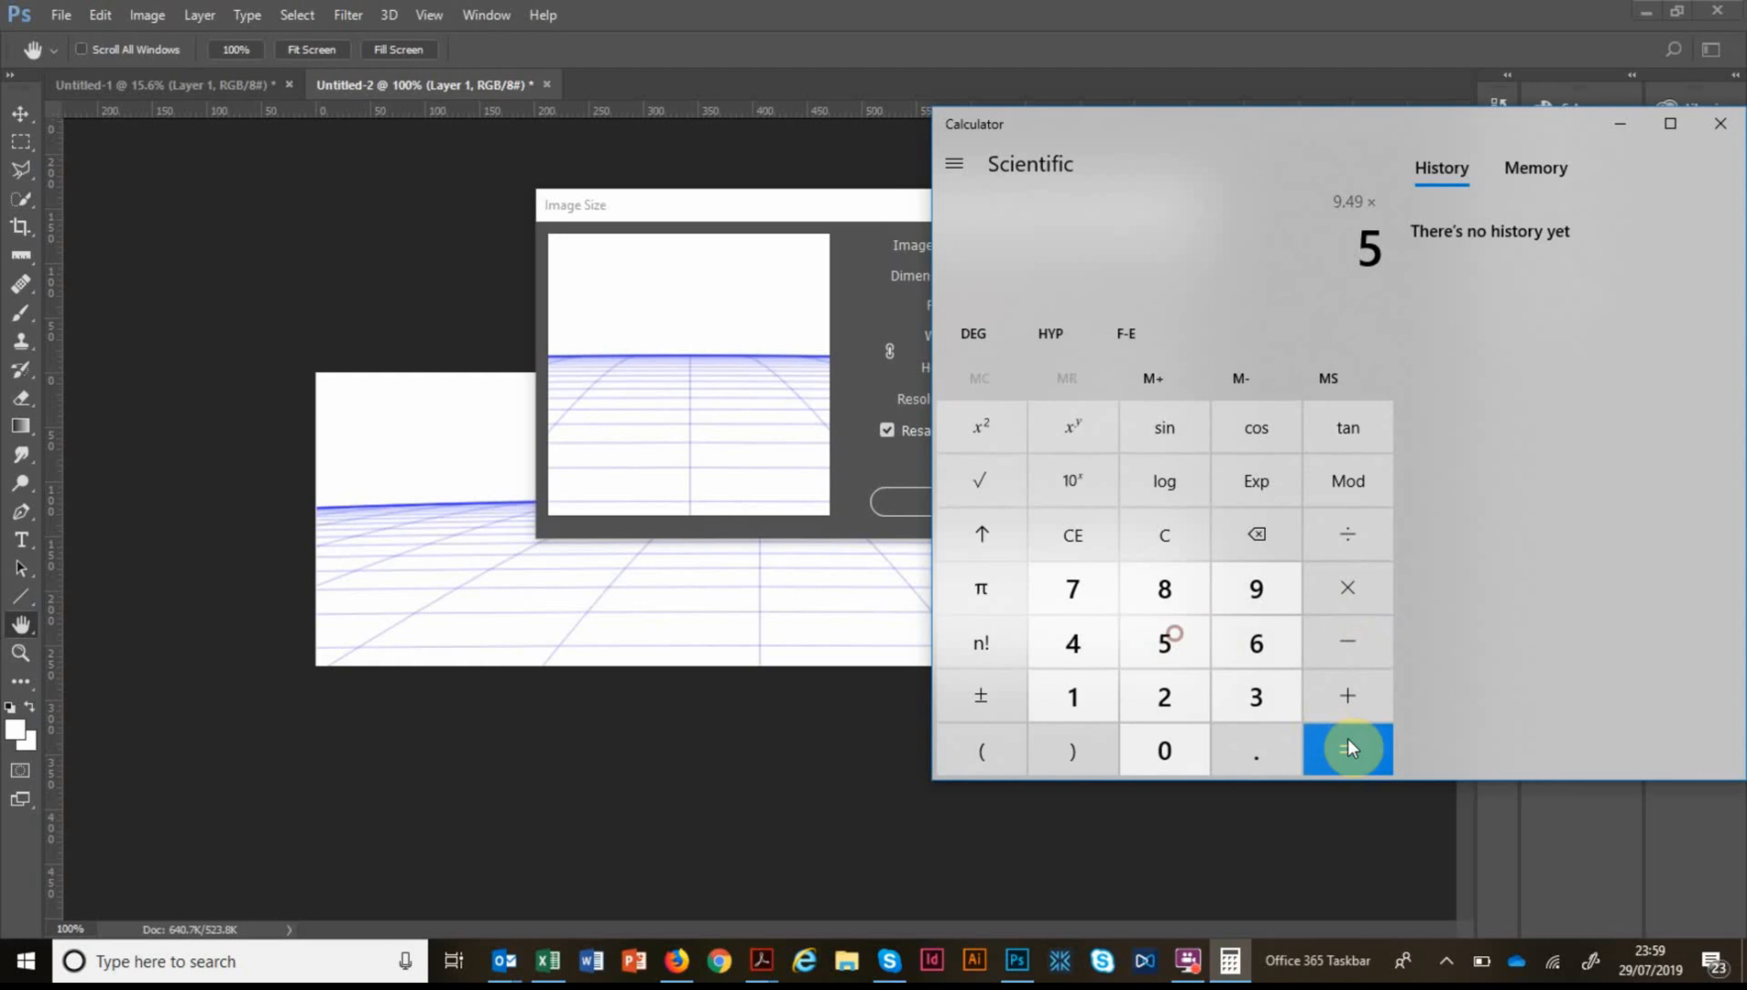
{"action": "left_click", "coordinate": [1345, 750]}
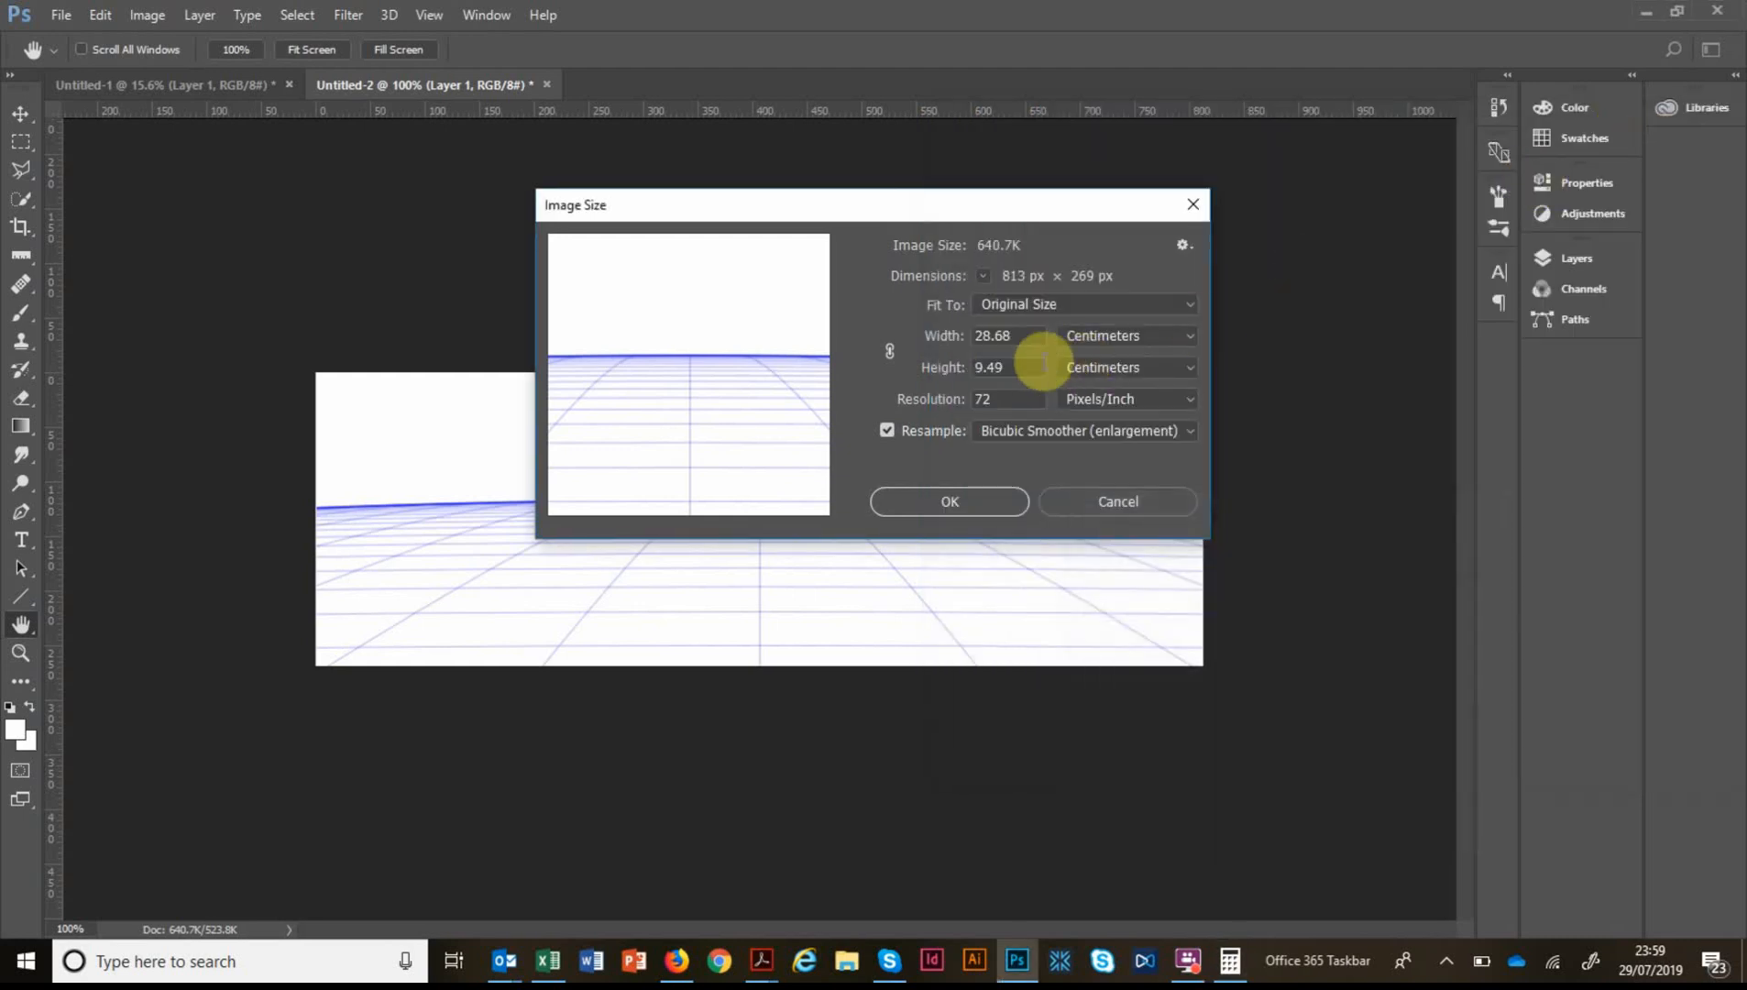
{"action": "type", "text": "47"}
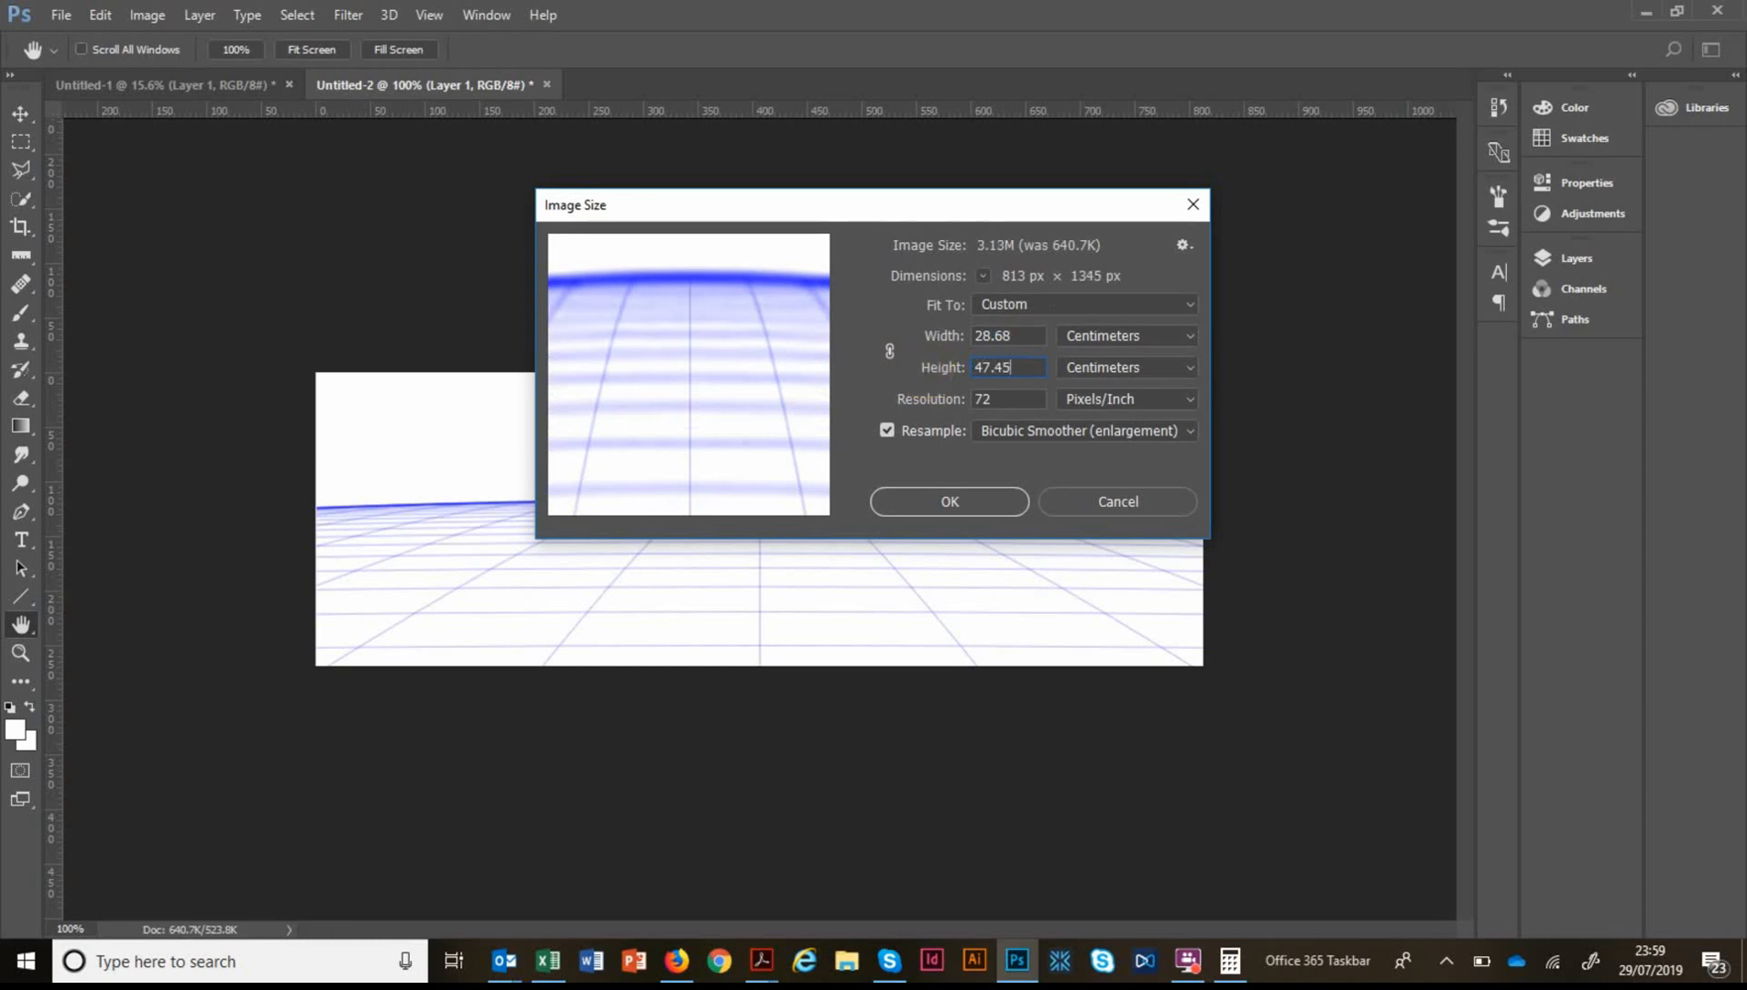
{"action": "left_click", "coordinate": [947, 500]}
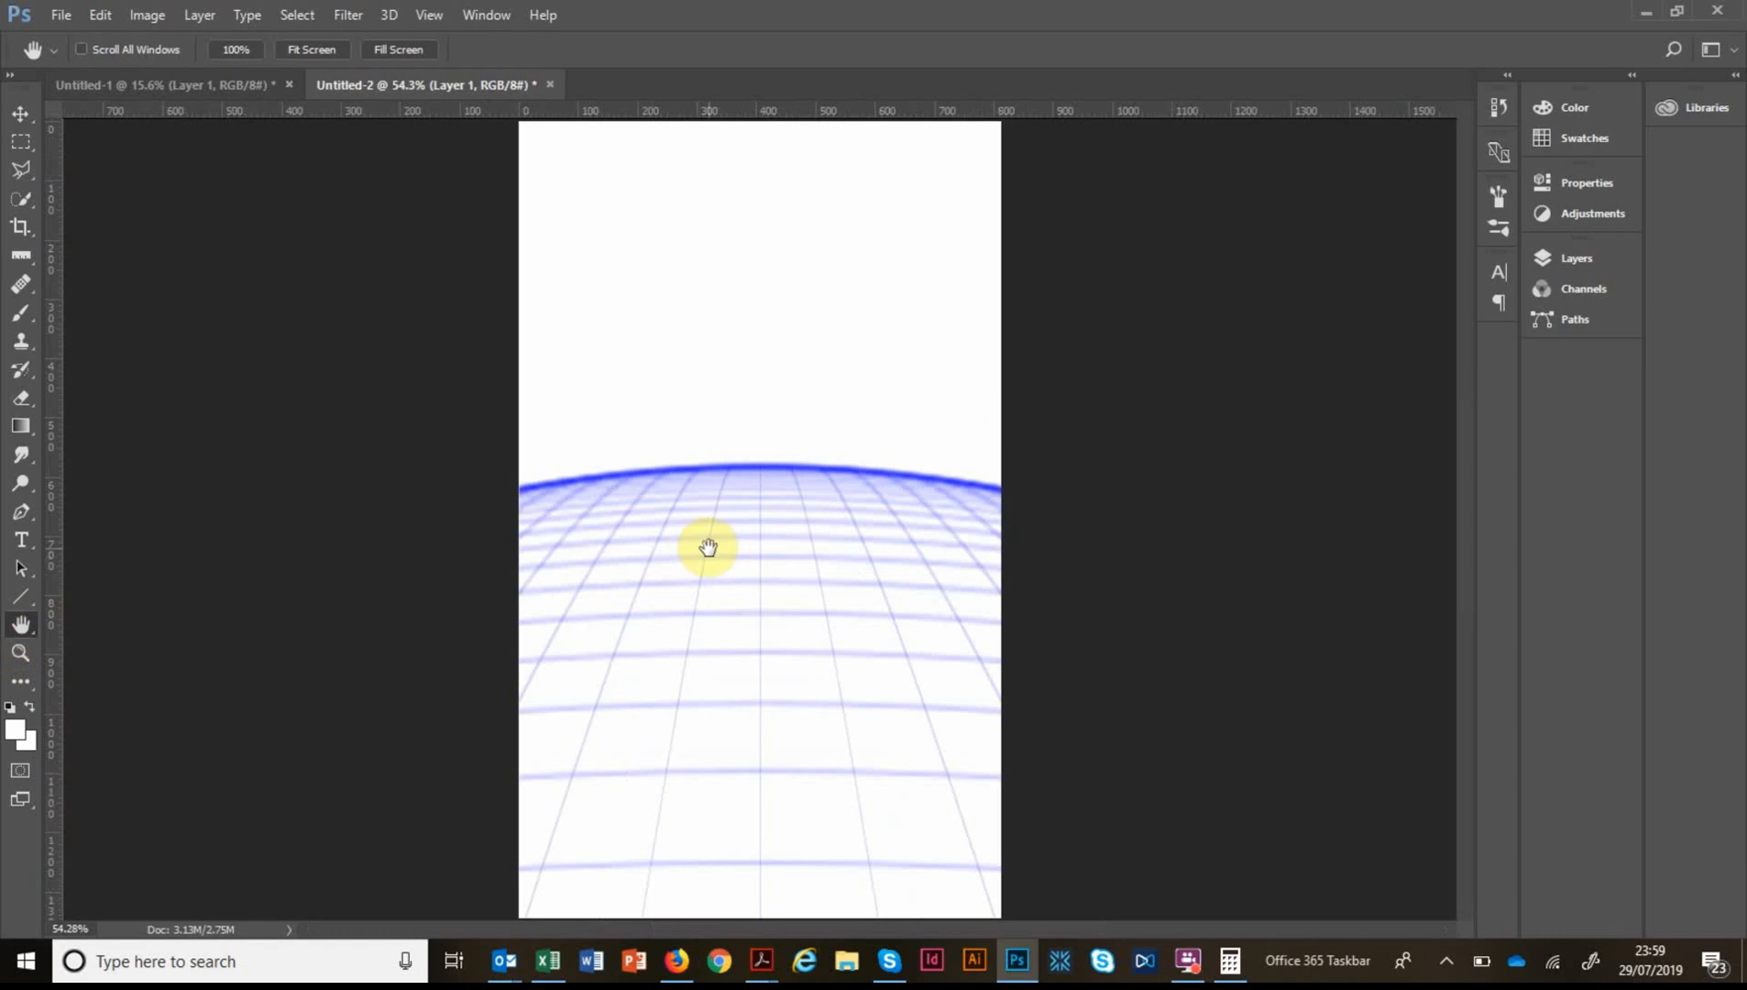
{"action": "left_click", "coordinate": [20, 112]}
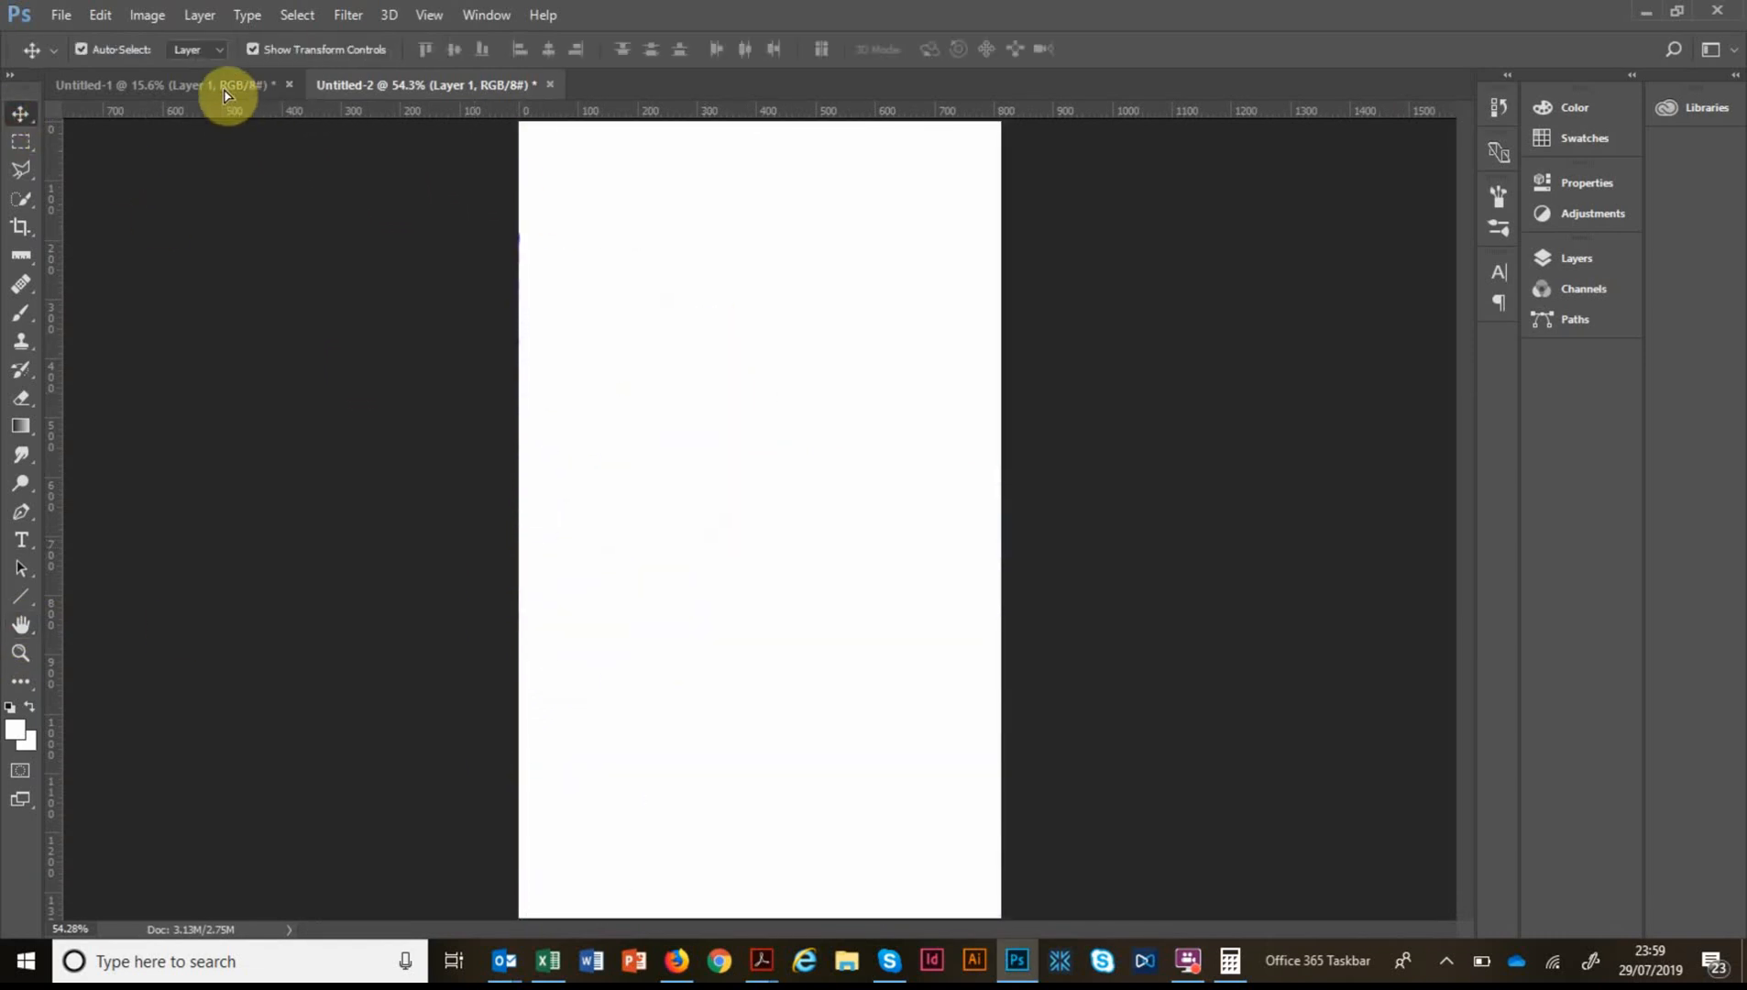
Drag the stretched grid into the Untitled-1 screenshot and scale it to the screenshot's full width.
{"action": "left_click", "coordinate": [167, 84]}
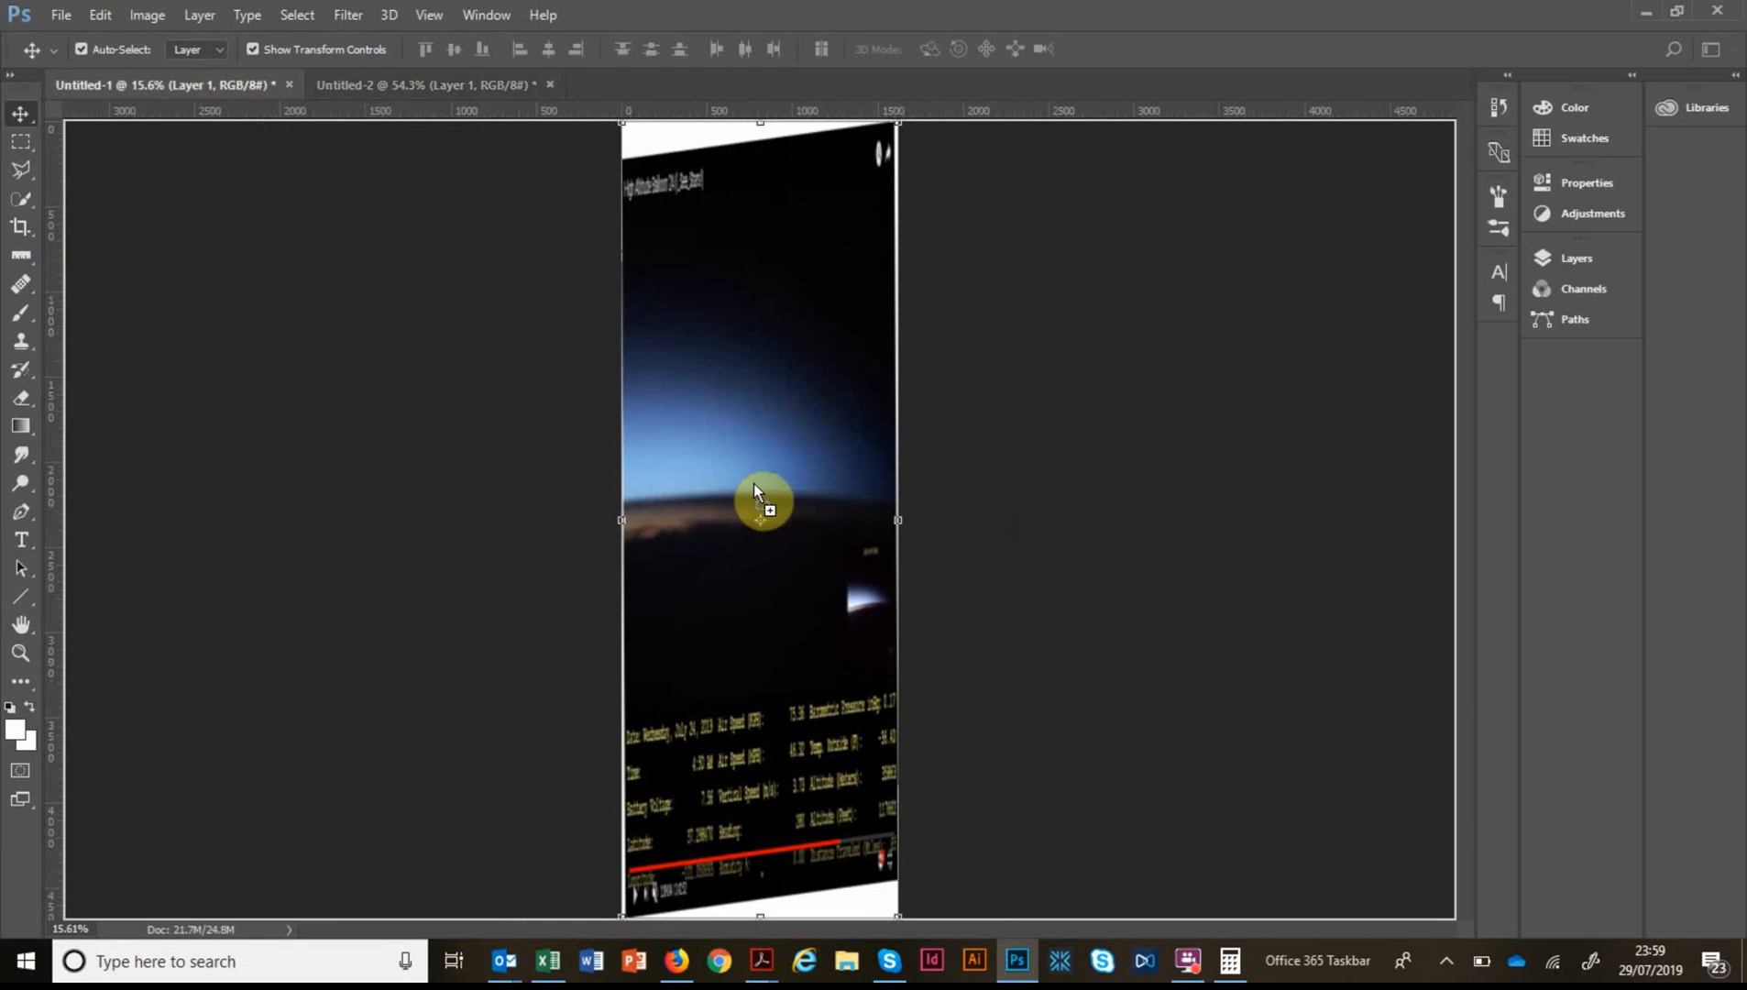
{"action": "left_click_drag", "start_coordinate": [760, 507], "coordinate": [724, 411]}
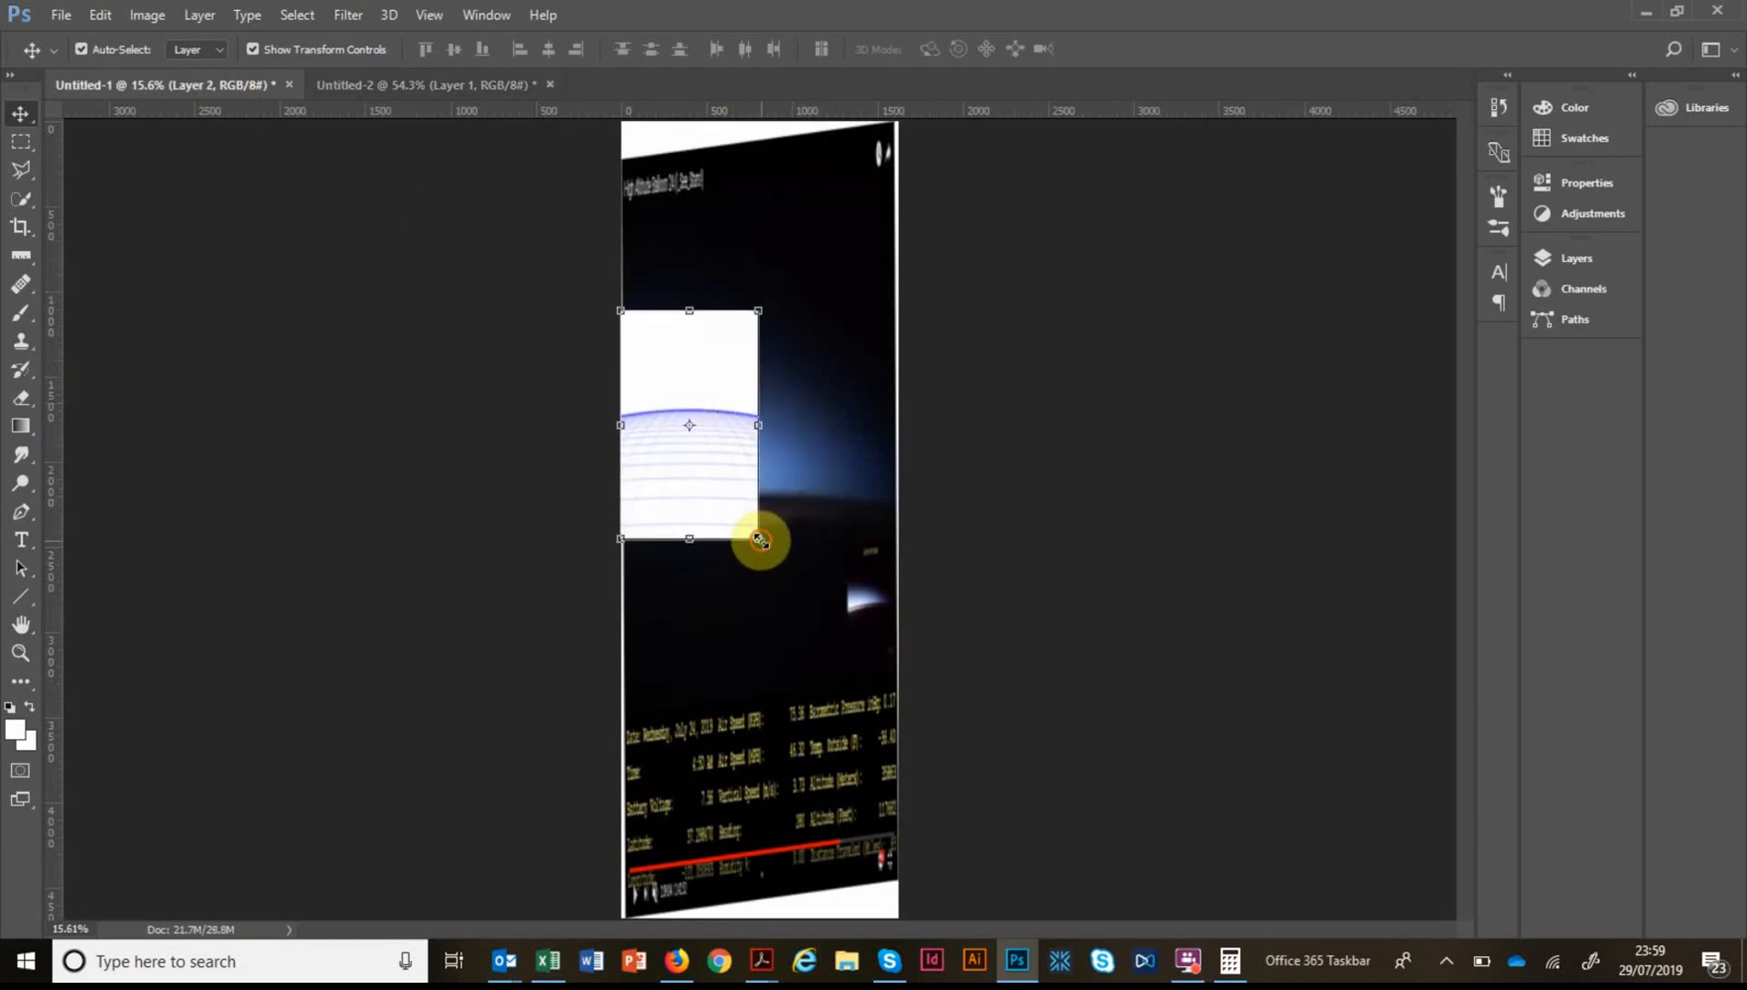
{"action": "left_click_drag", "start_coordinate": [757, 538], "coordinate": [885, 752]}
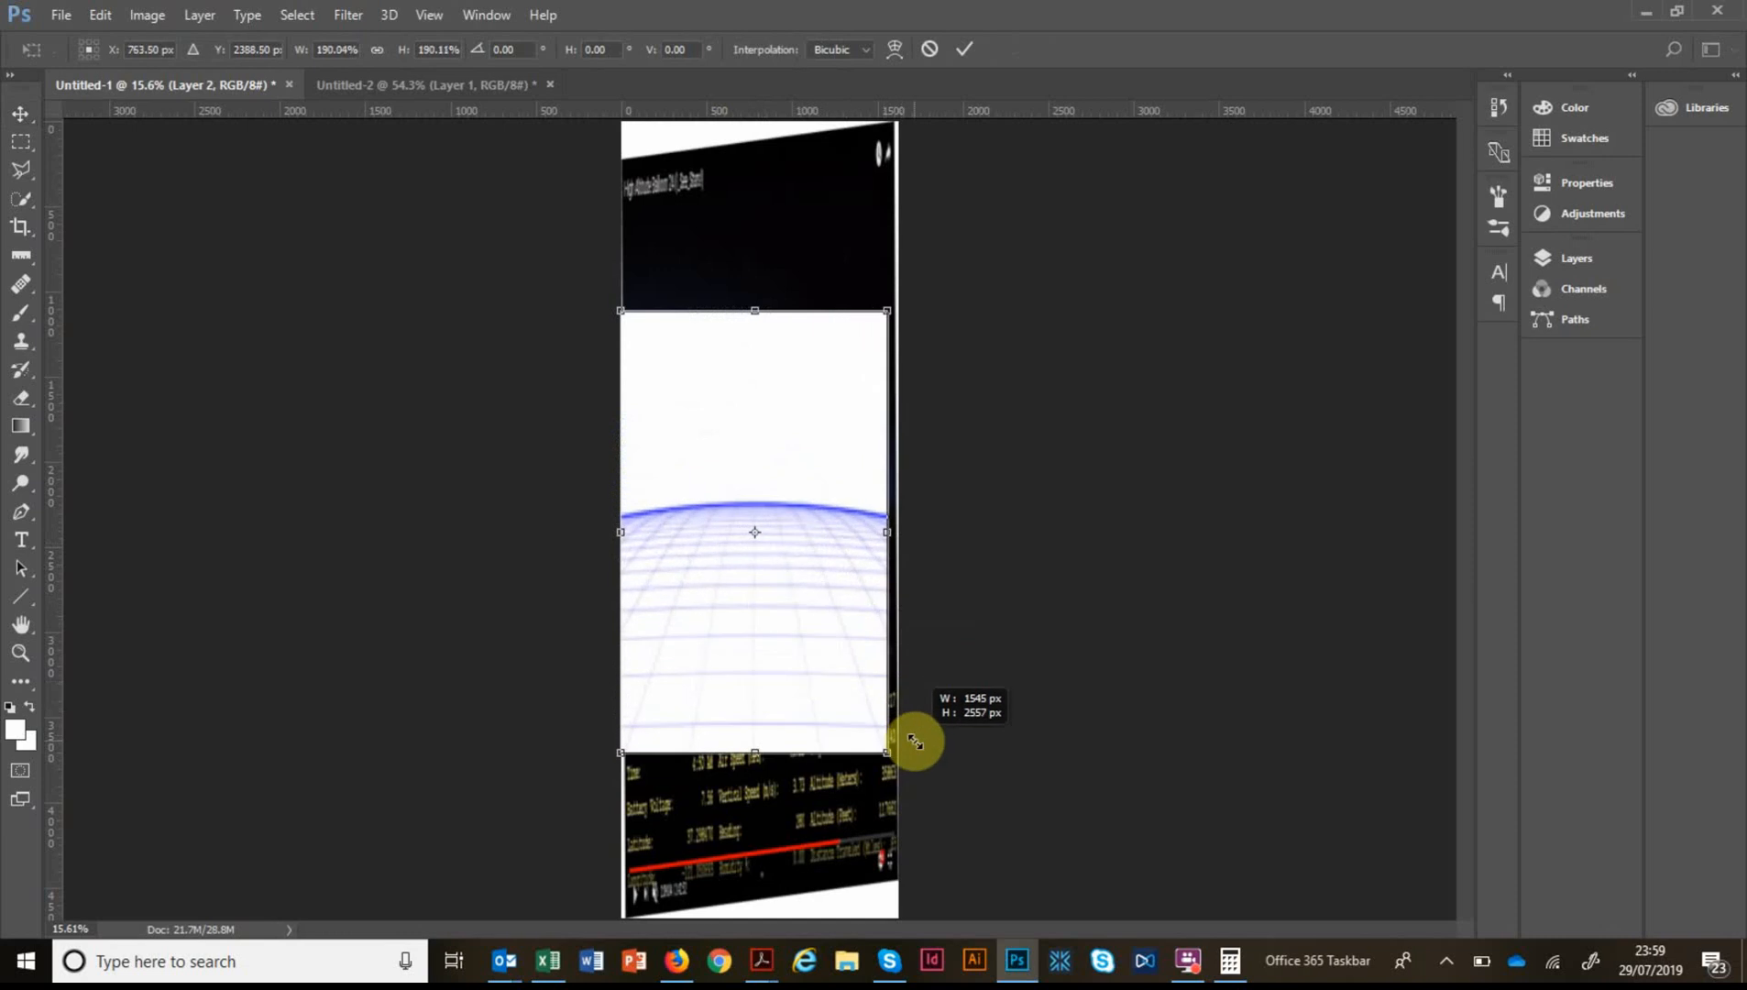
{"action": "left_click_drag", "start_coordinate": [891, 746], "coordinate": [898, 770]}
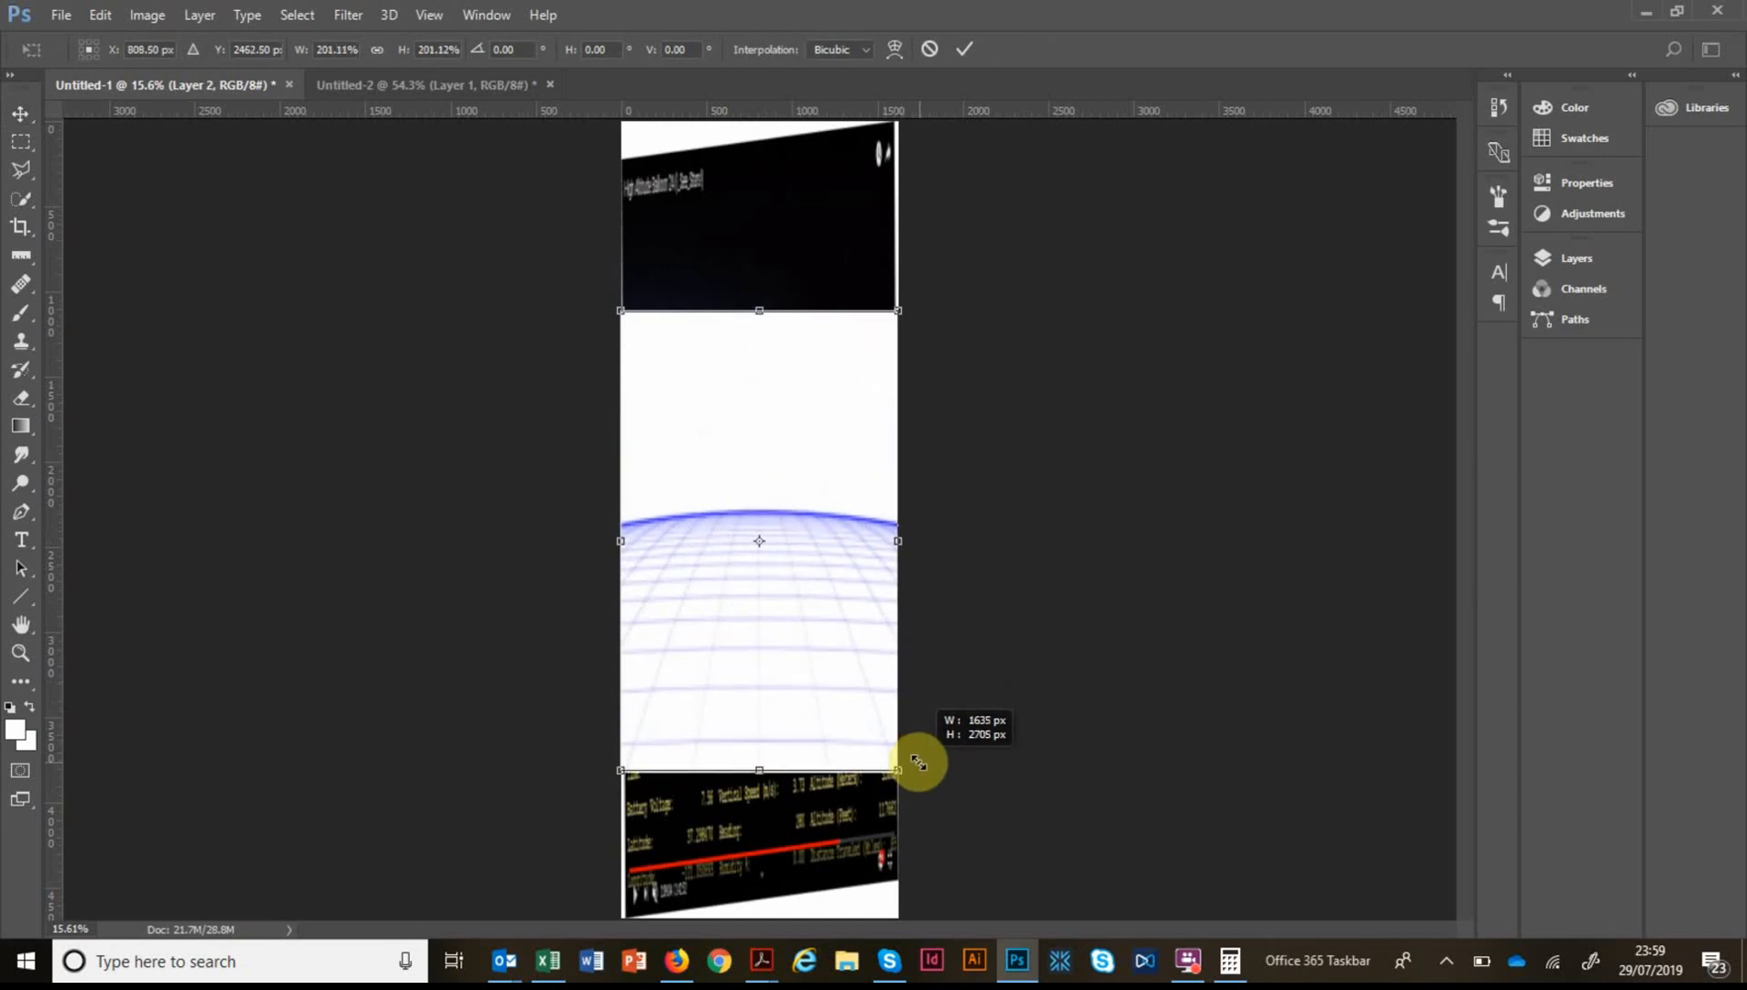
{"action": "mouse_move", "coordinate": [1035, 669]}
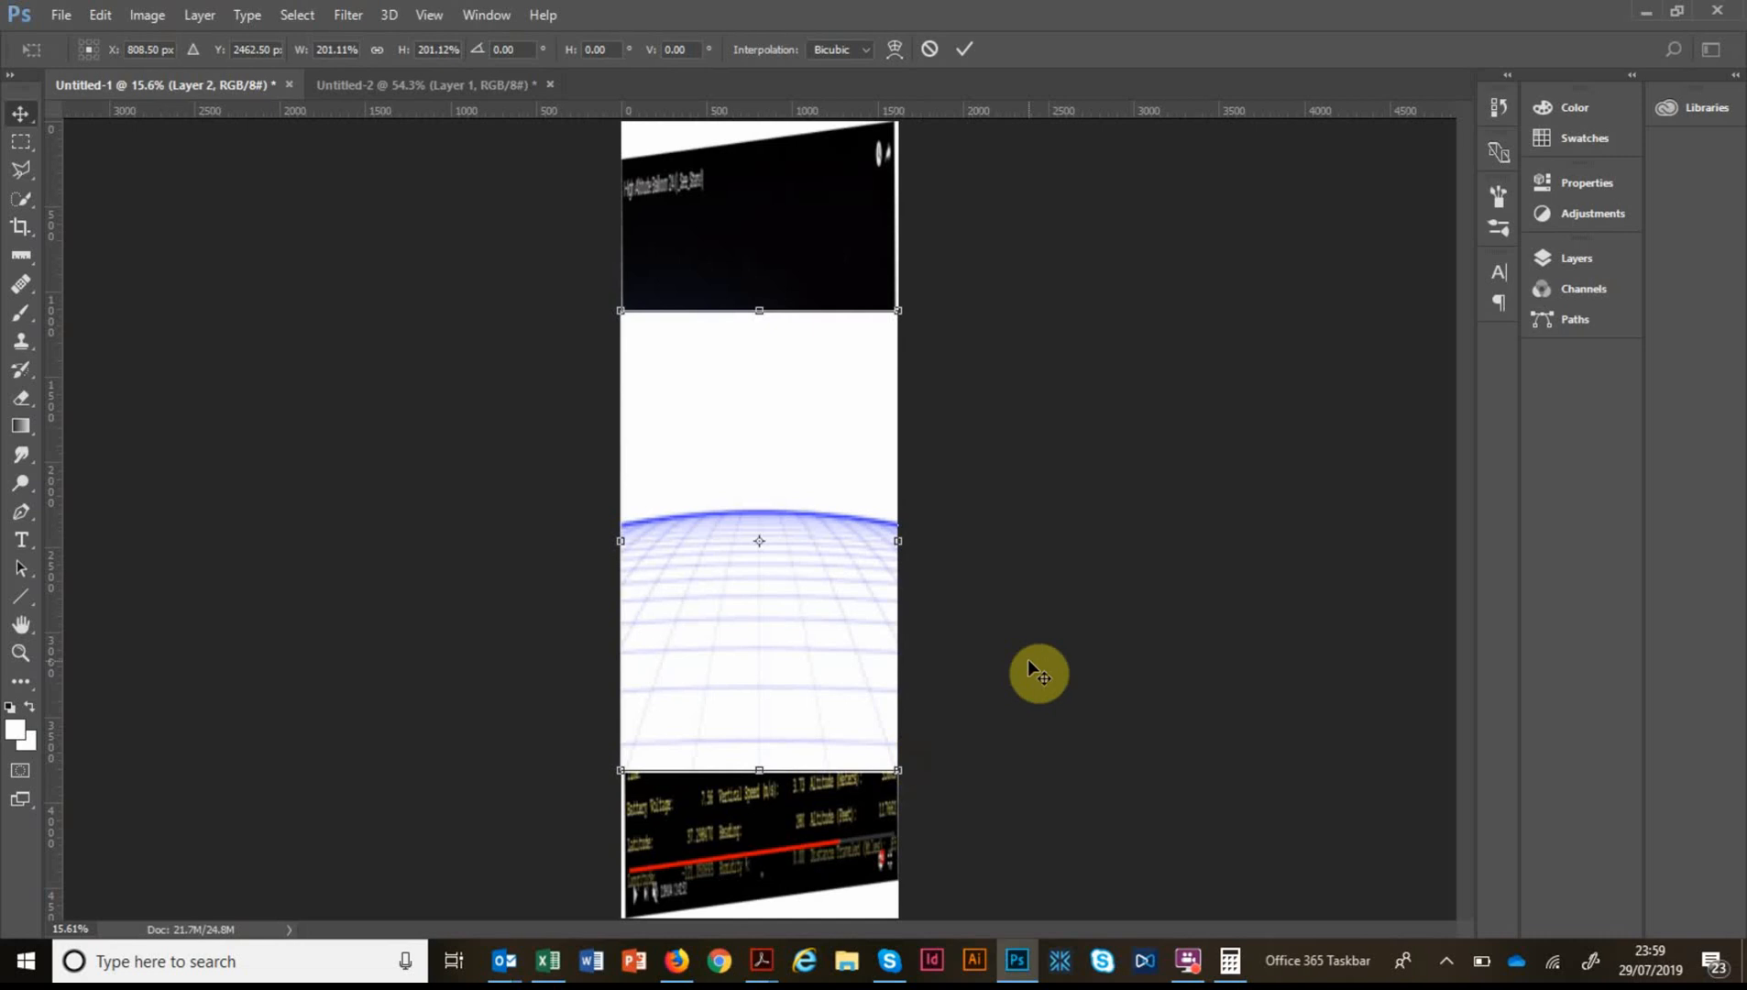
{"action": "left_click", "coordinate": [1575, 257]}
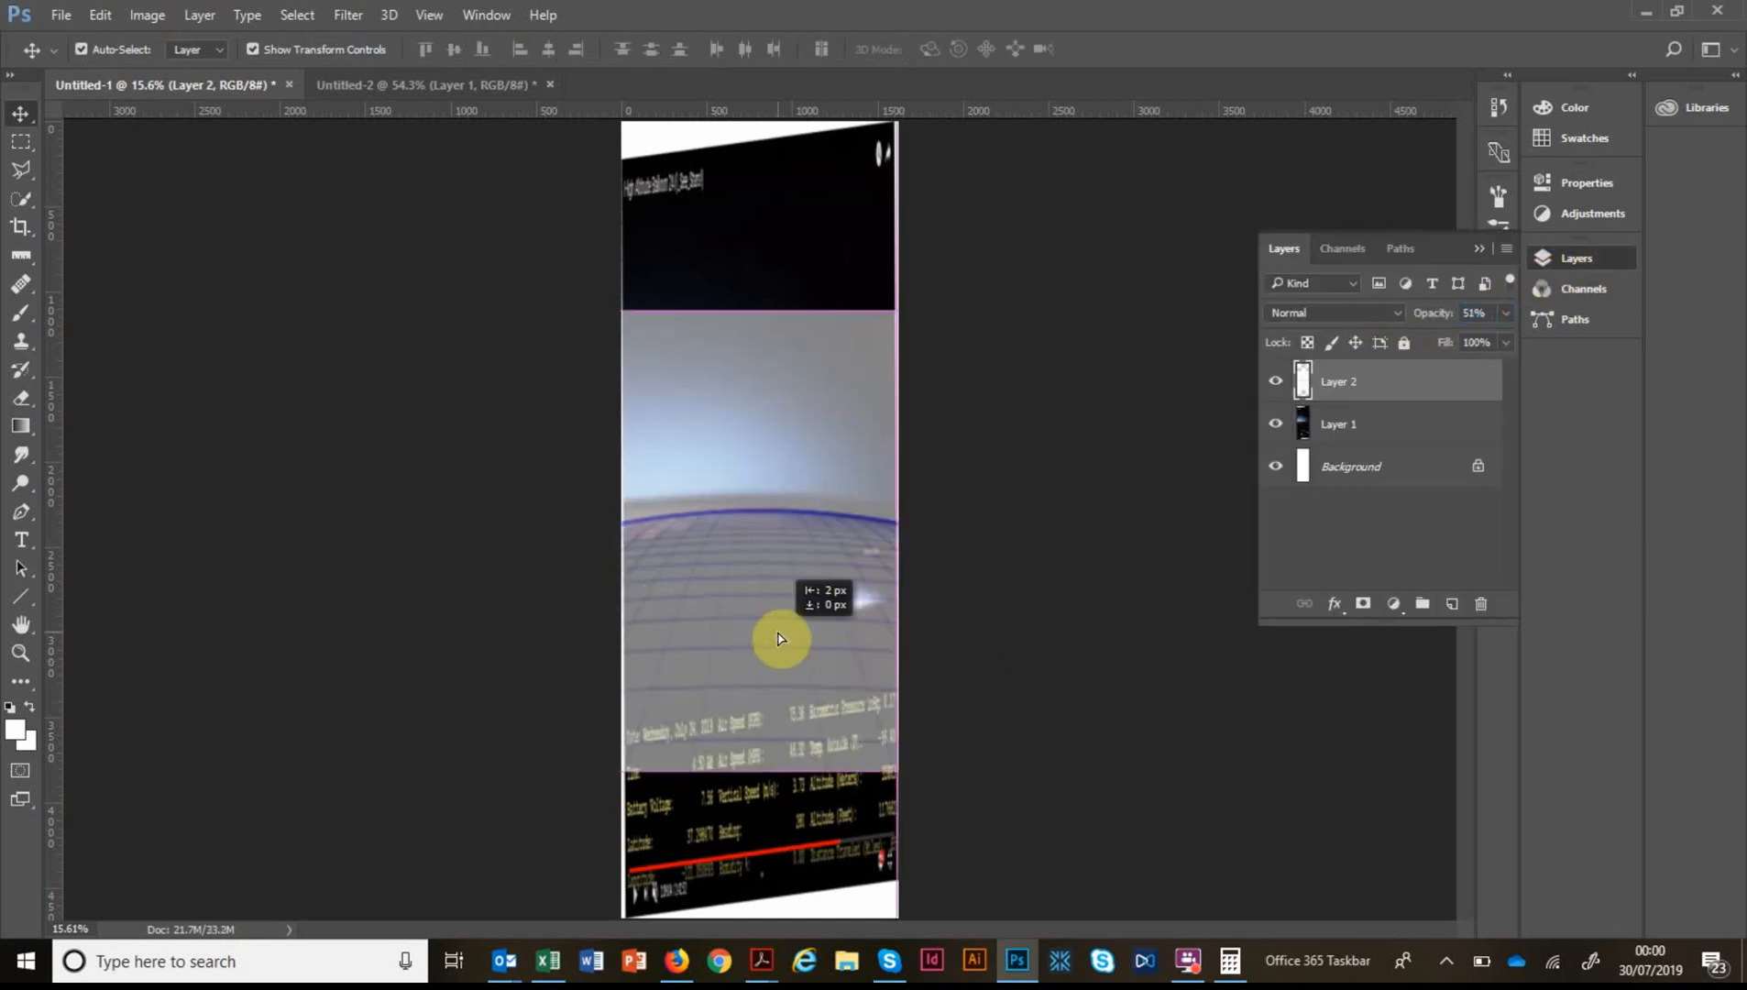
Nudge the grid's curve onto the balloon horizon, then hide Layer 2 to compare against the screenshot.
{"action": "left_click_drag", "start_coordinate": [779, 637], "coordinate": [779, 632]}
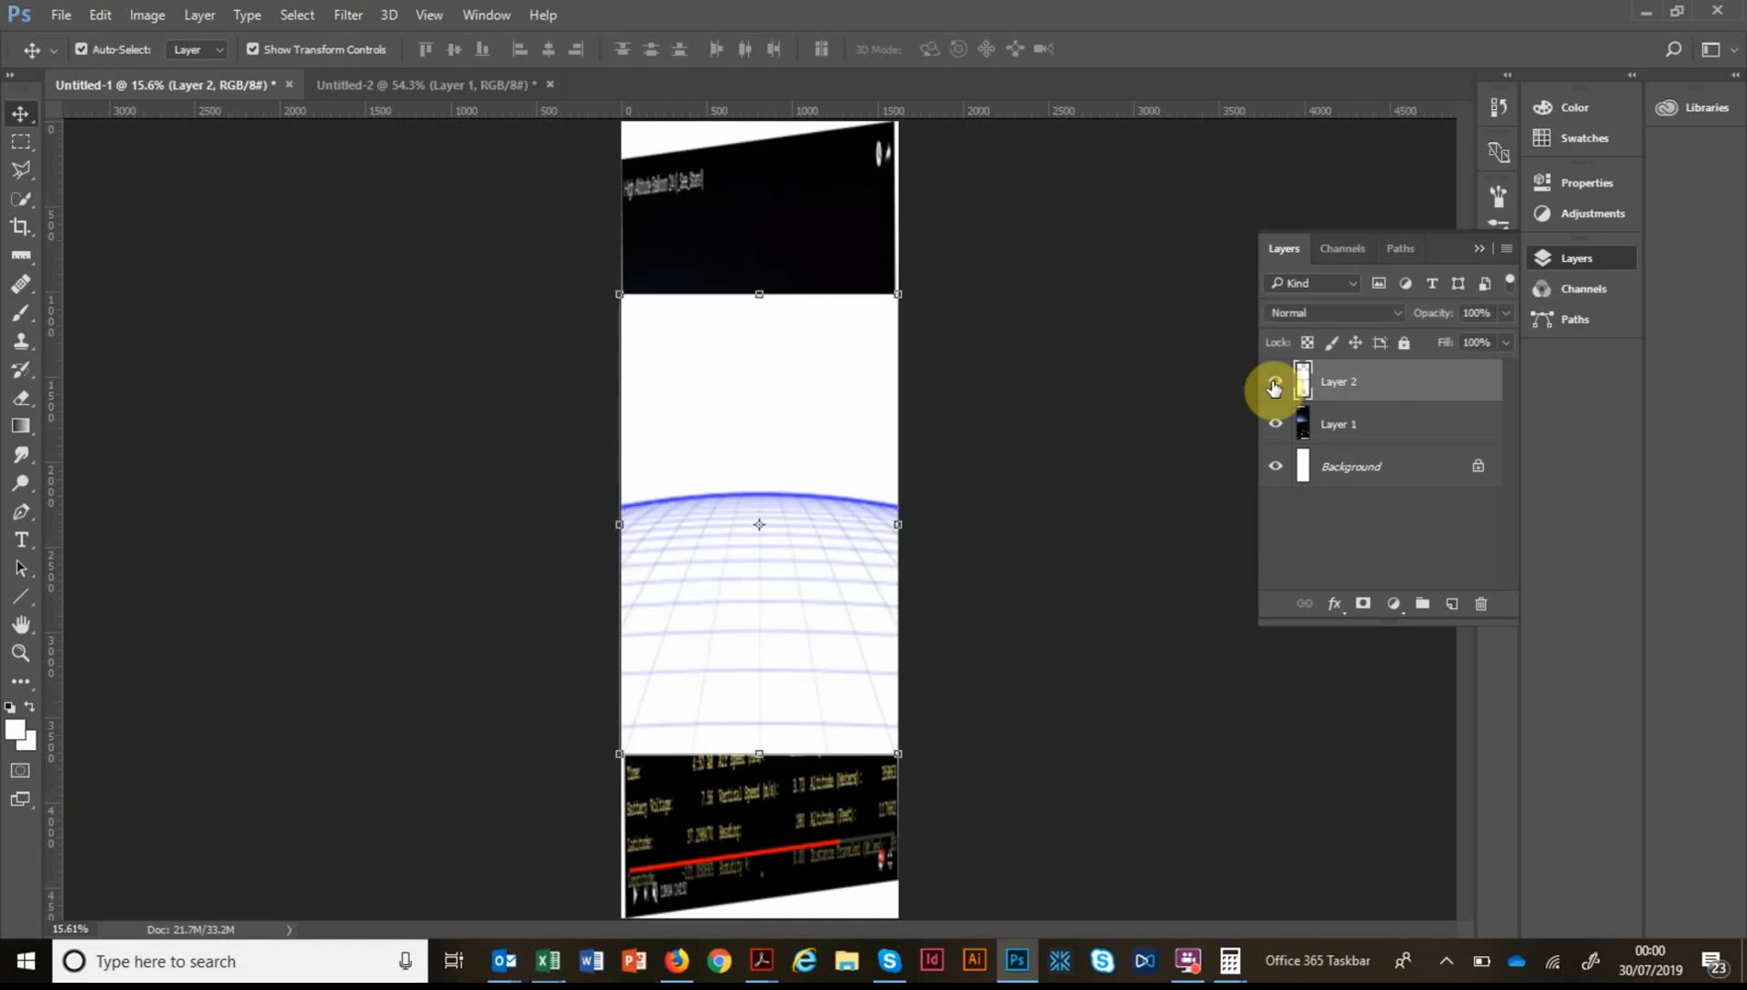
{"action": "left_click", "coordinate": [1274, 387]}
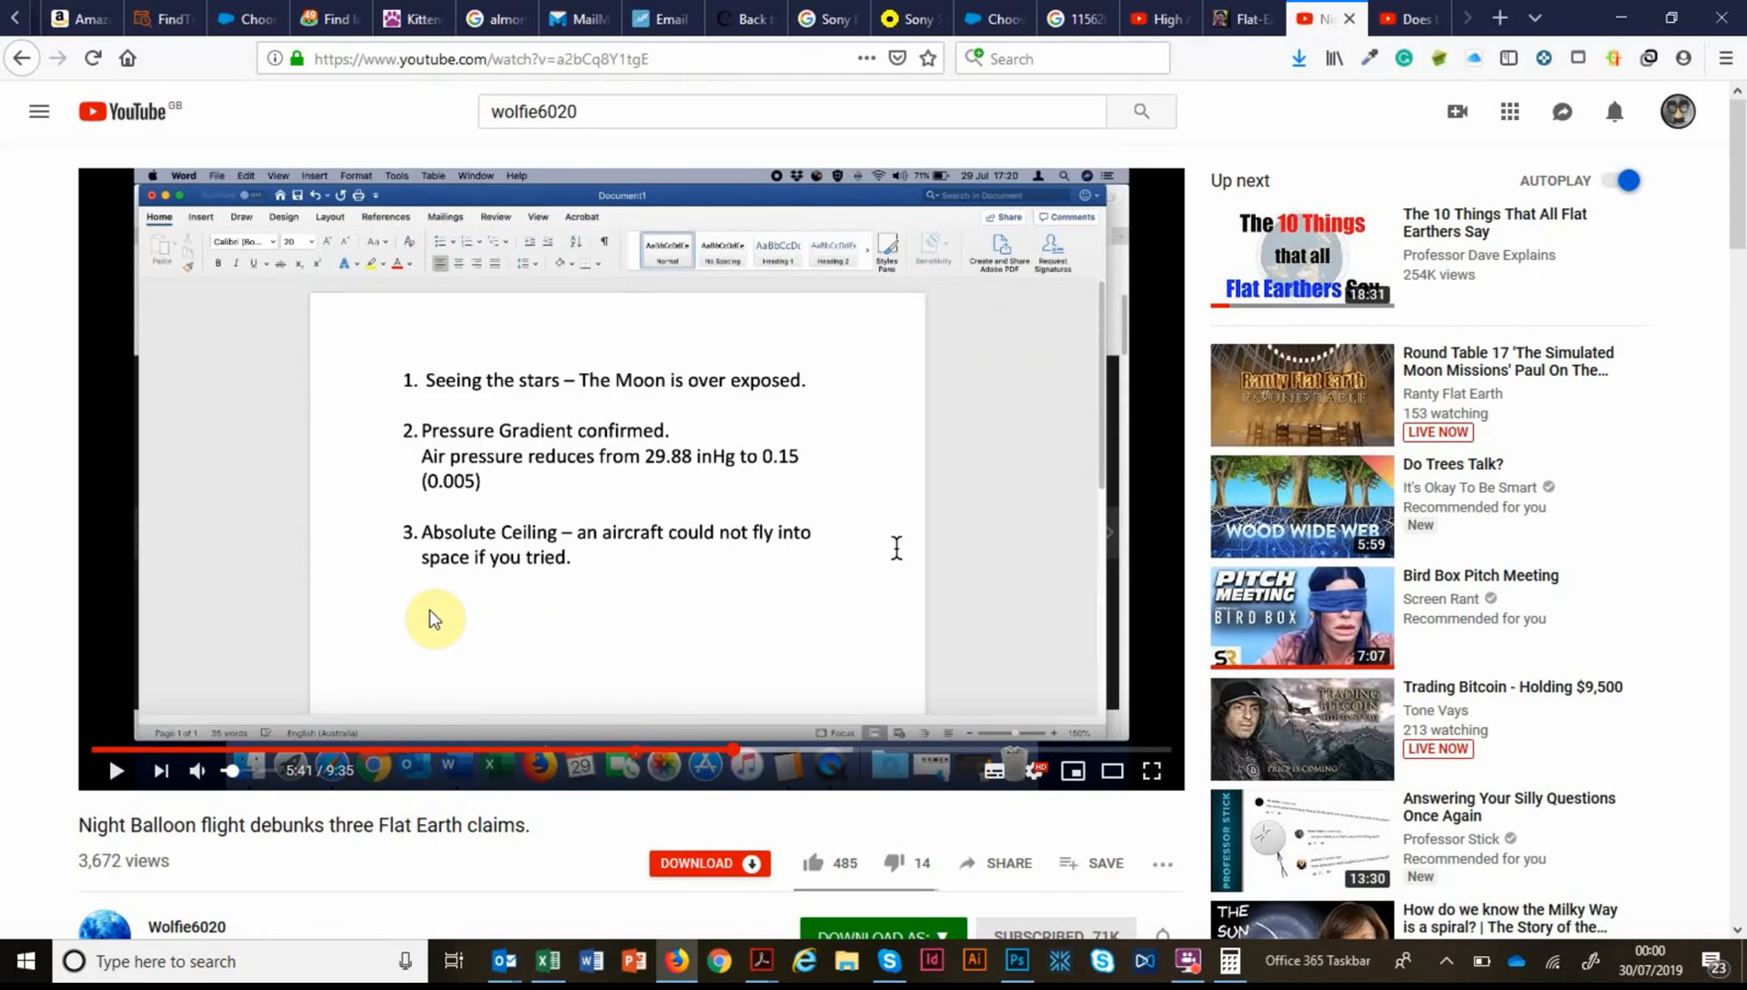
{"action": "mouse_move", "coordinate": [840, 620]}
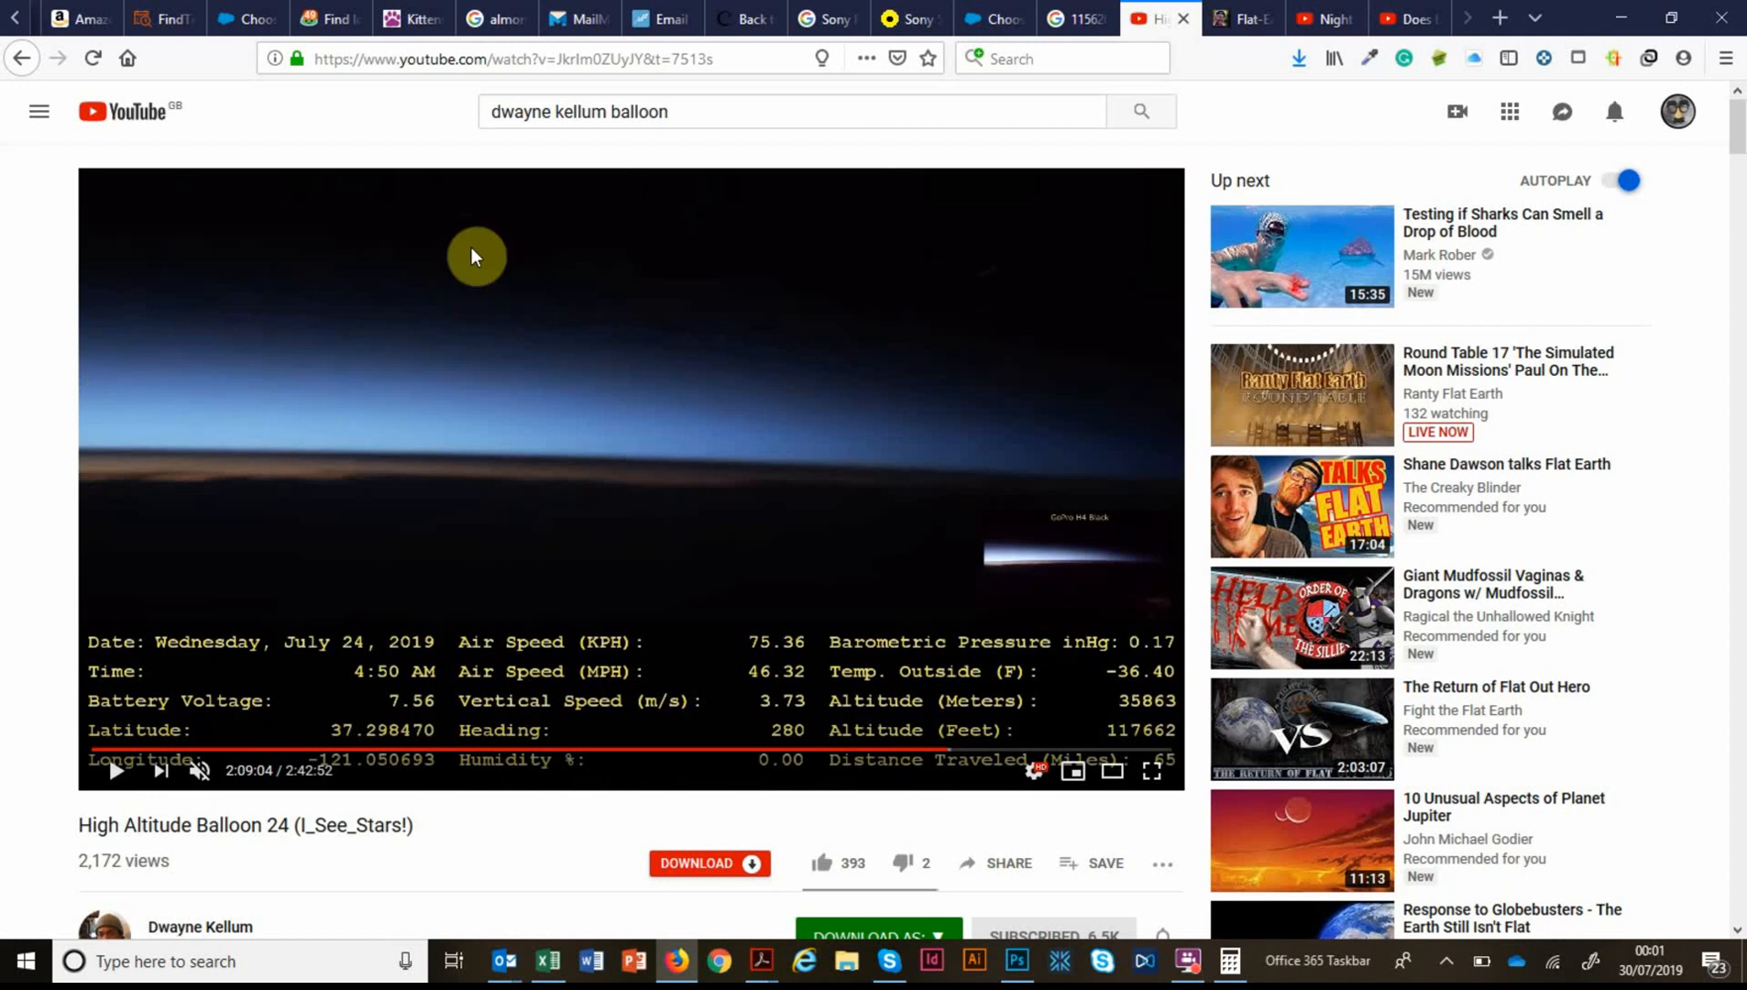
{"action": "mouse_move", "coordinate": [97, 537]}
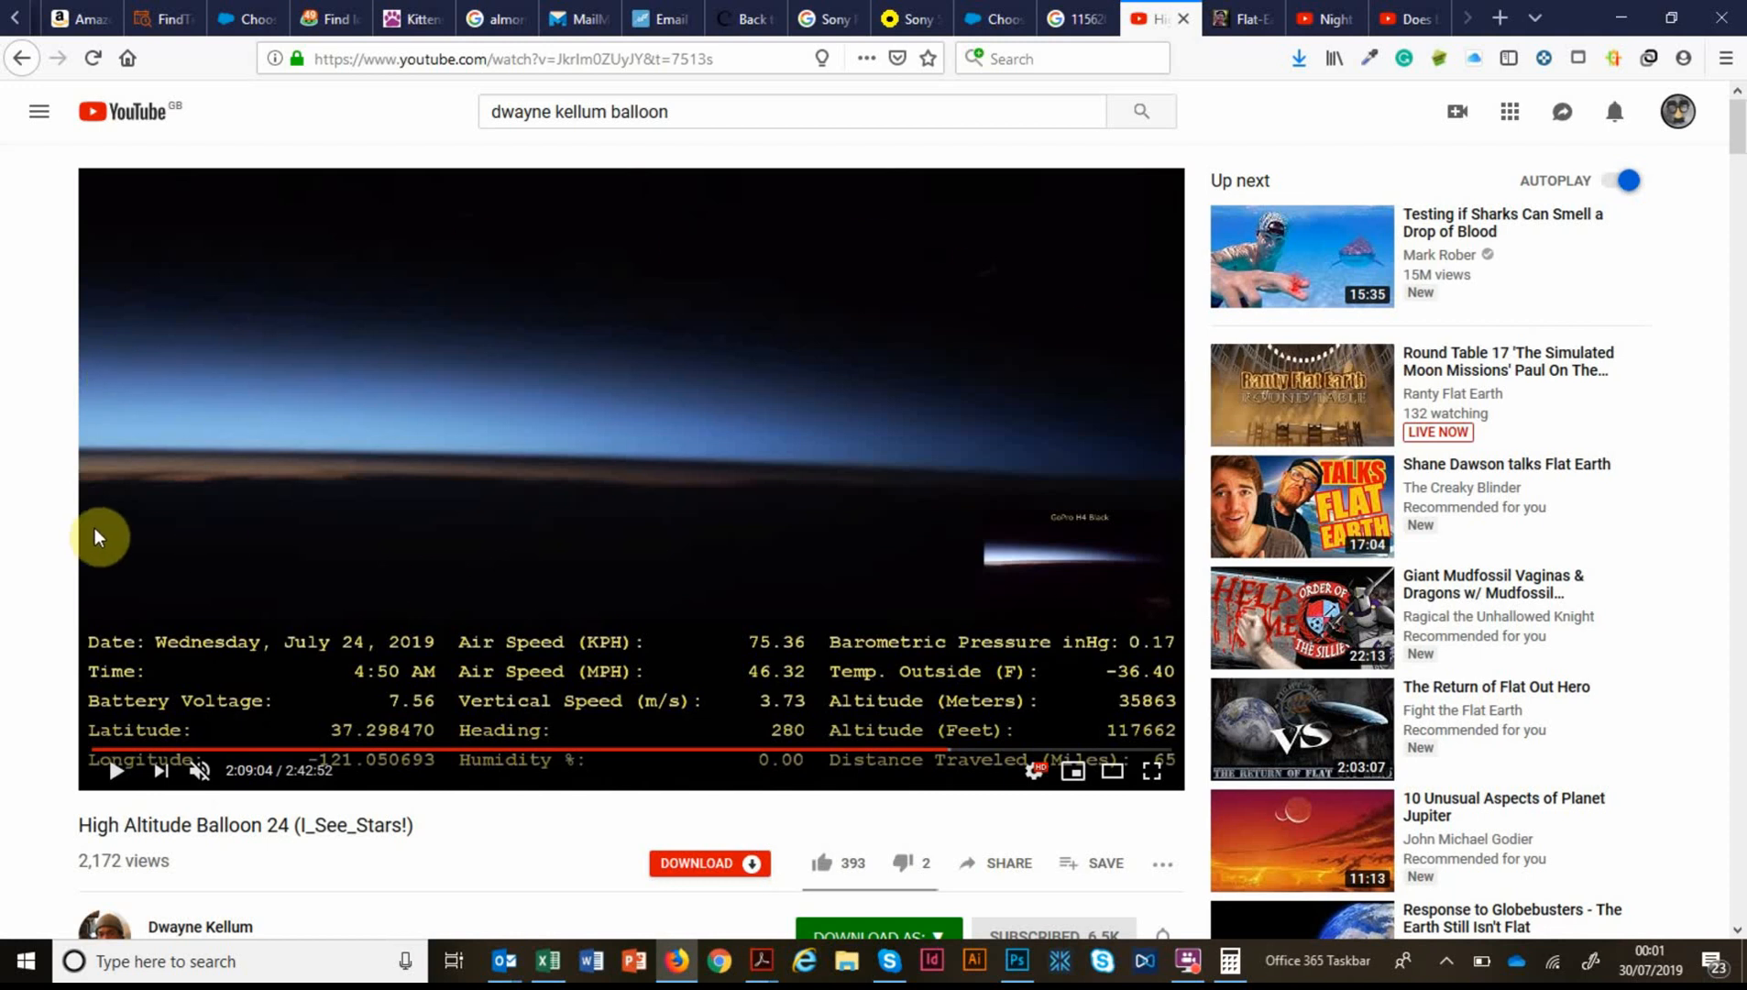
{"action": "mouse_move", "coordinate": [1221, 522]}
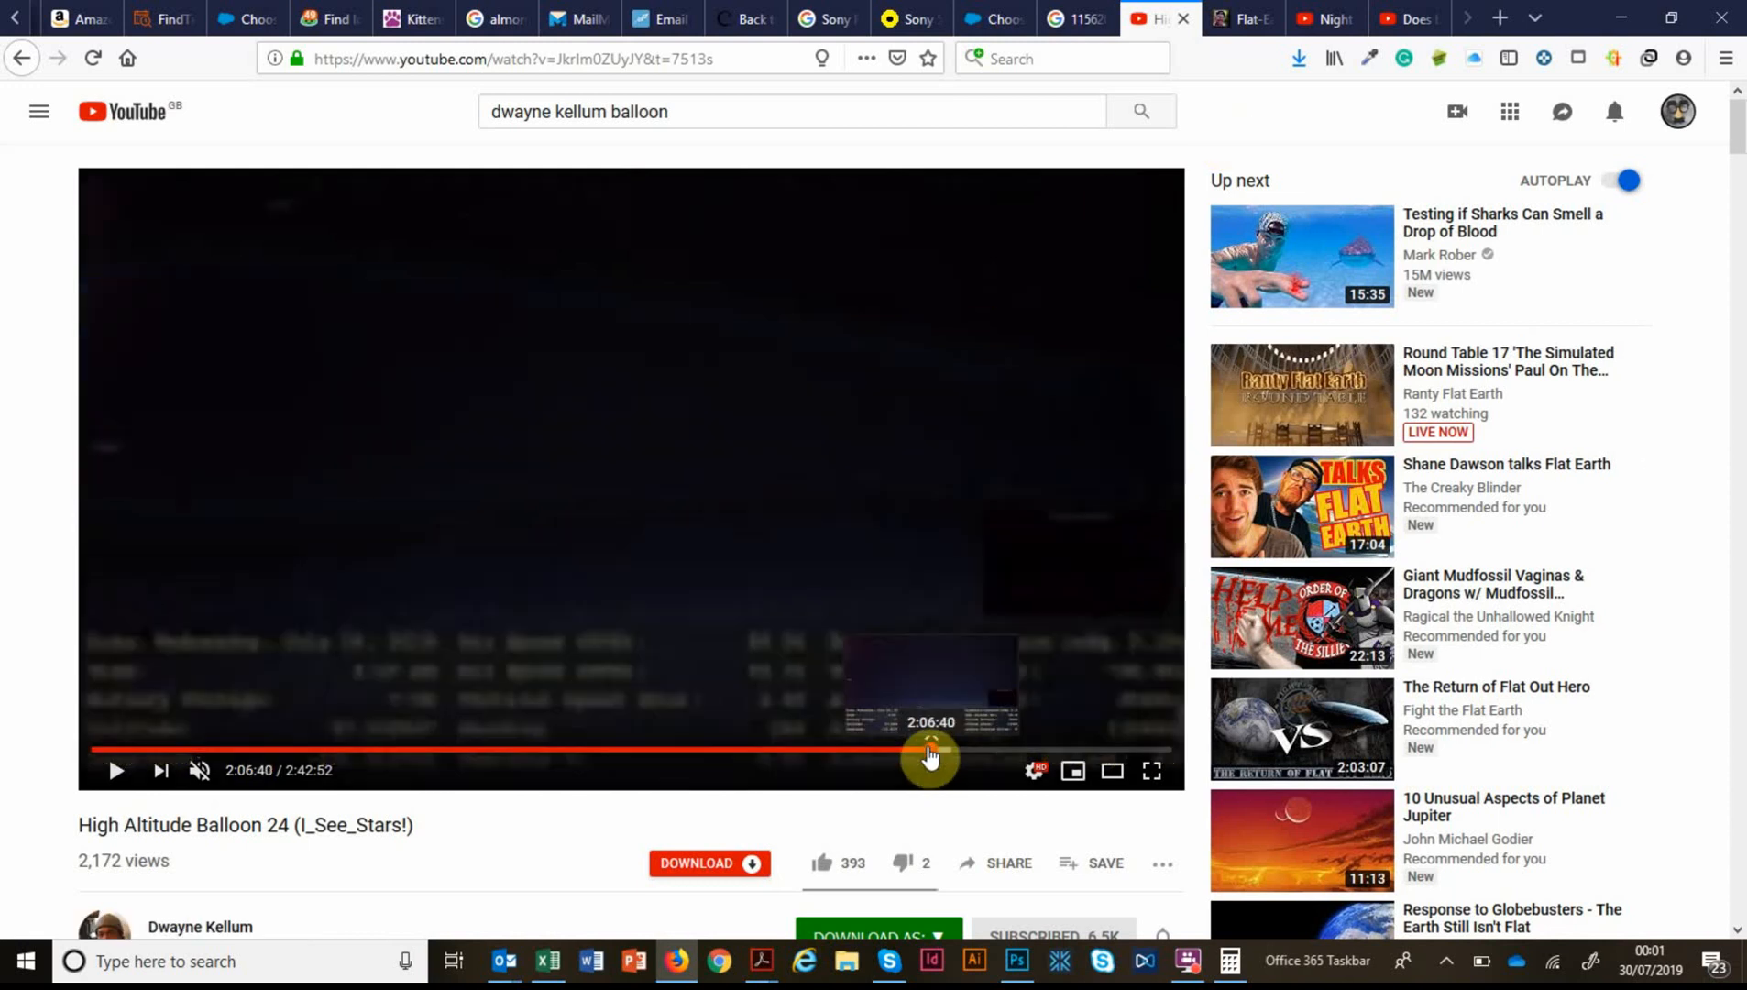
Scrub the High Altitude Balloon 24 video forward to about 2:10:13 where the horizon and stars show.
{"action": "left_click_drag", "start_coordinate": [927, 755], "coordinate": [944, 755]}
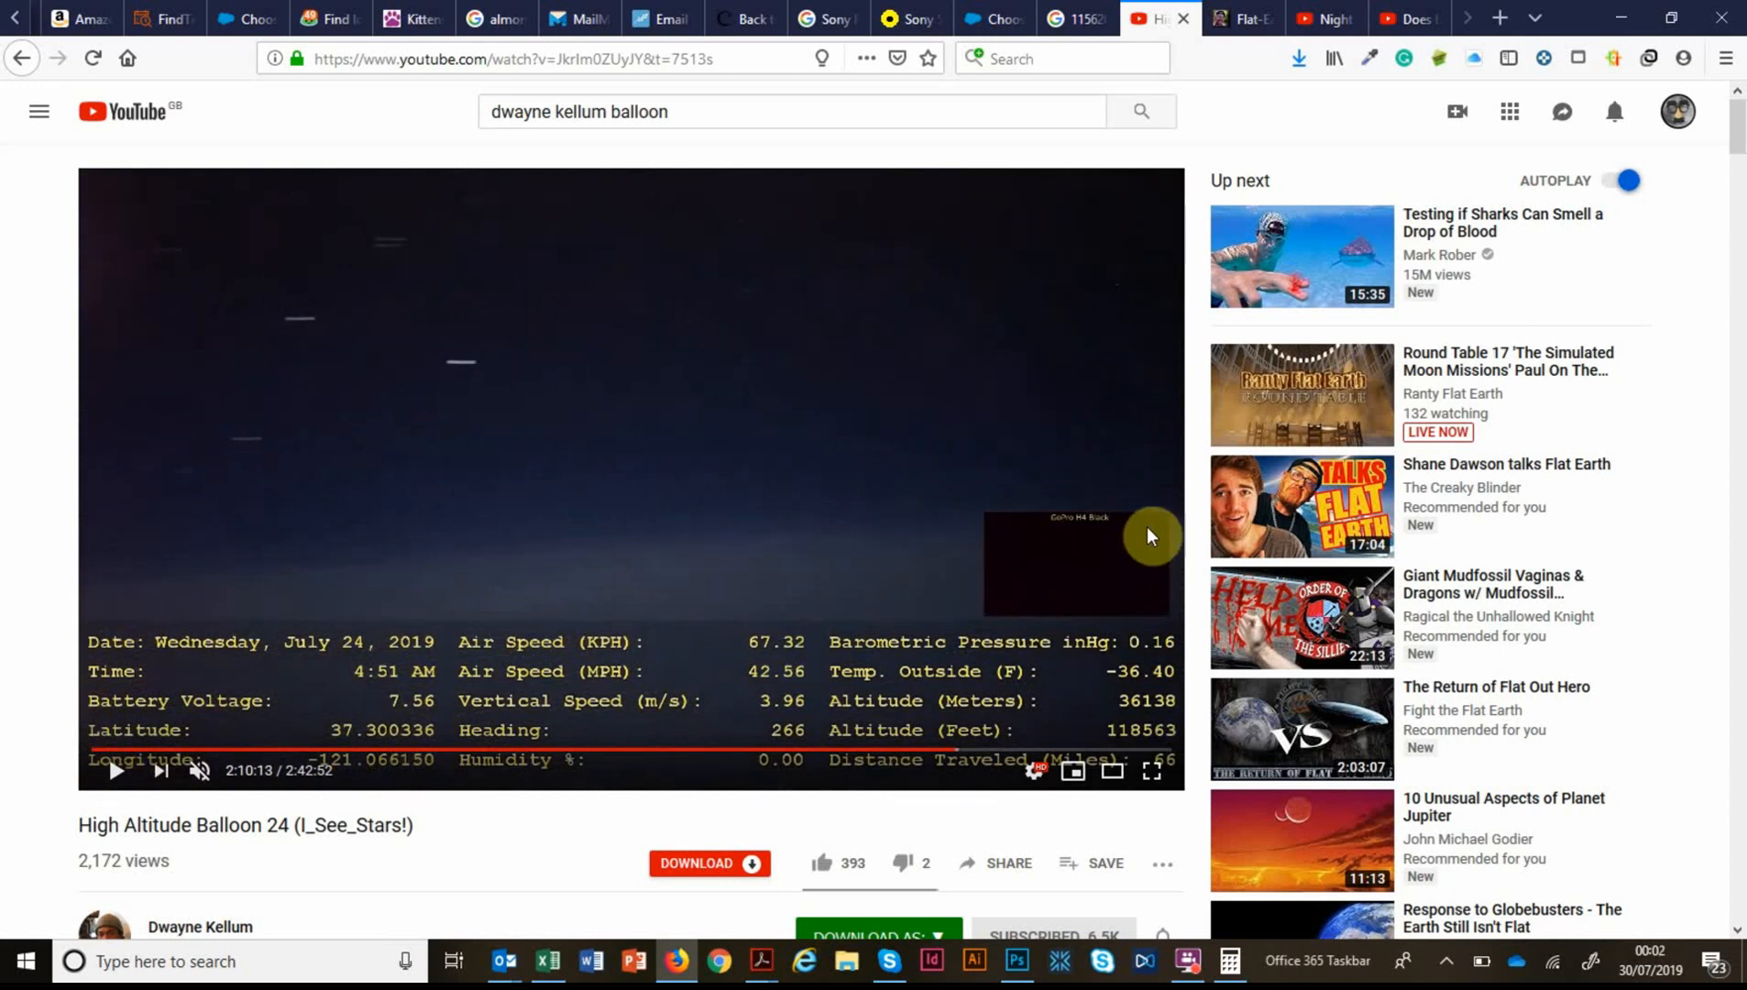
{"action": "mouse_move", "coordinate": [37, 472]}
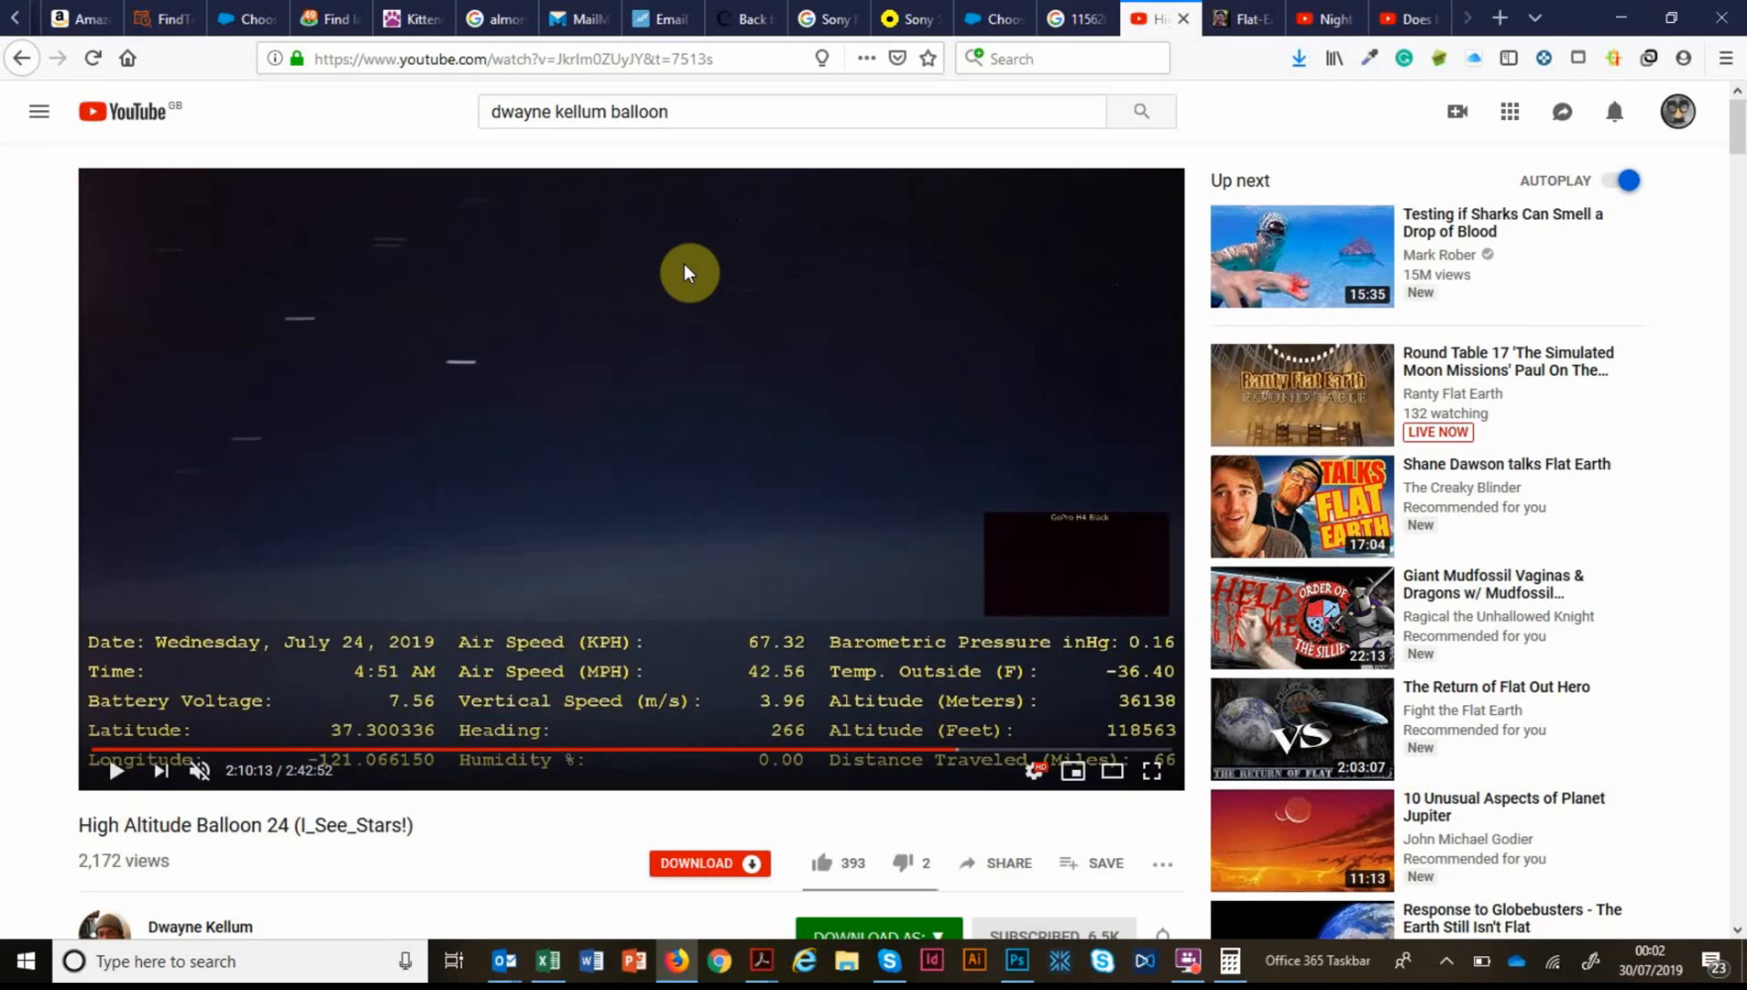
{"action": "mouse_move", "coordinate": [865, 547]}
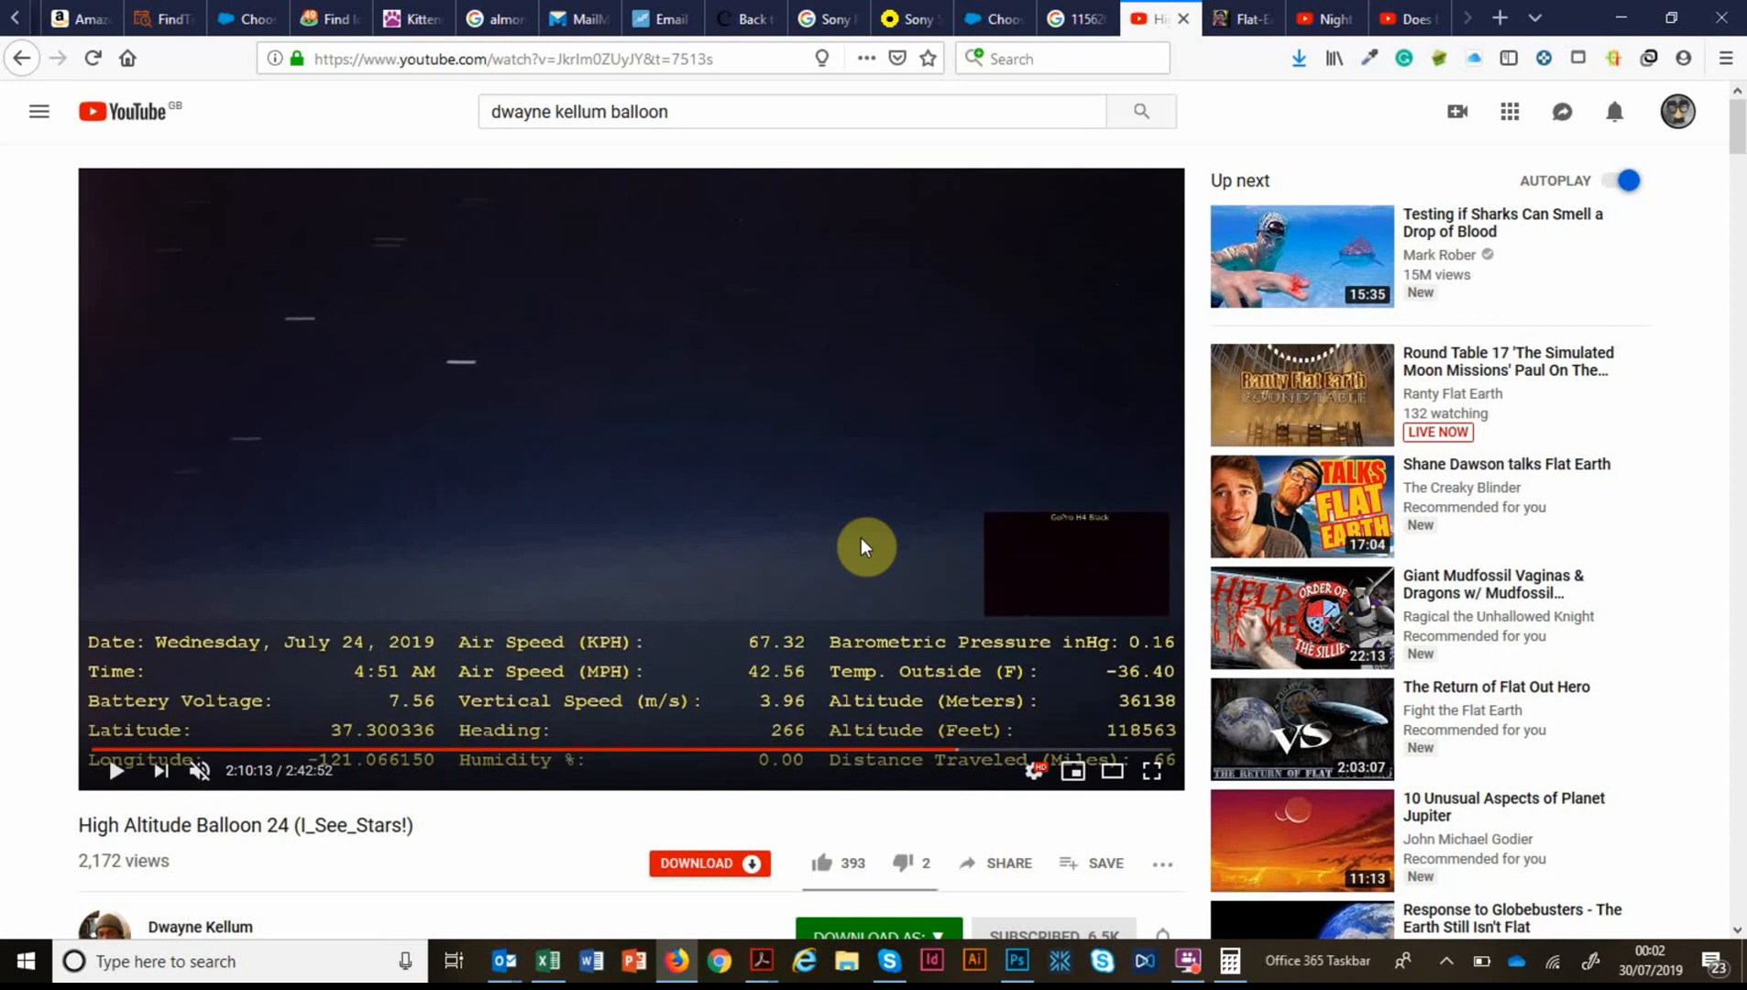
{"action": "mouse_move", "coordinate": [200, 831]}
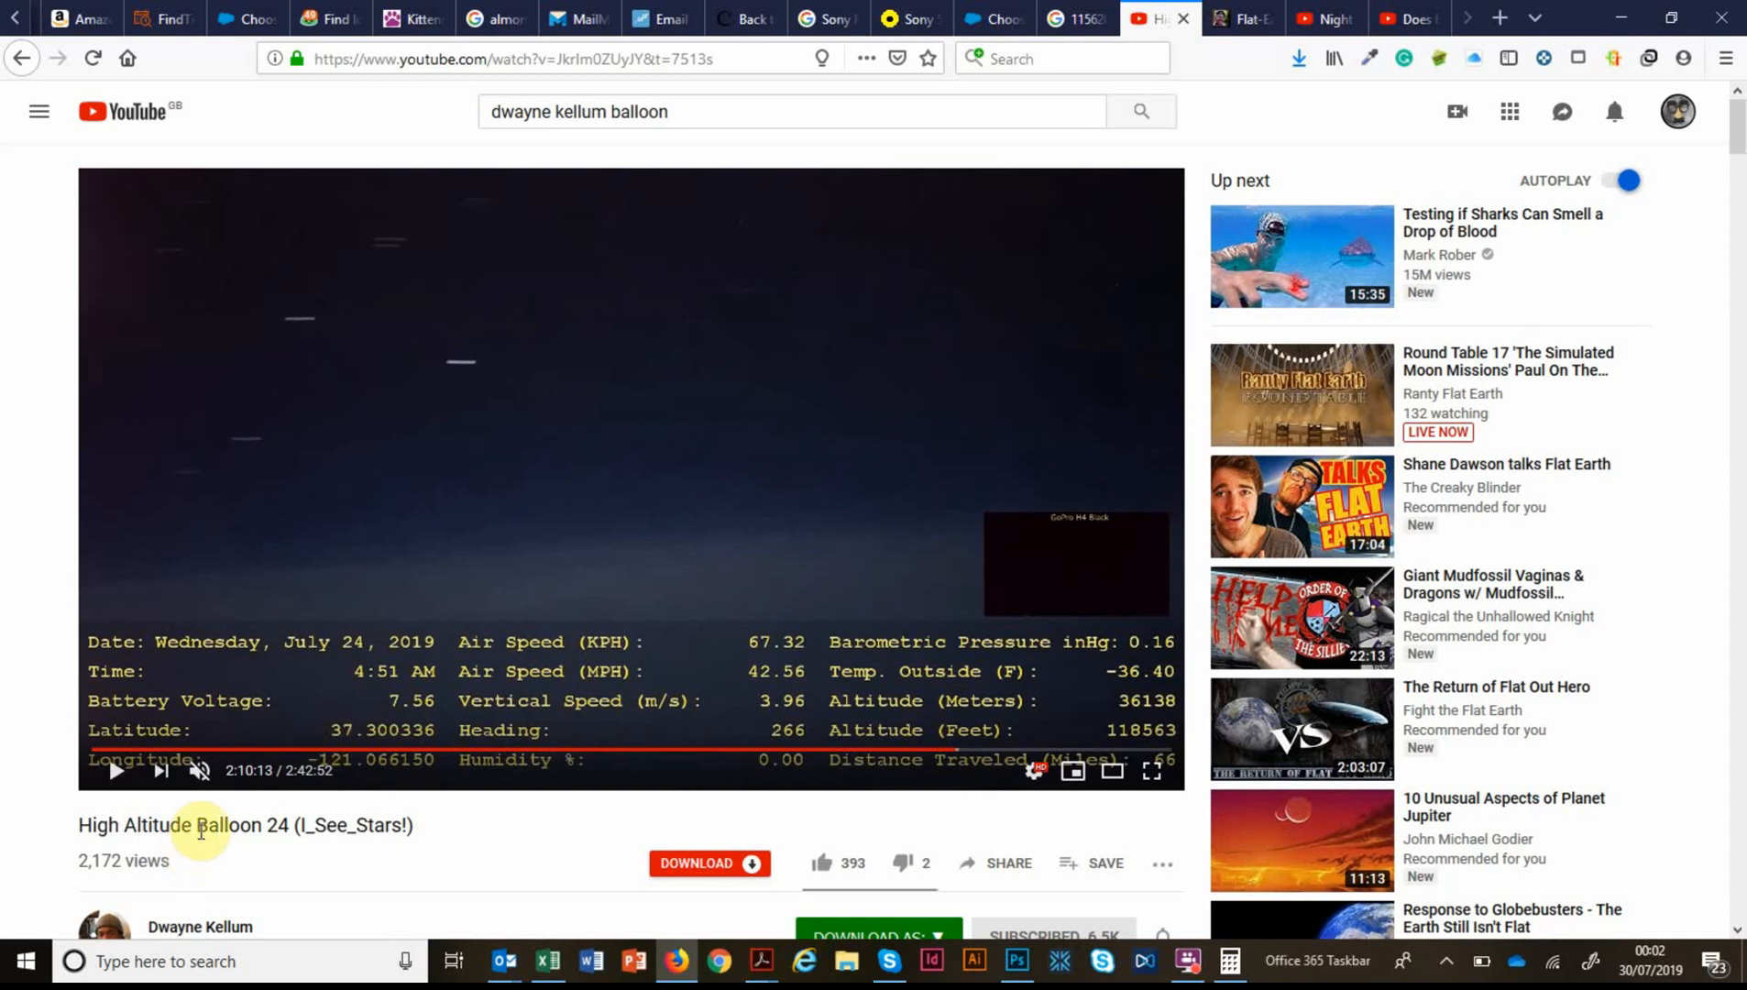
{"action": "mouse_move", "coordinate": [31, 559]}
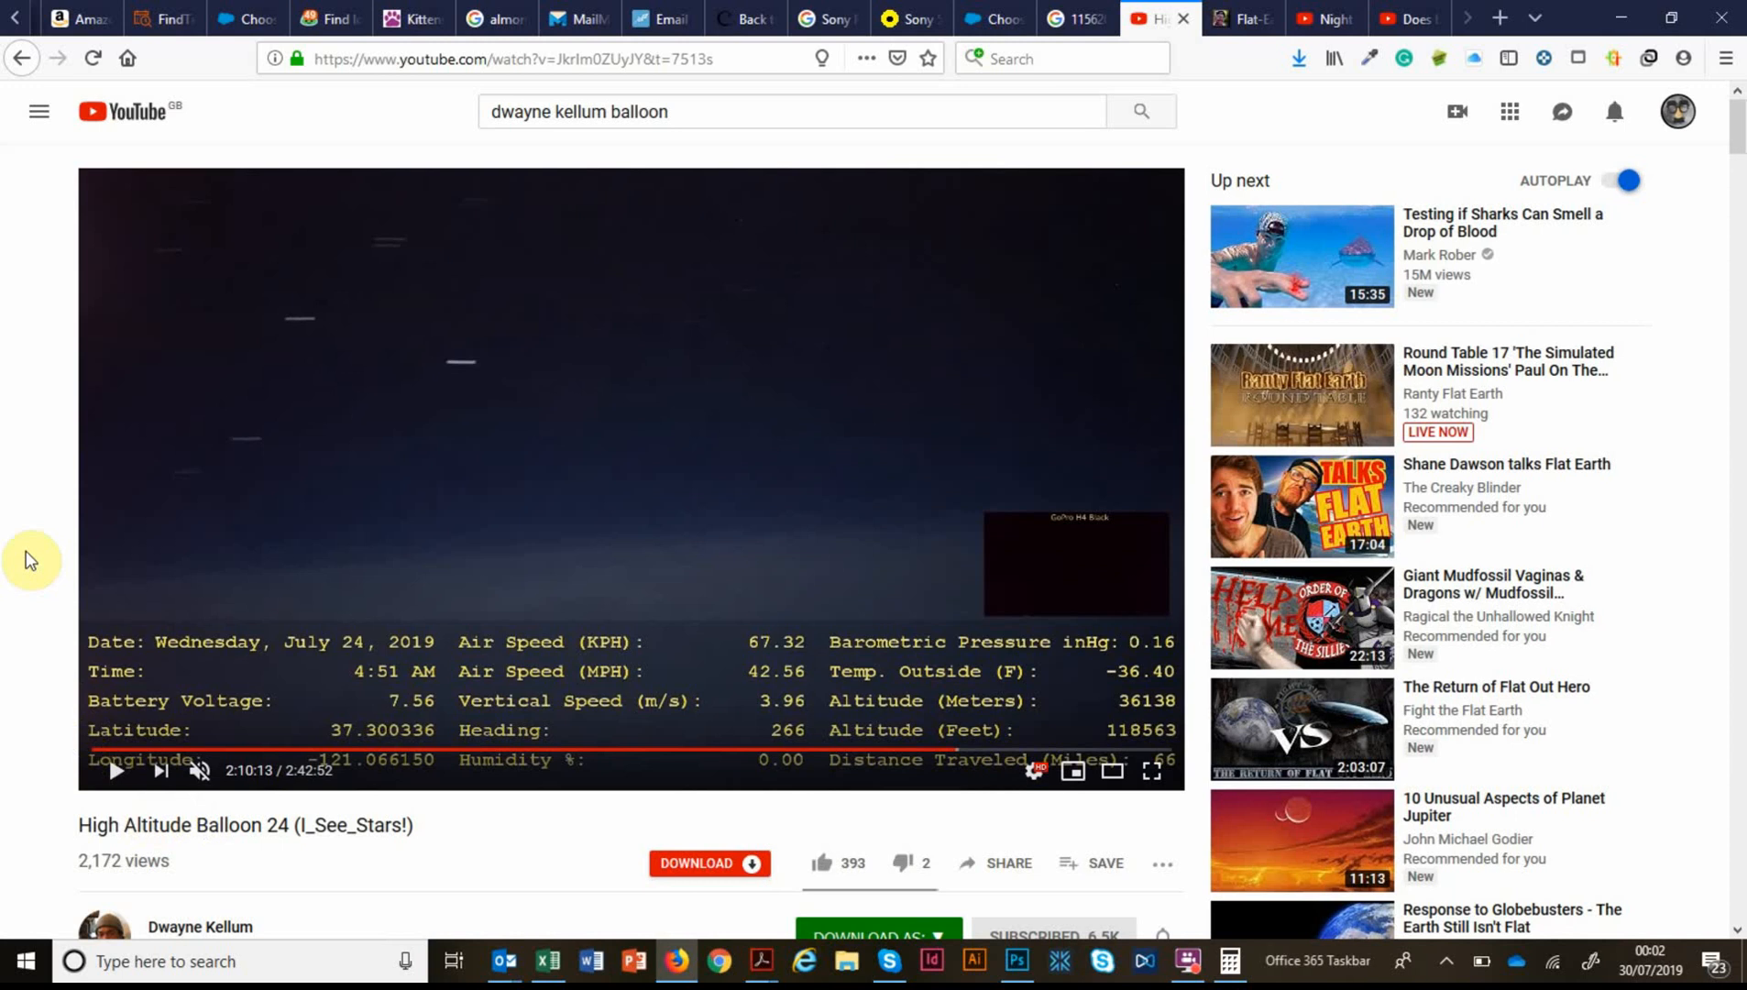